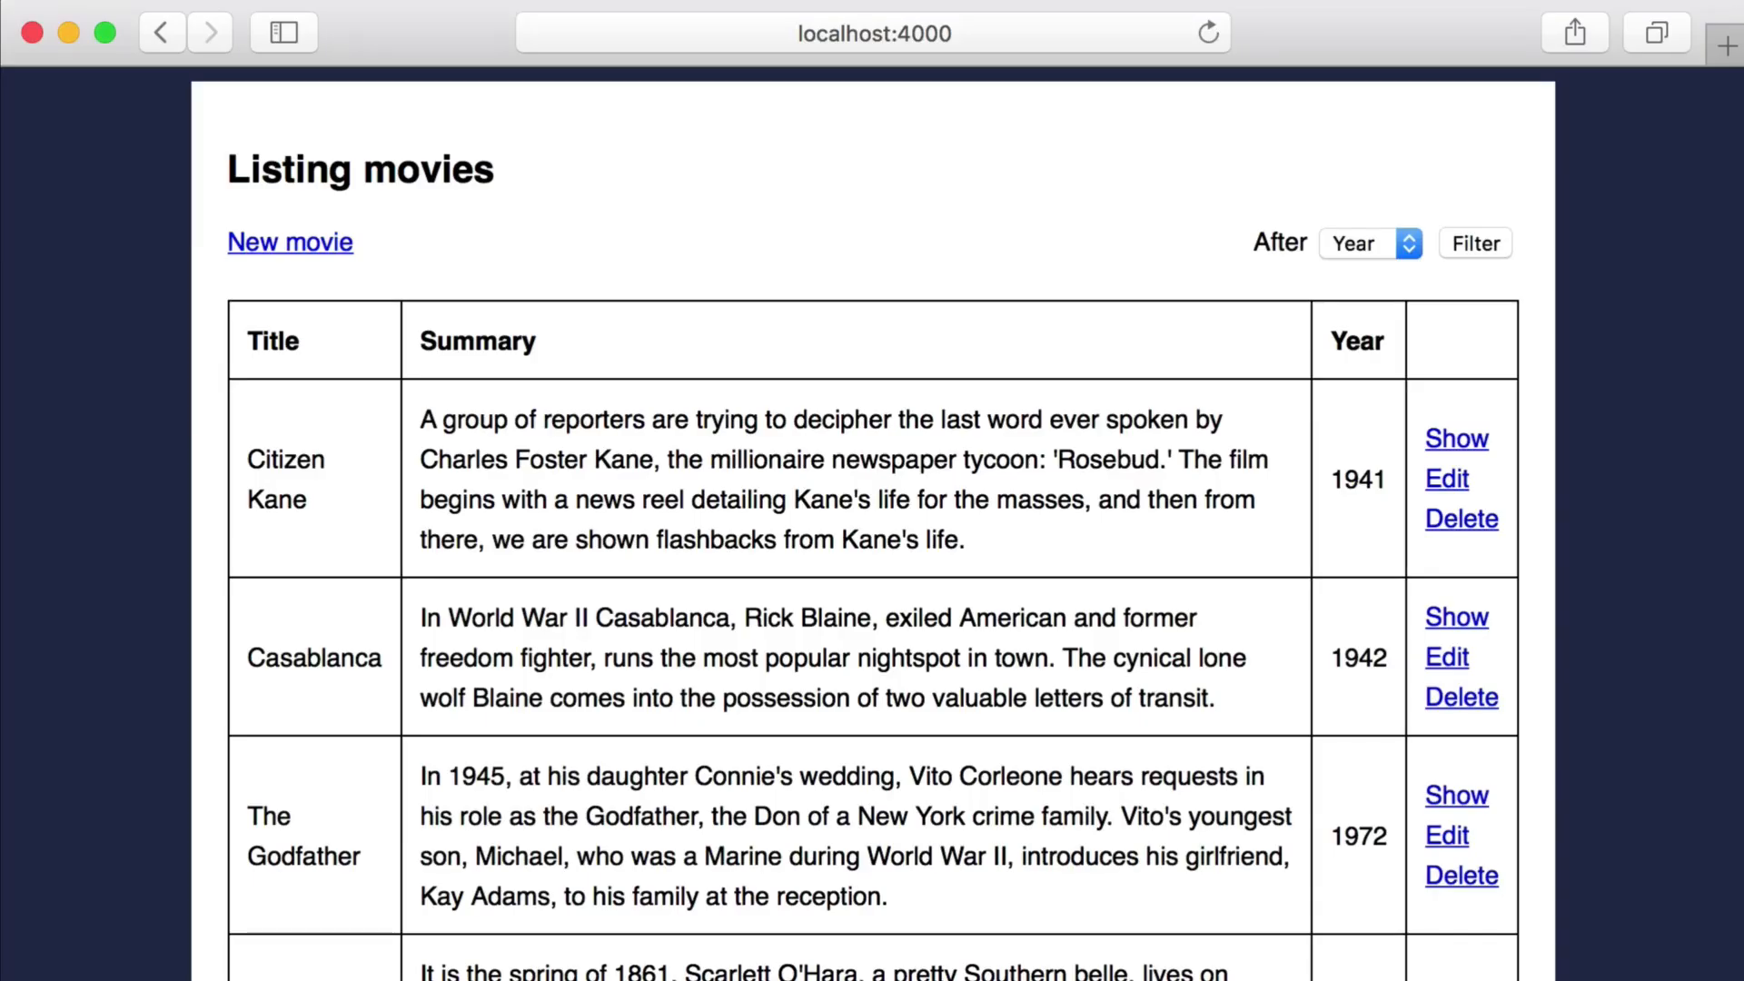
mouse_move(1223, 281)
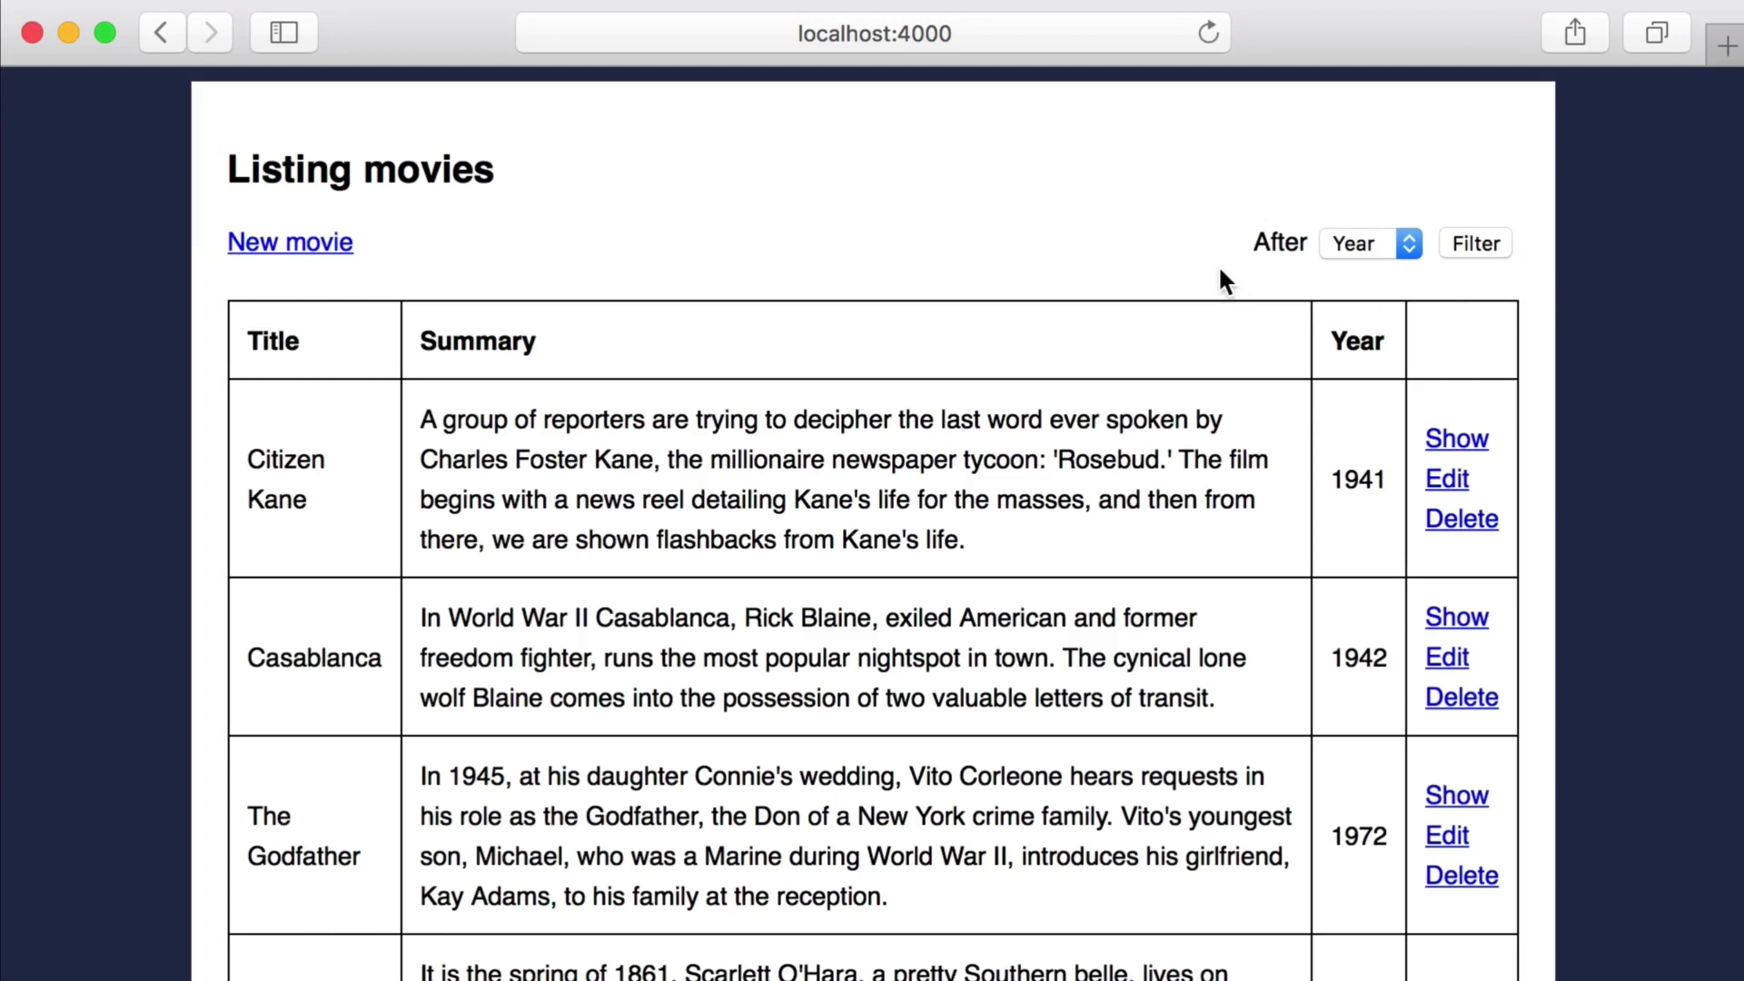
Choose 1970 as the After year and apply the filter in Safari.
left_click(1369, 243)
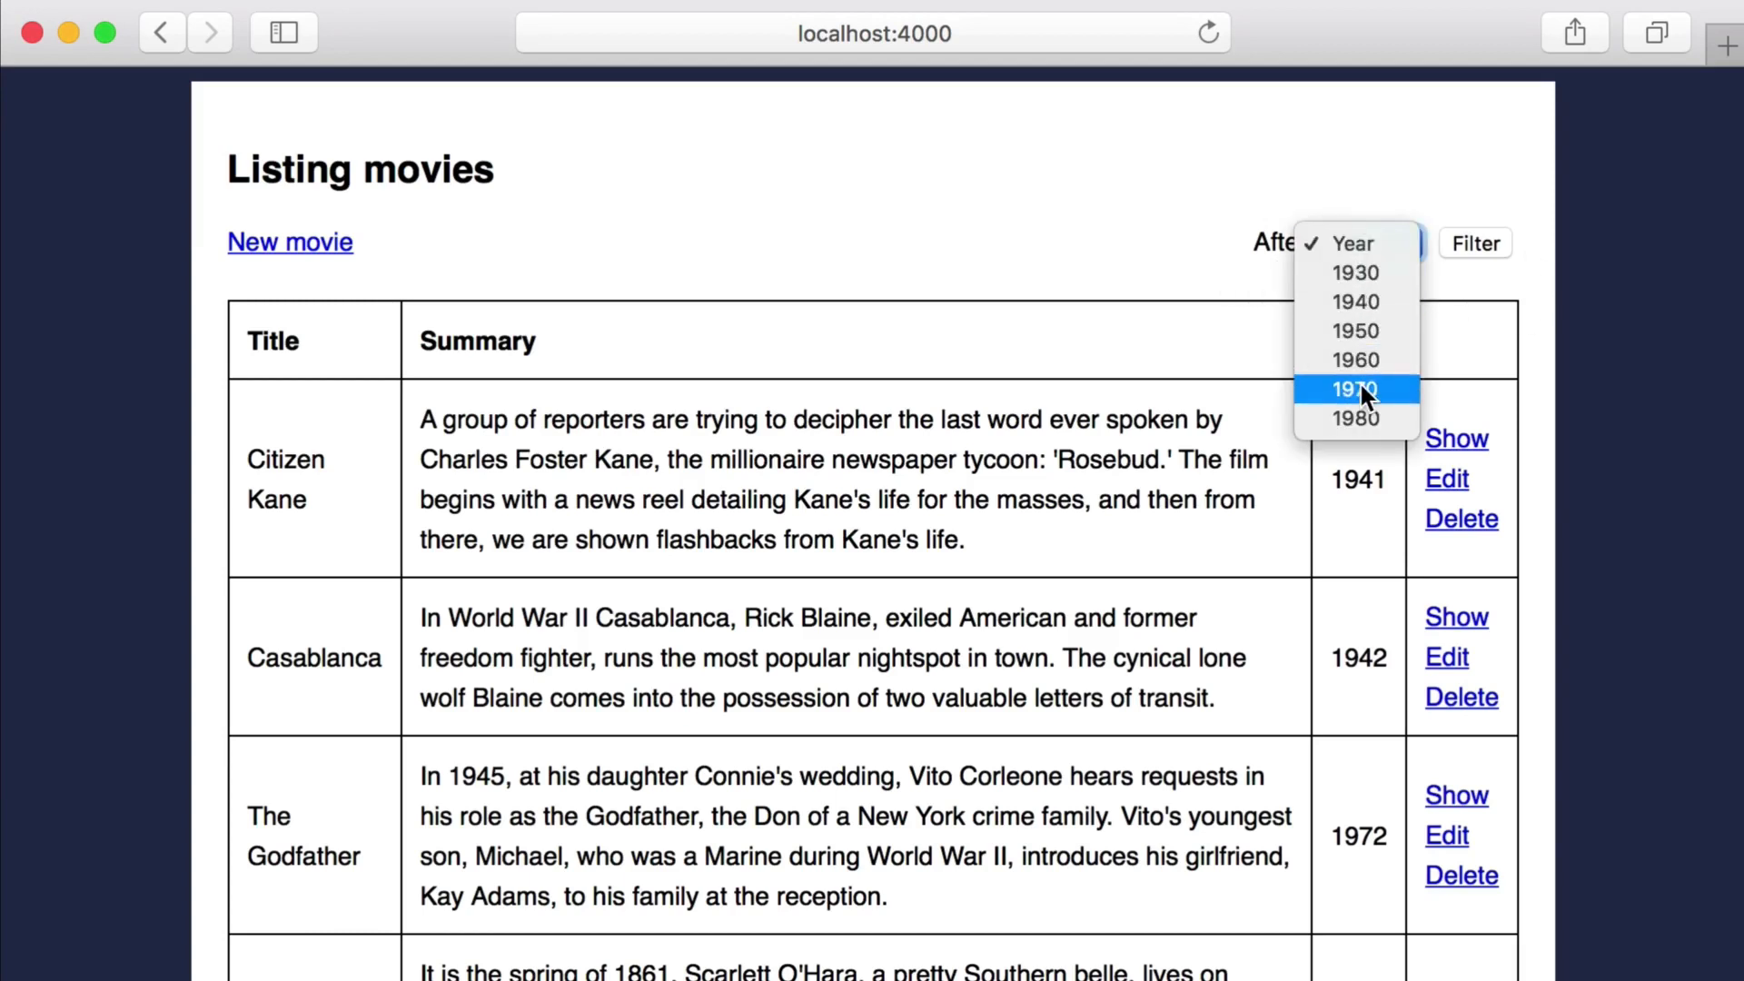
left_click(1475, 243)
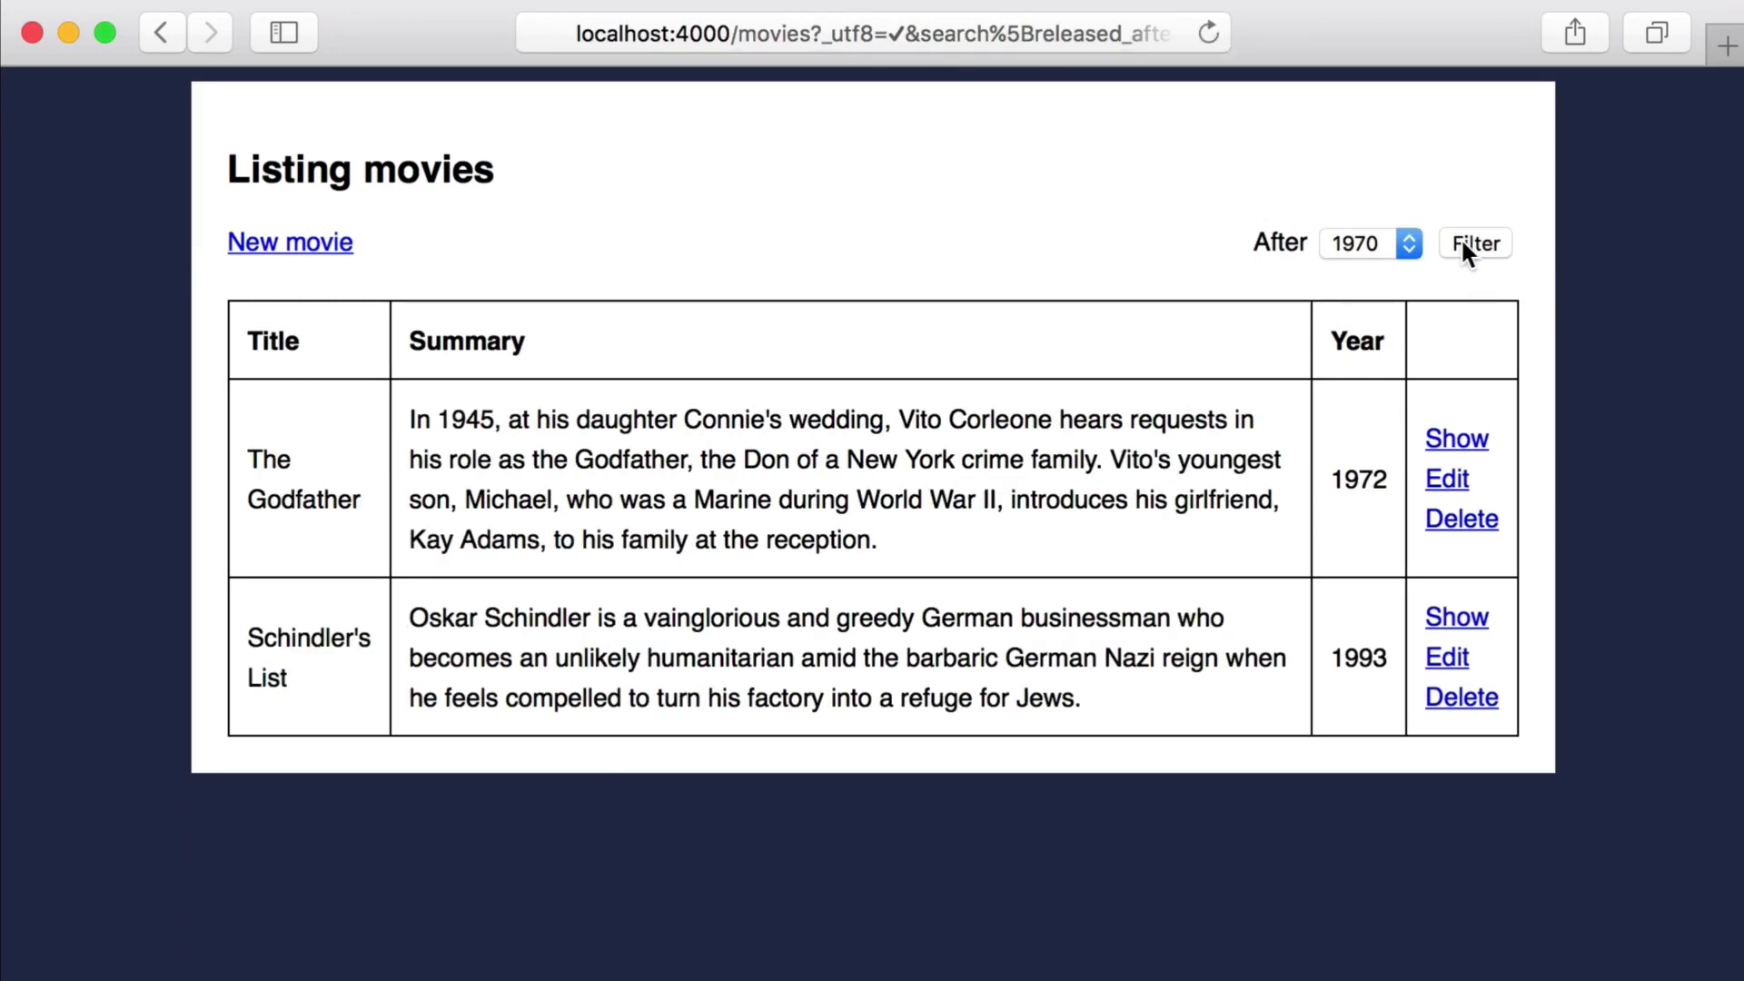
left_click(1369, 243)
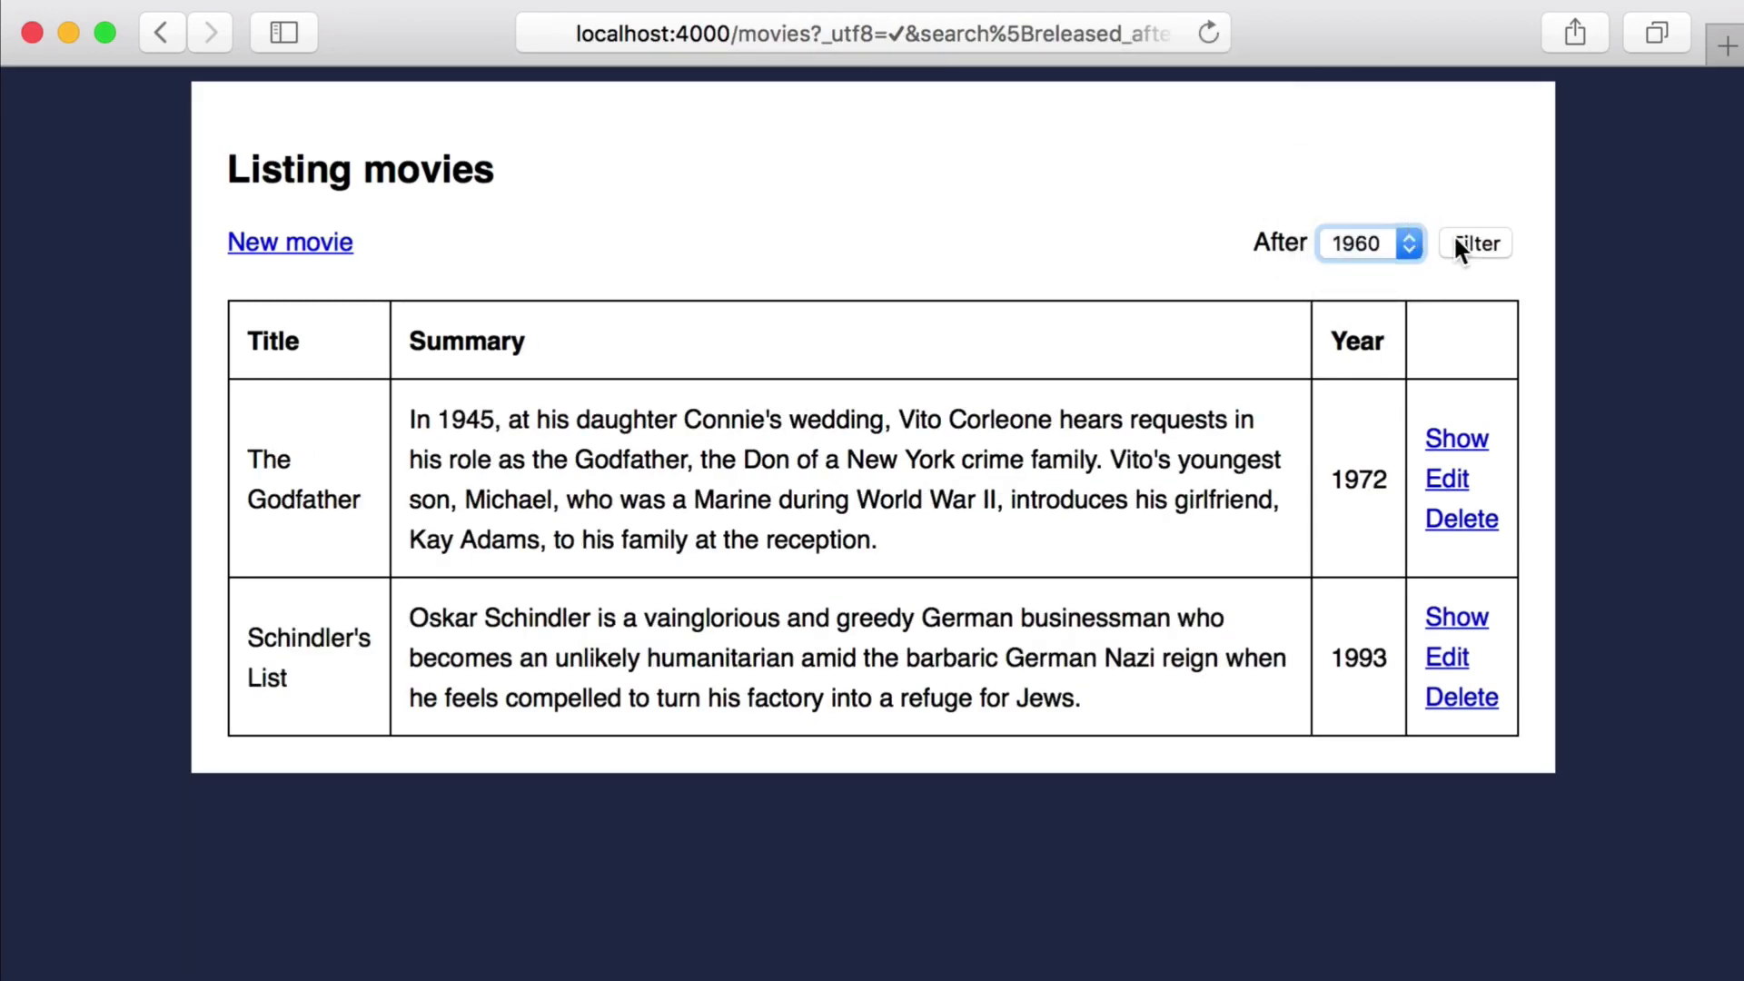
left_click(1474, 243)
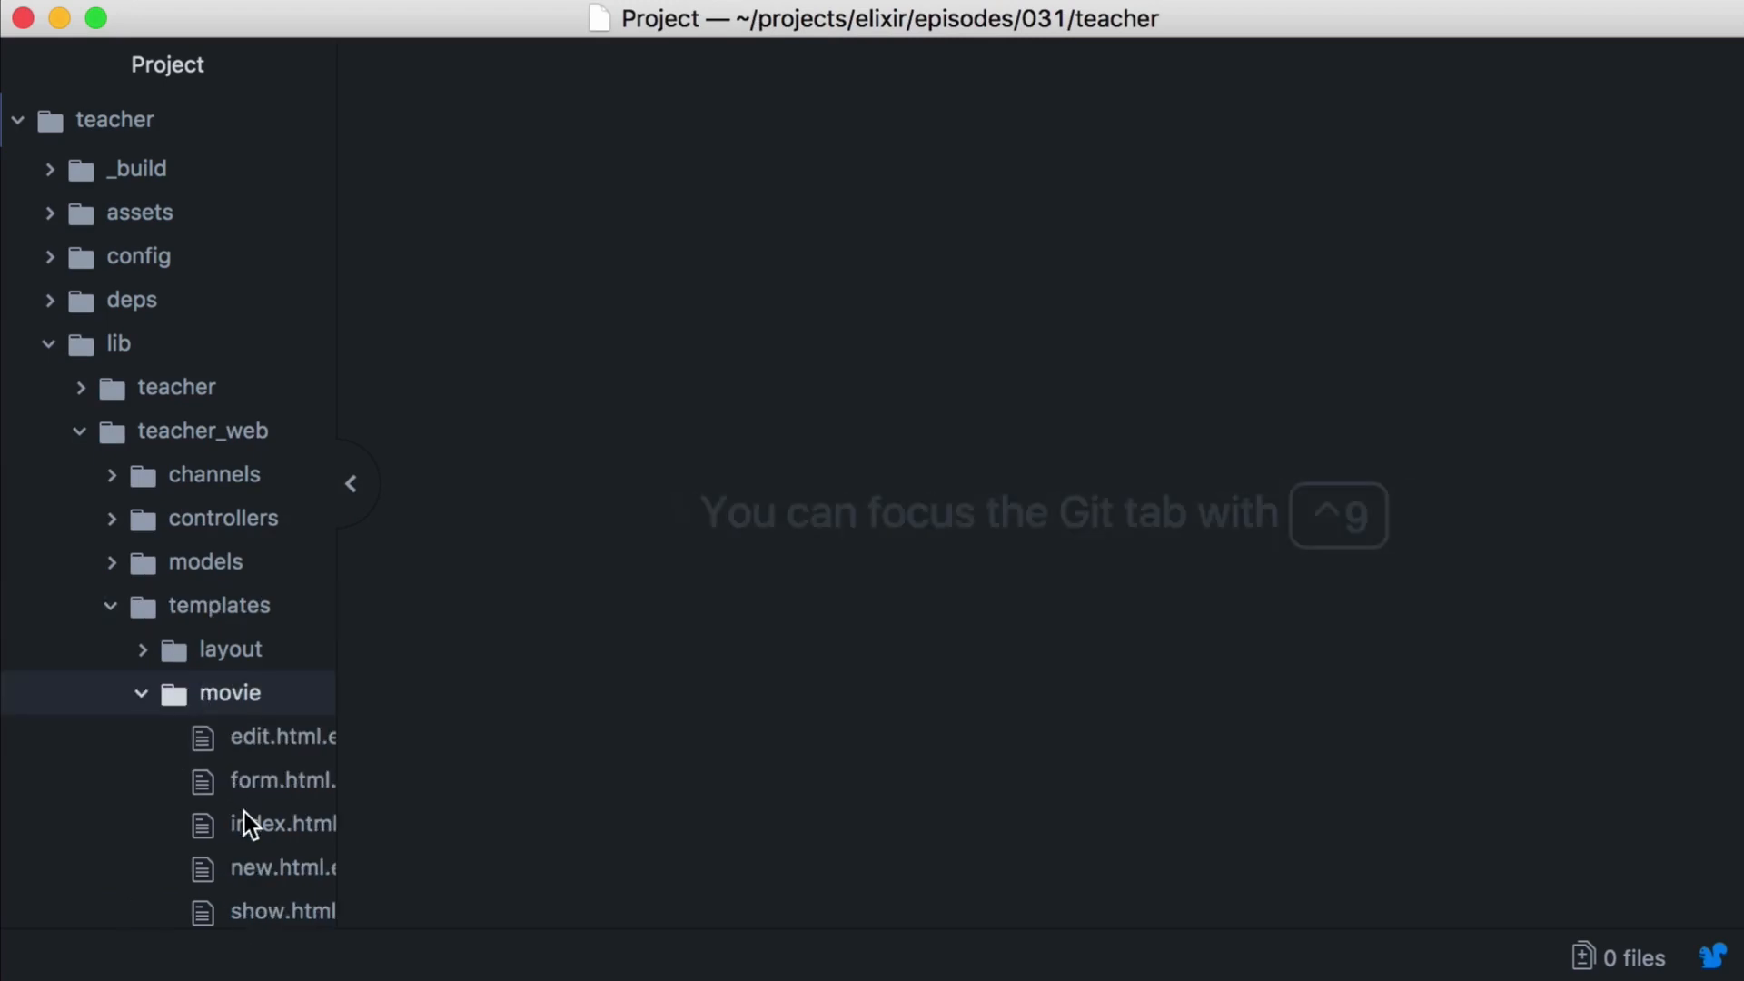
Inspect the year select in index.html.eex and the views folder, then expand controllers.
left_click(282, 823)
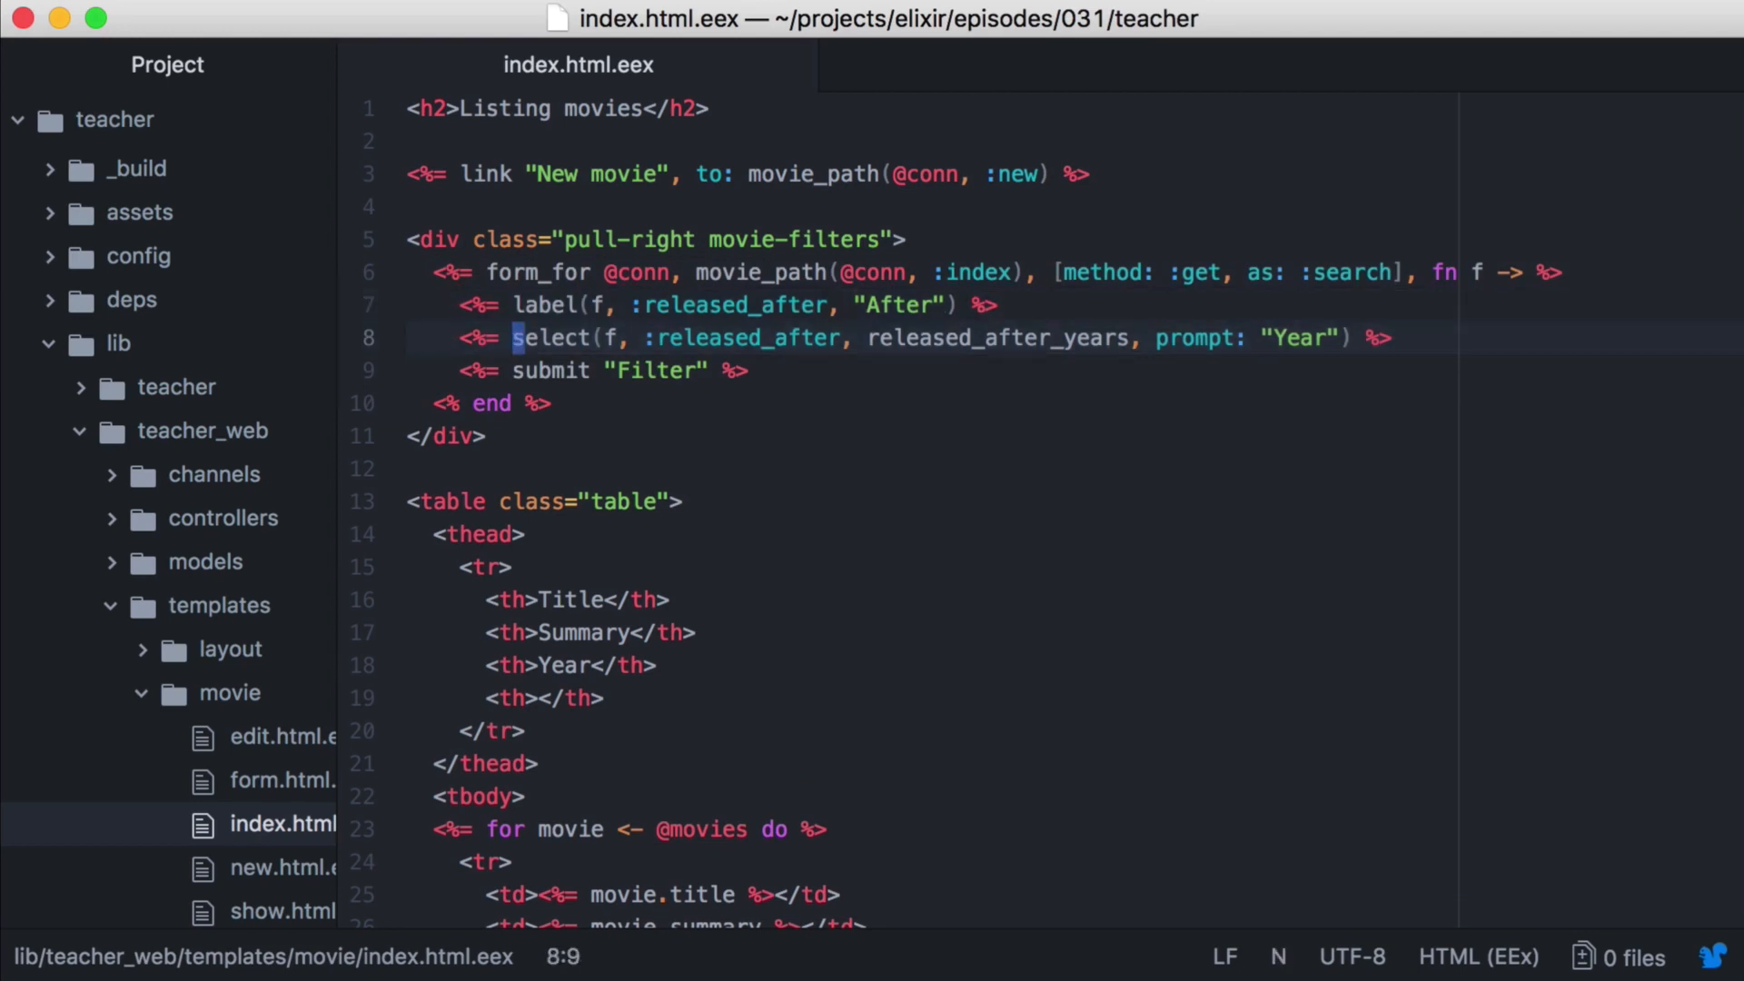
double_click(995, 337)
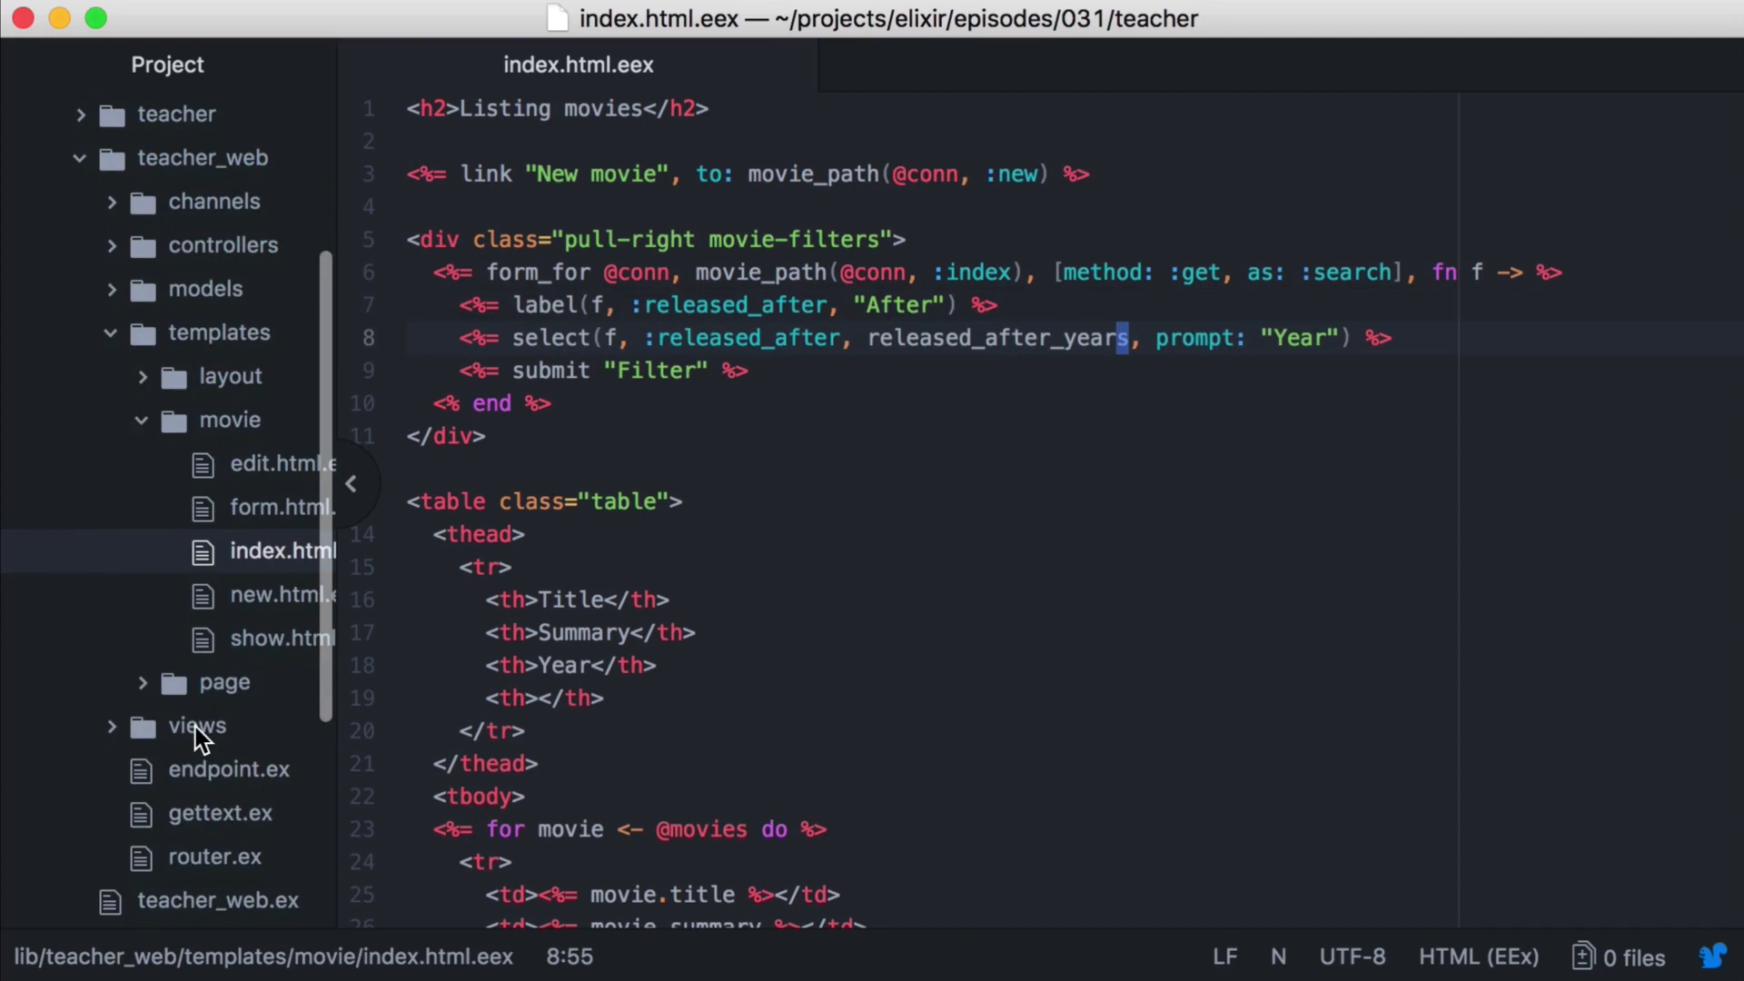
left_click(196, 725)
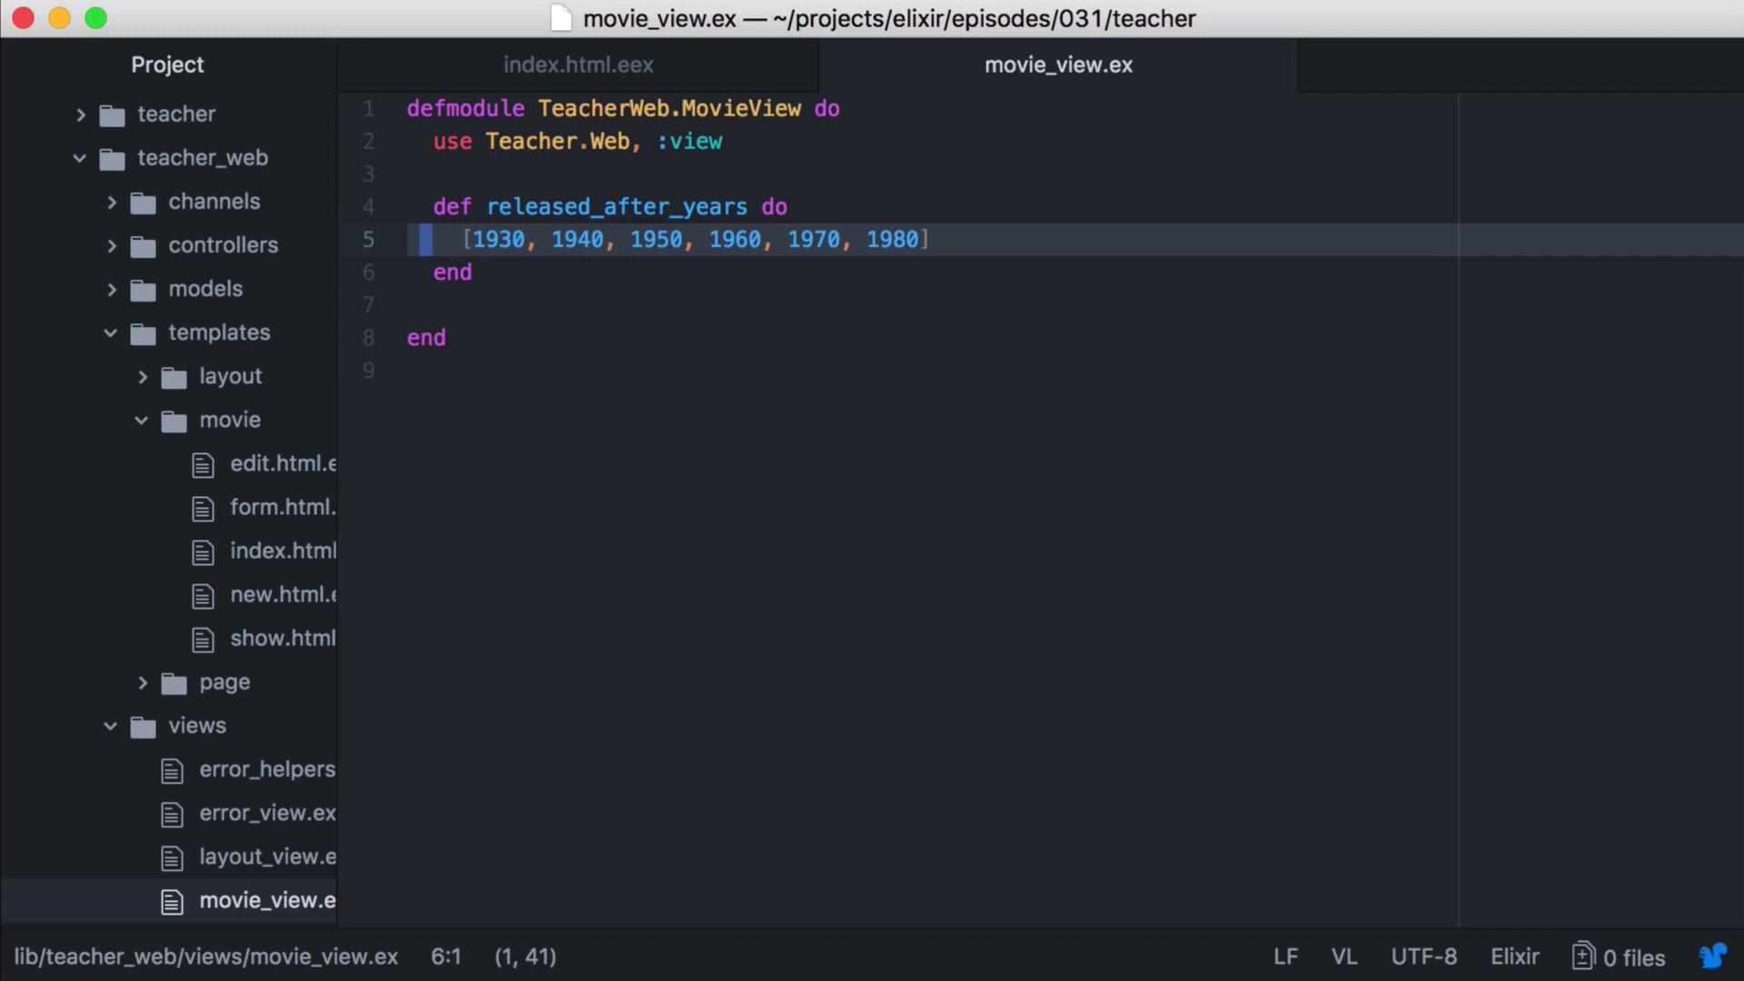
left_click(576, 63)
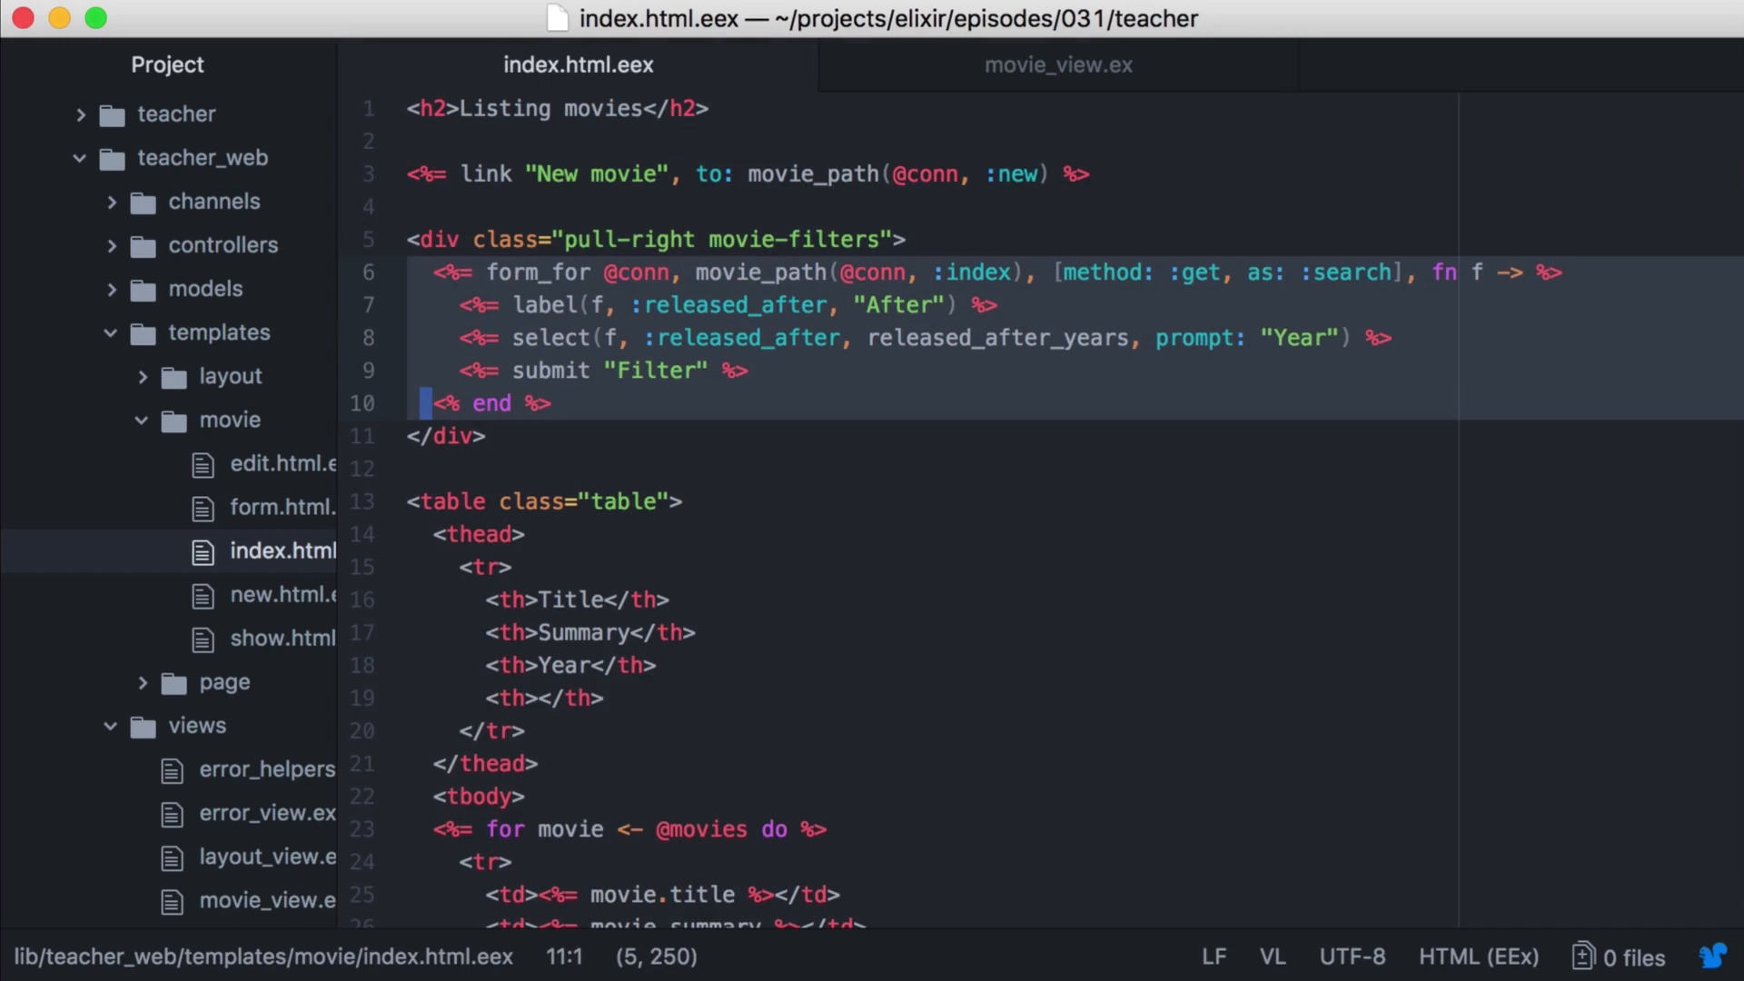
left_click(223, 244)
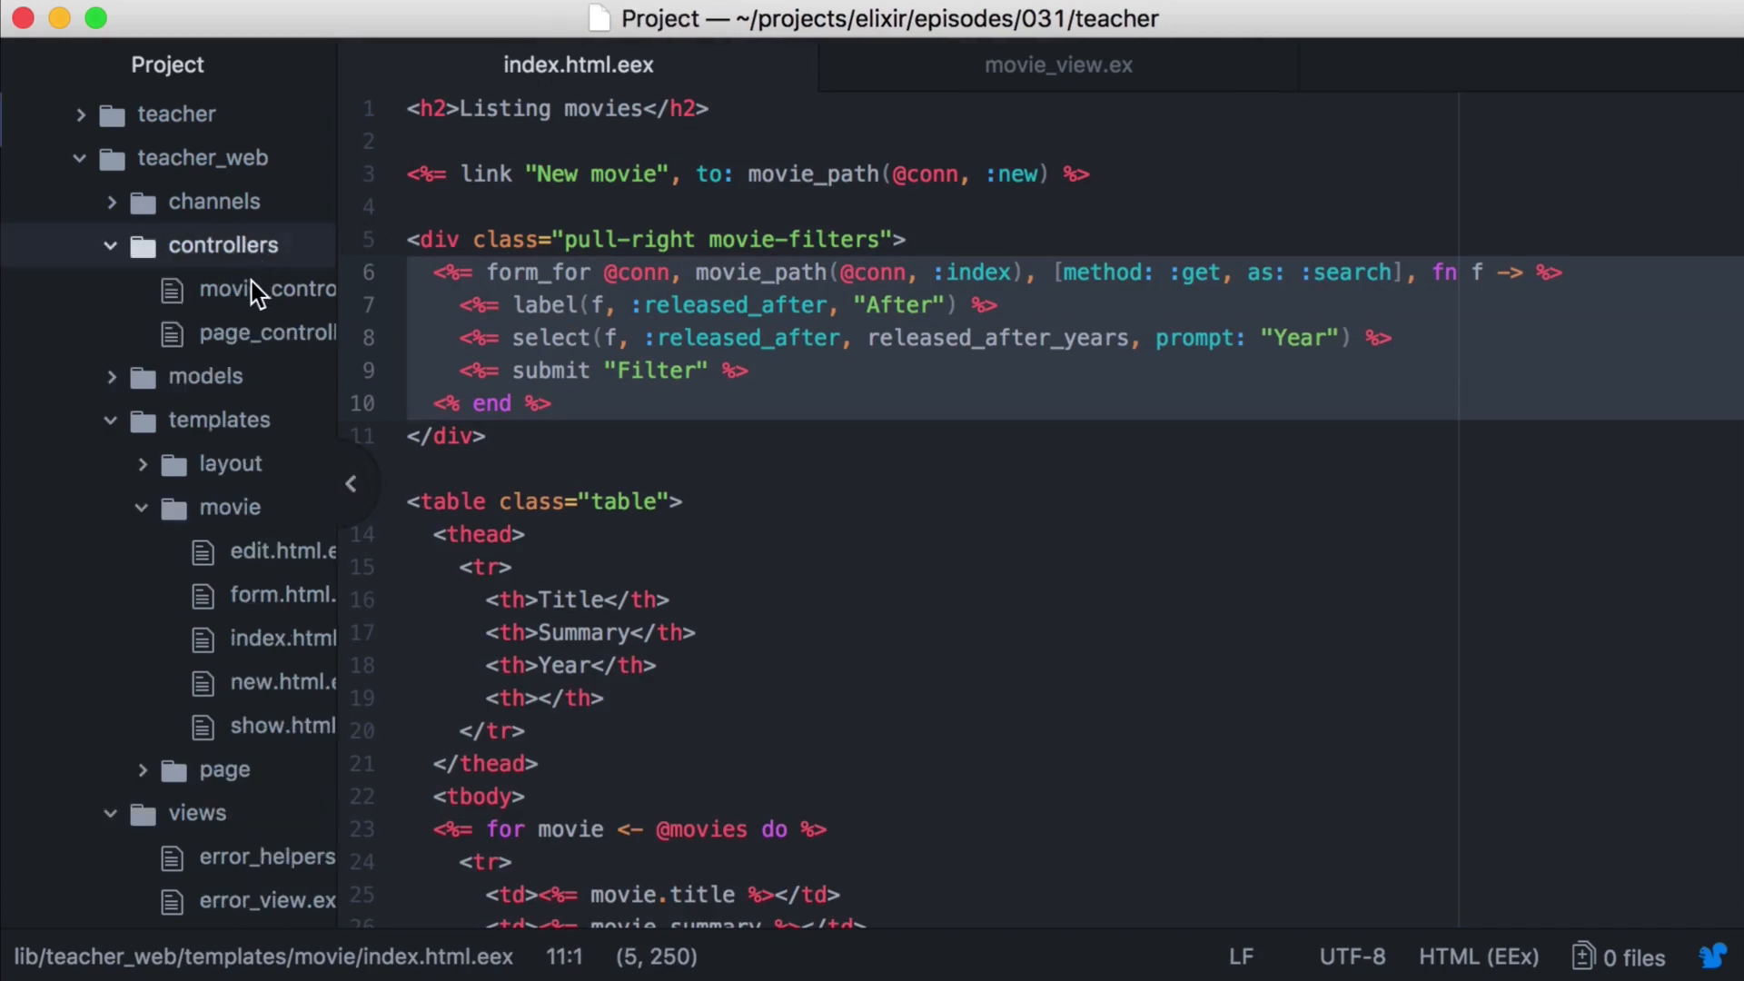
Open movie_controller.ex and movie.ex, scrolling down to the released_after functions.
left_click(267, 289)
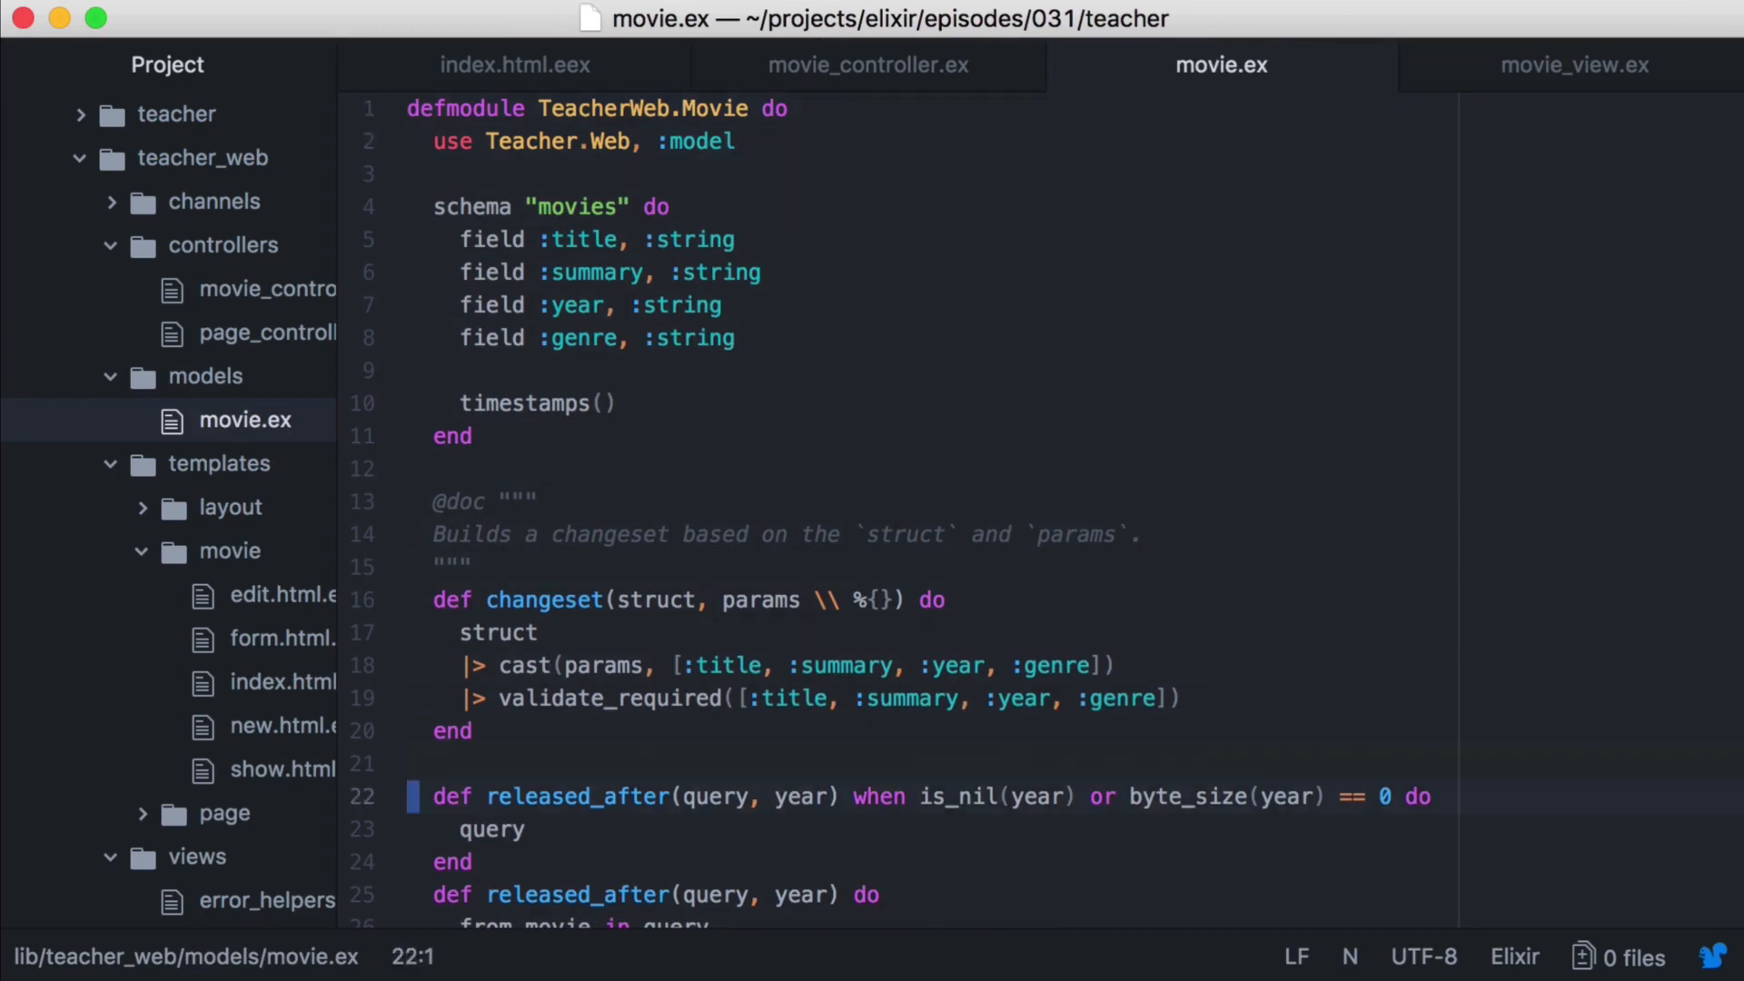
scroll("down", 3)
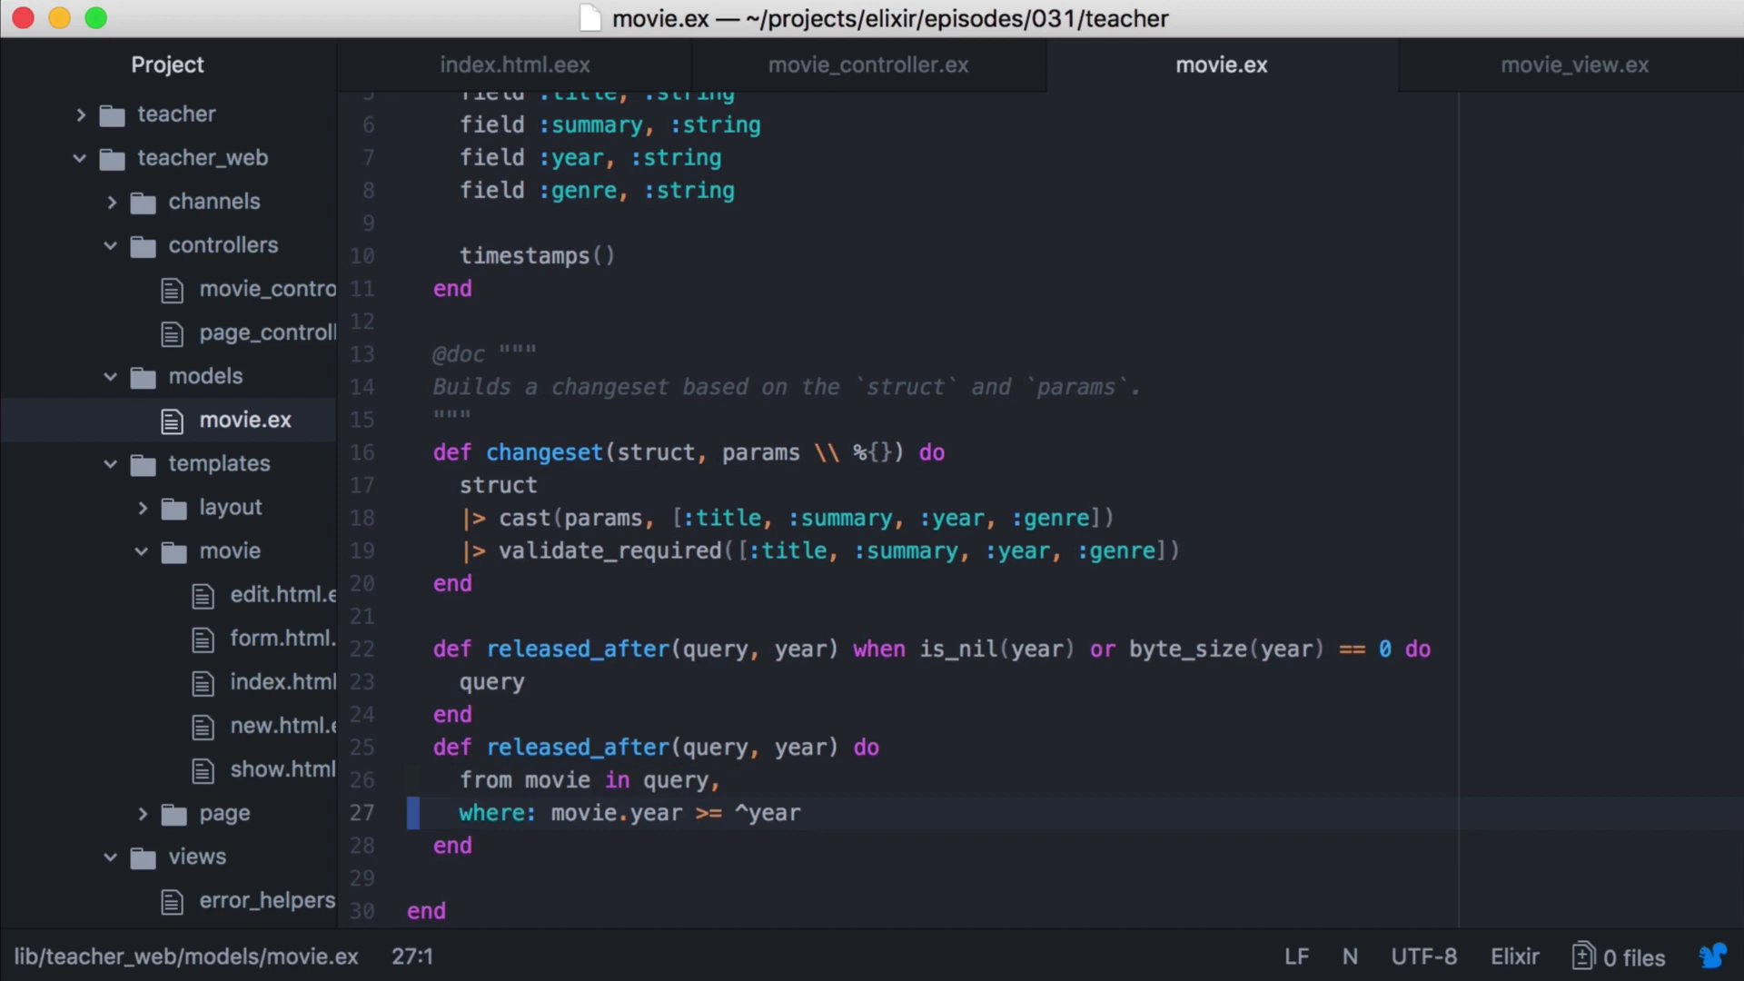
Write def all_genres(query) selecting distinct movie.genre below changeset in movie.ex.
left_click(452, 584)
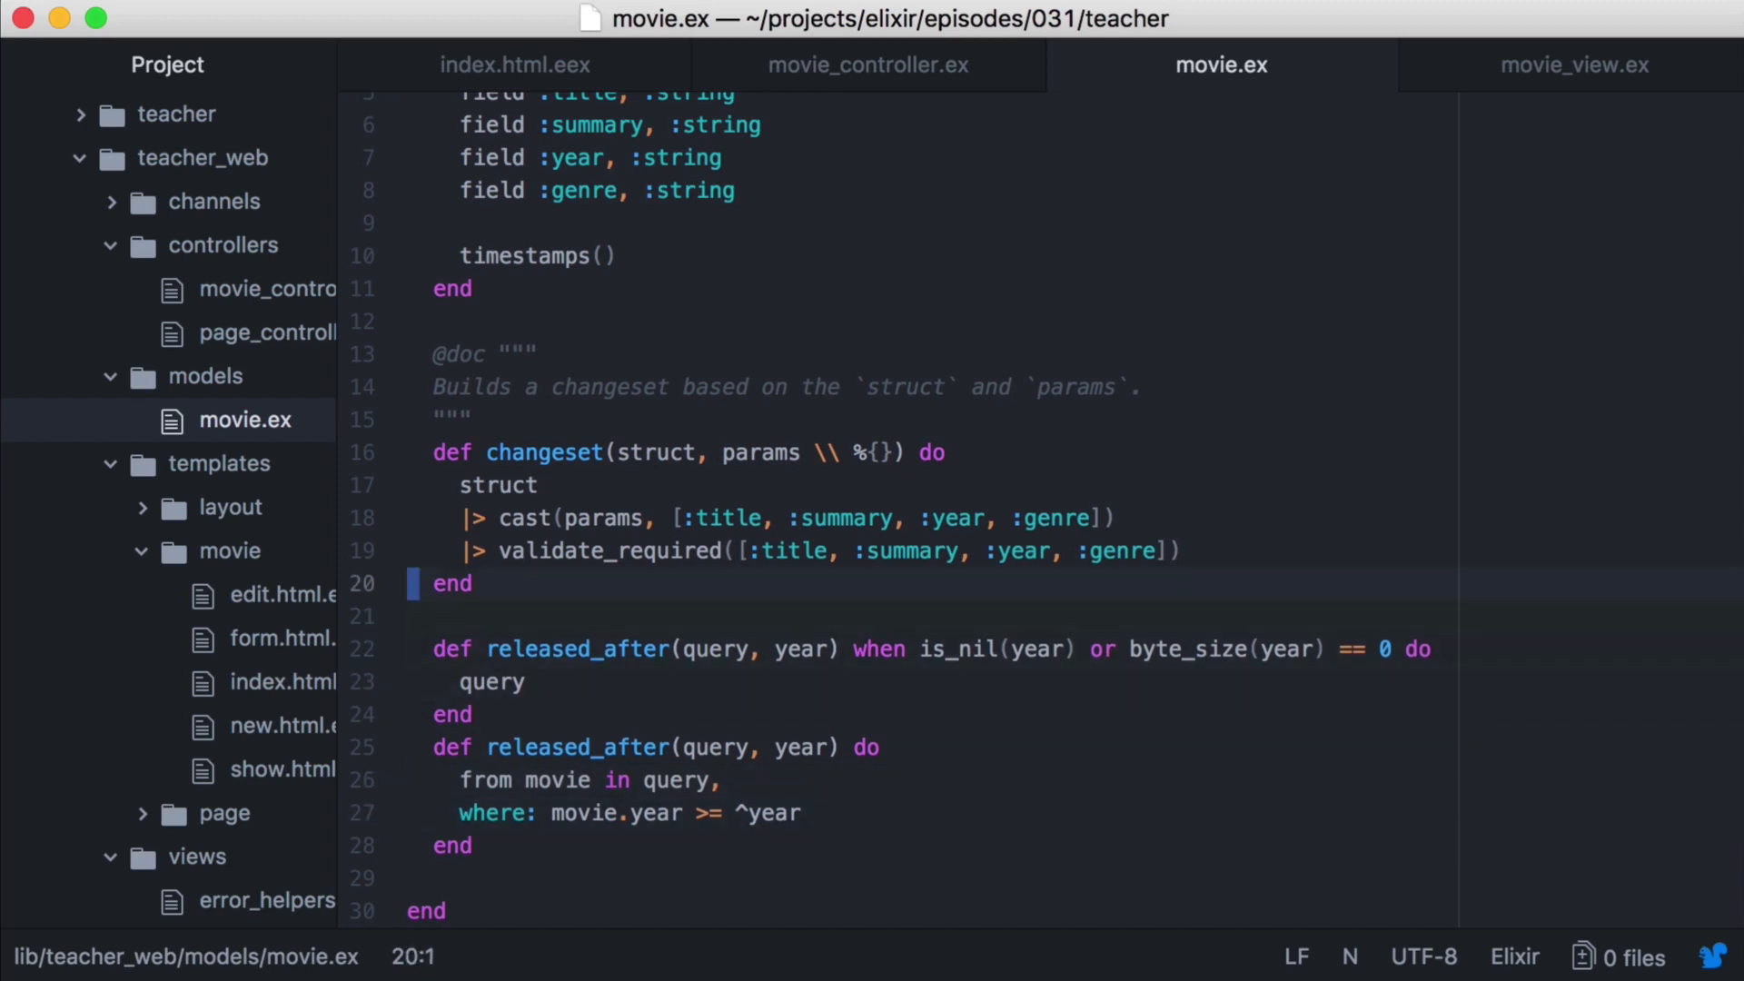
type("def all_genres")
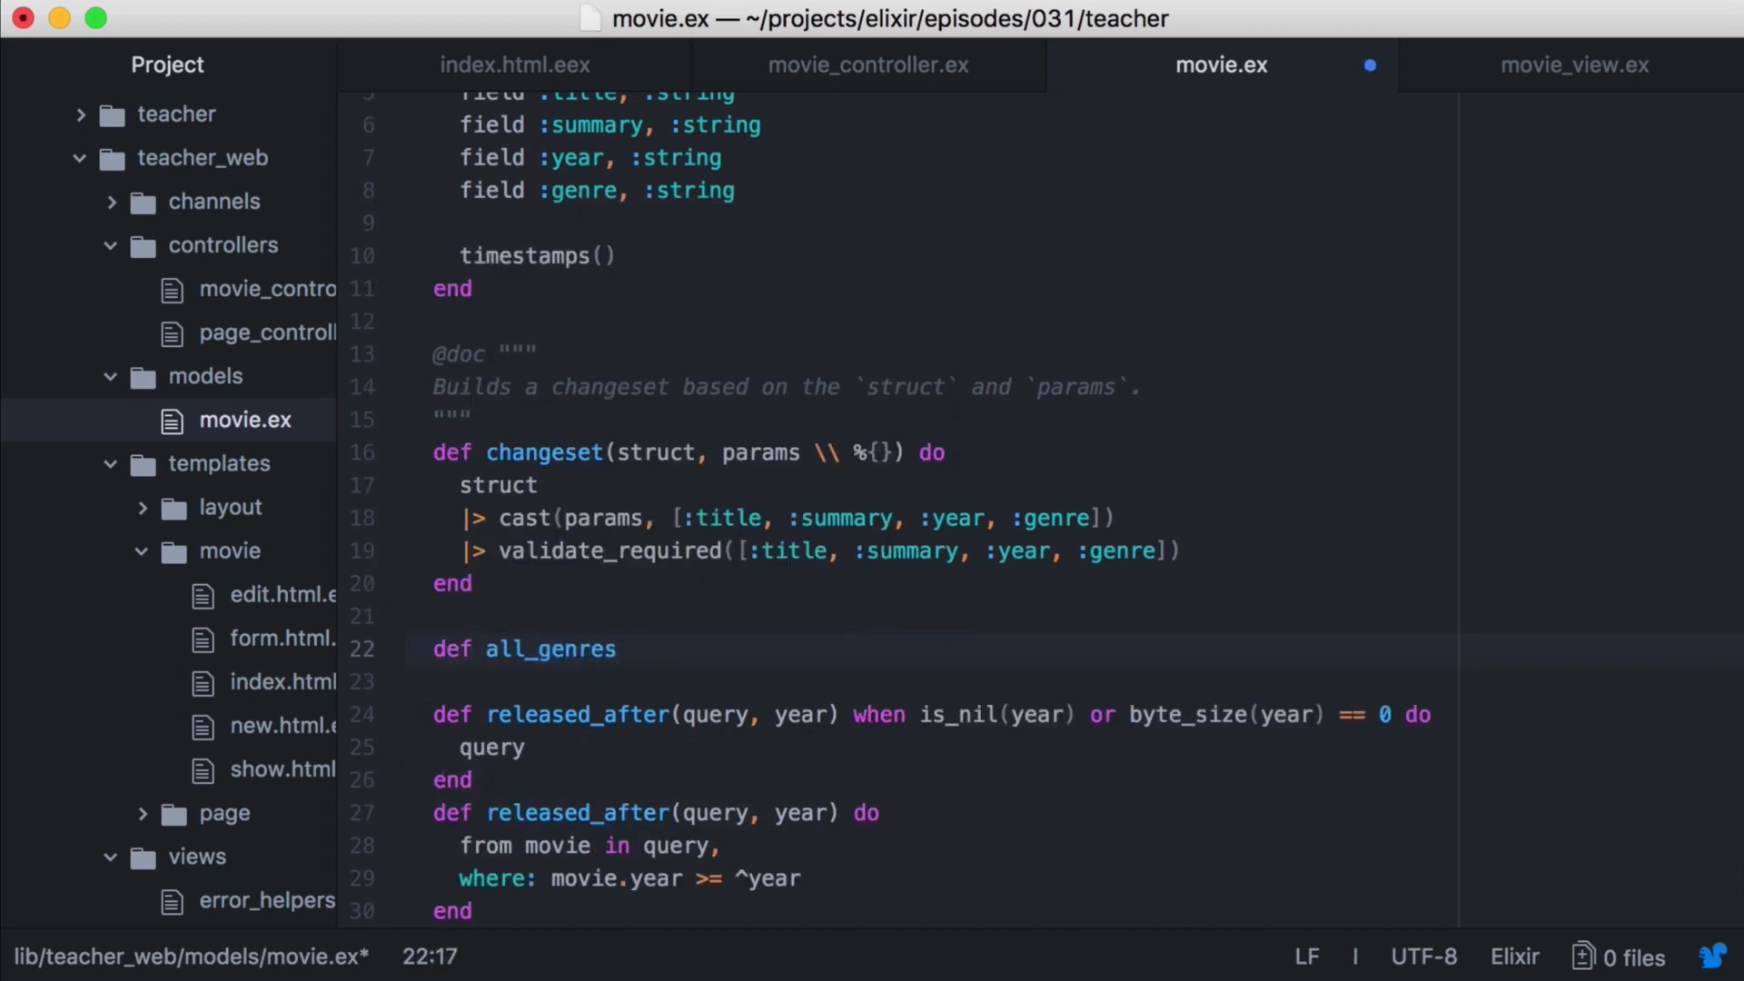
type("do")
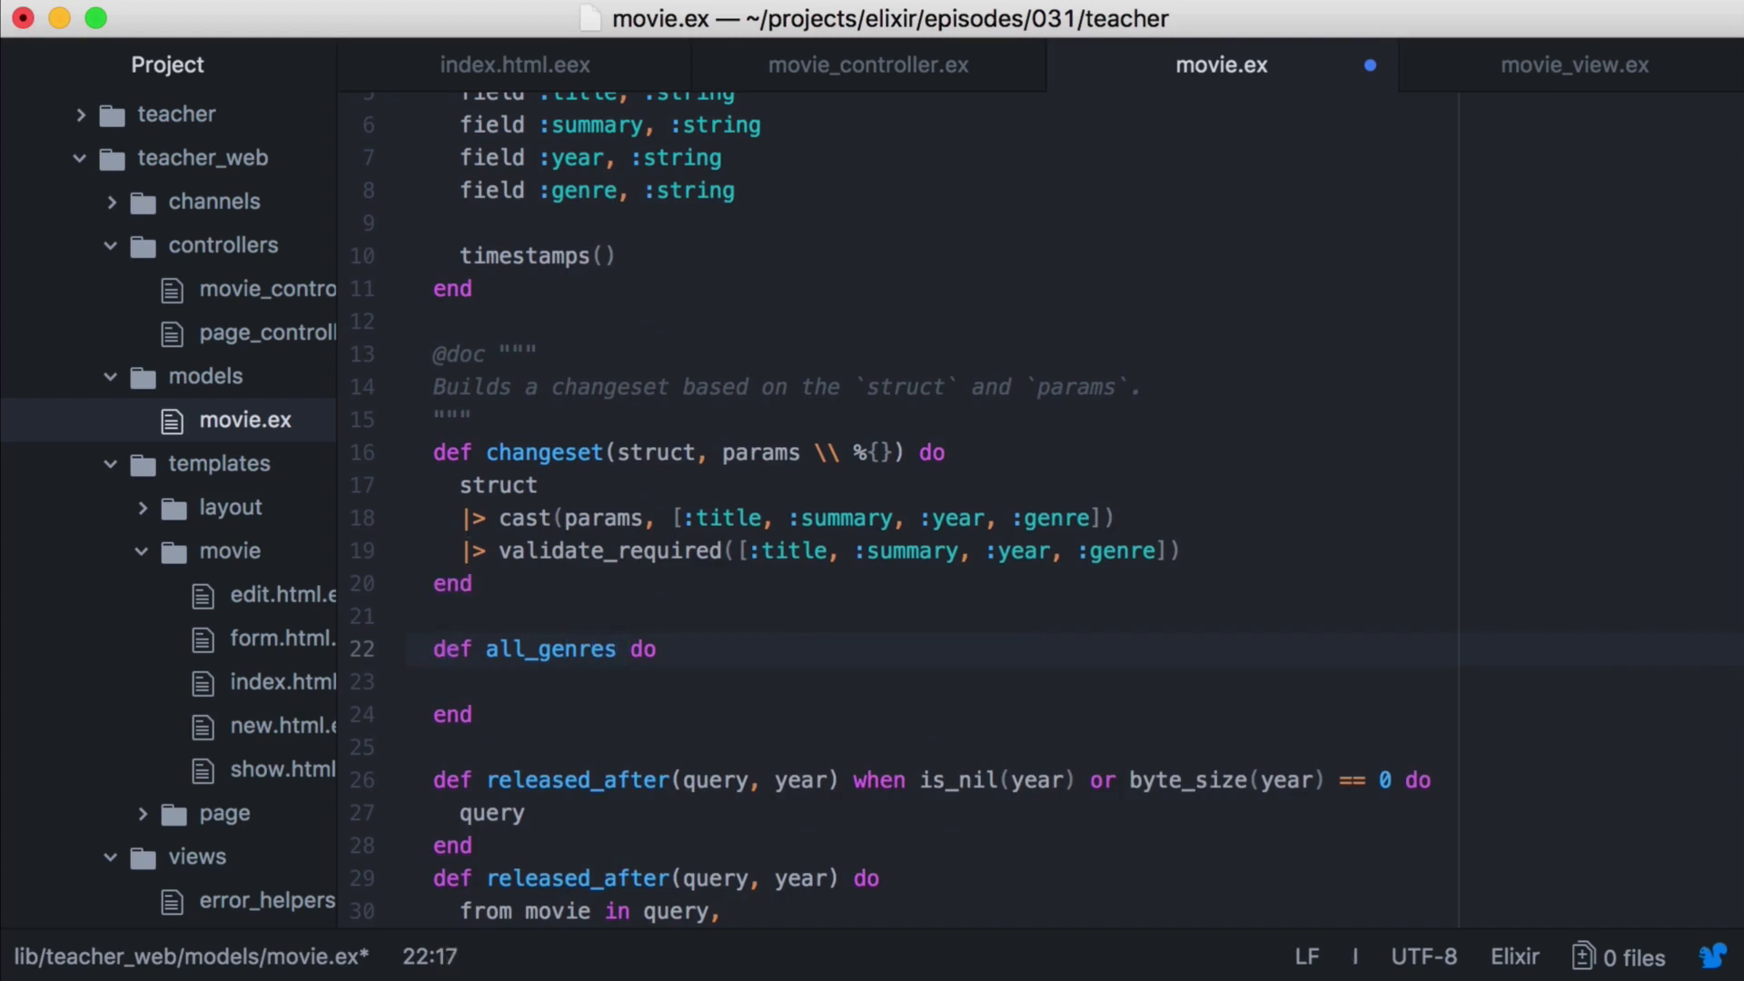
type("(query)")
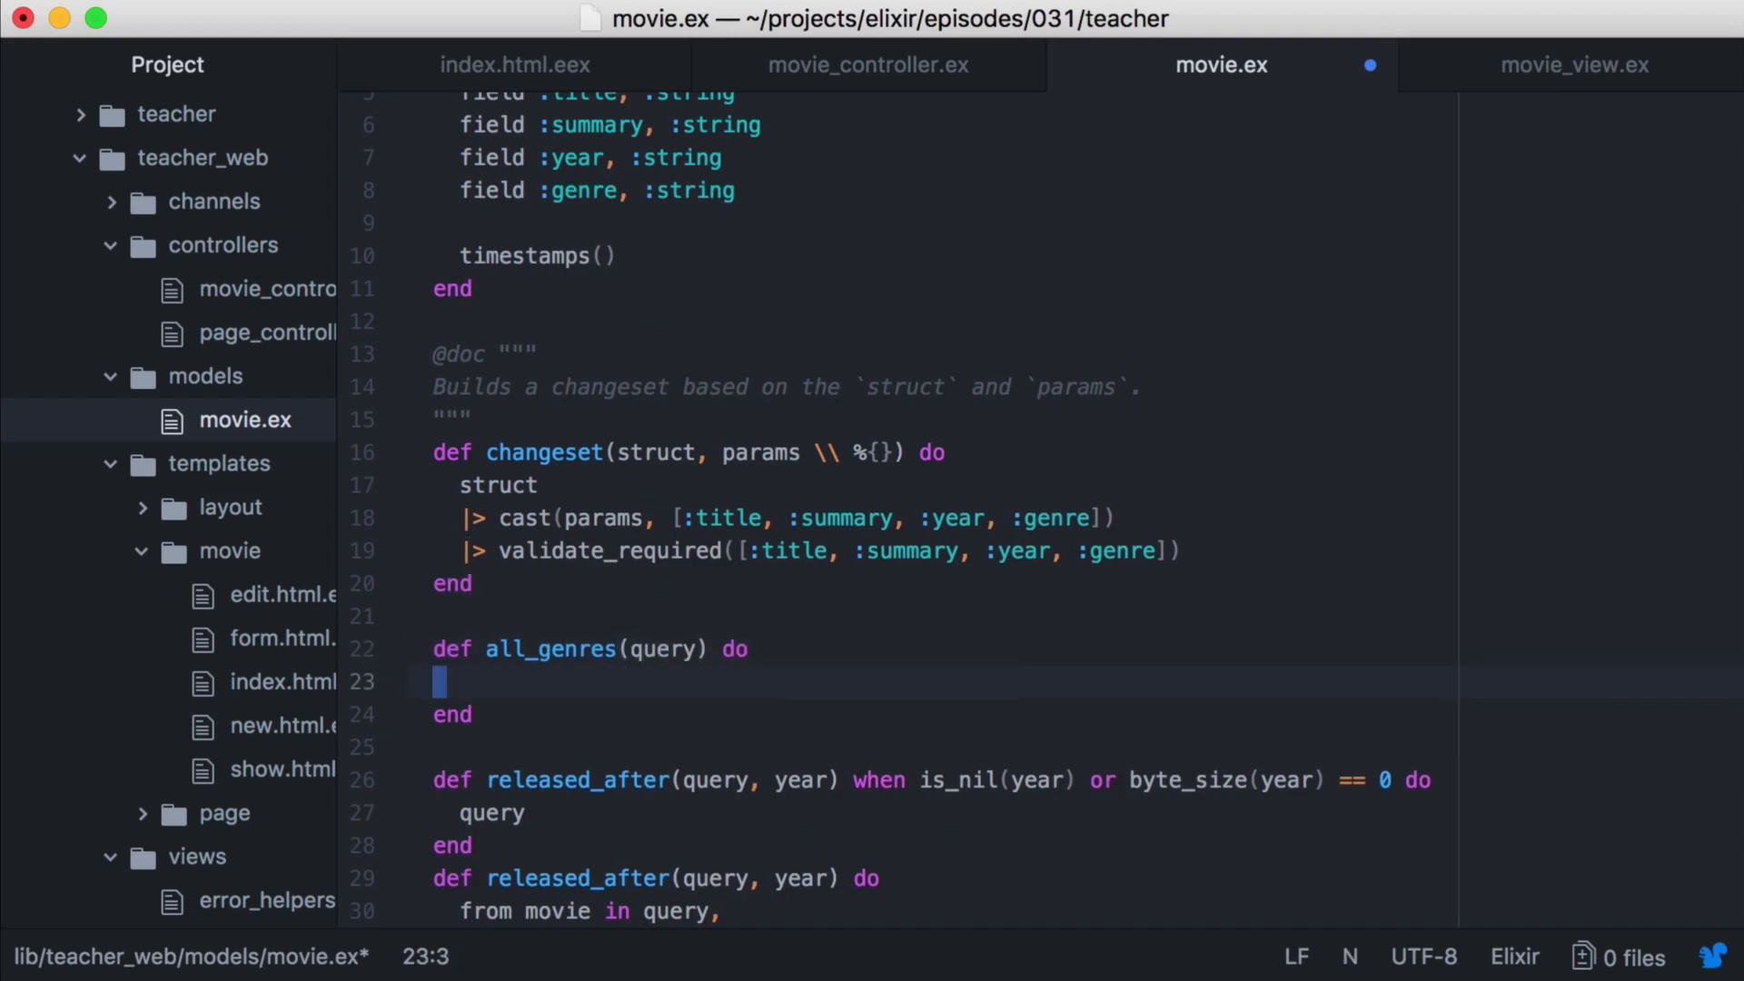
type("from movie in query")
type("distinct: movie.genre")
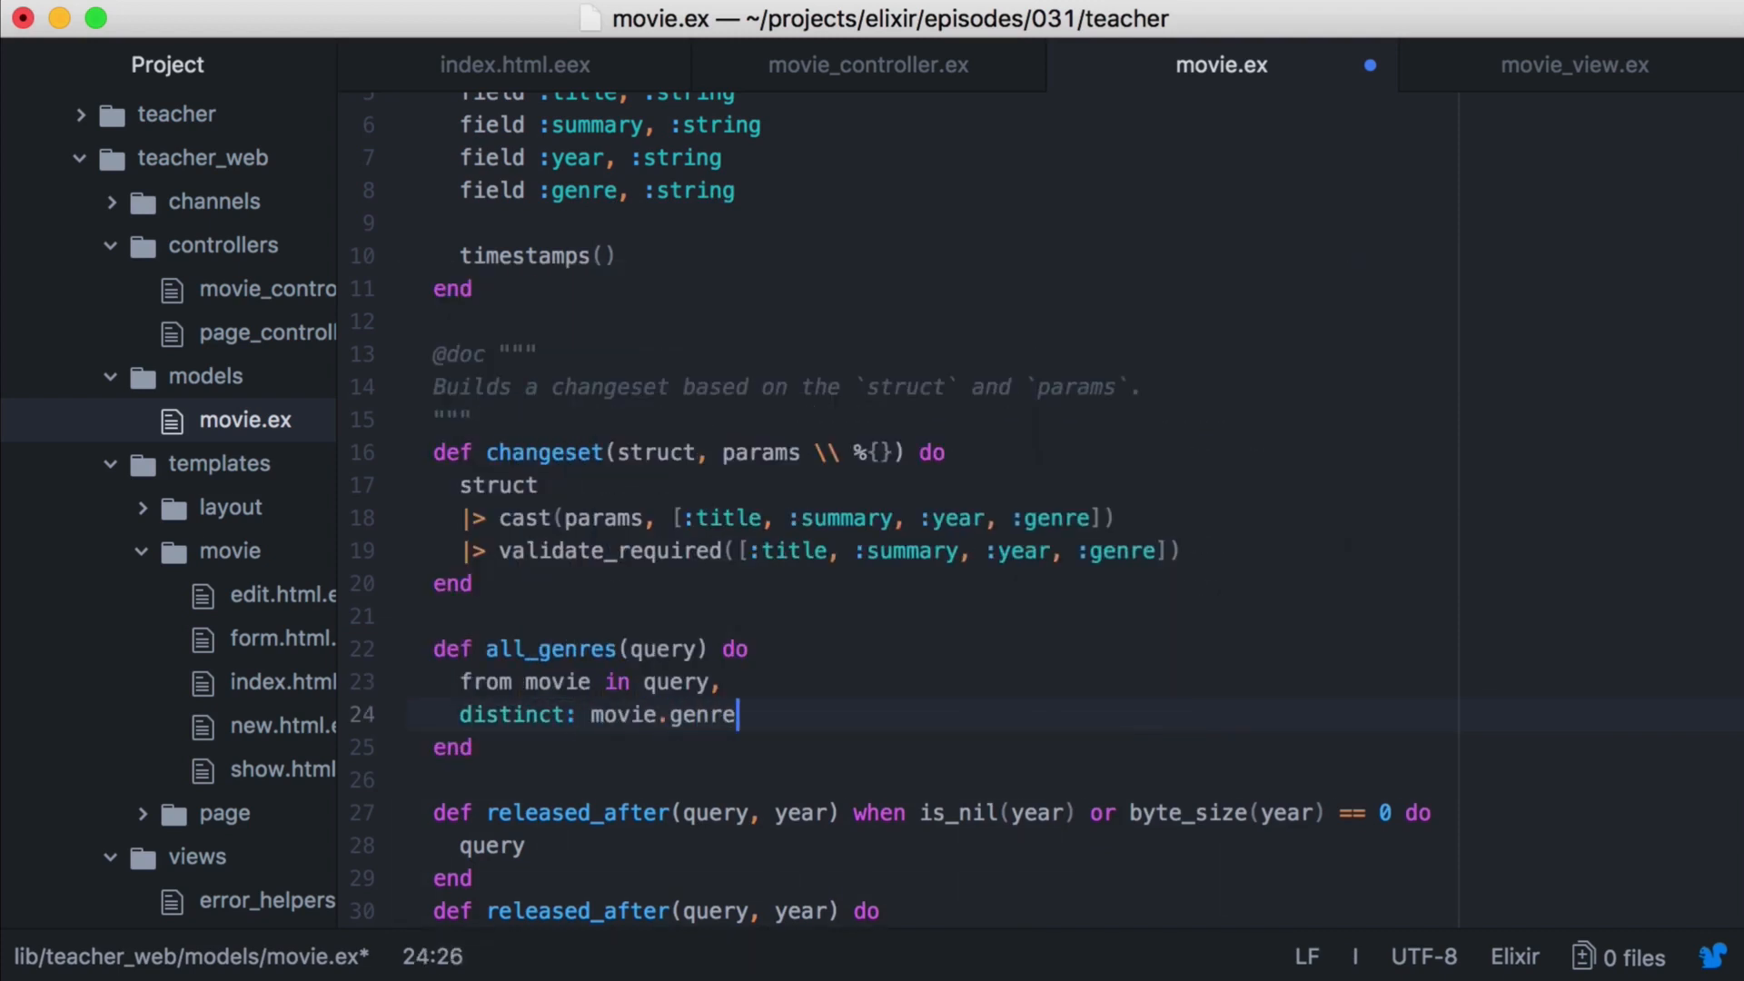
type(",")
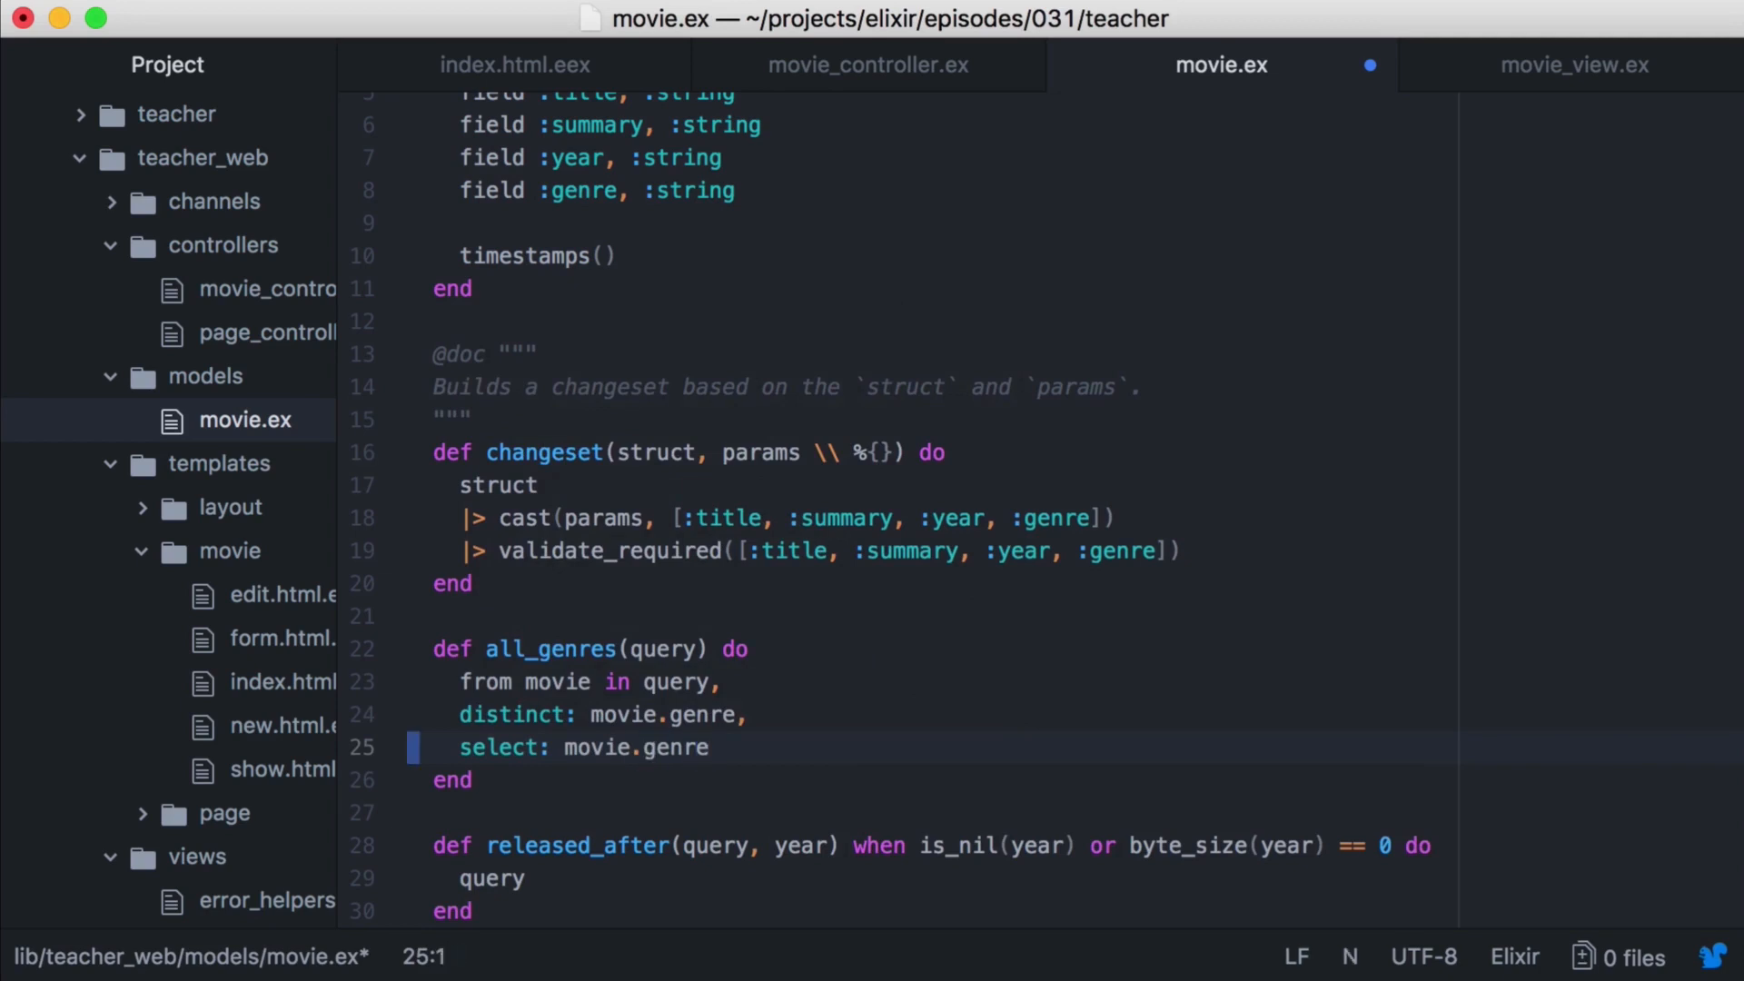
left_click(870, 64)
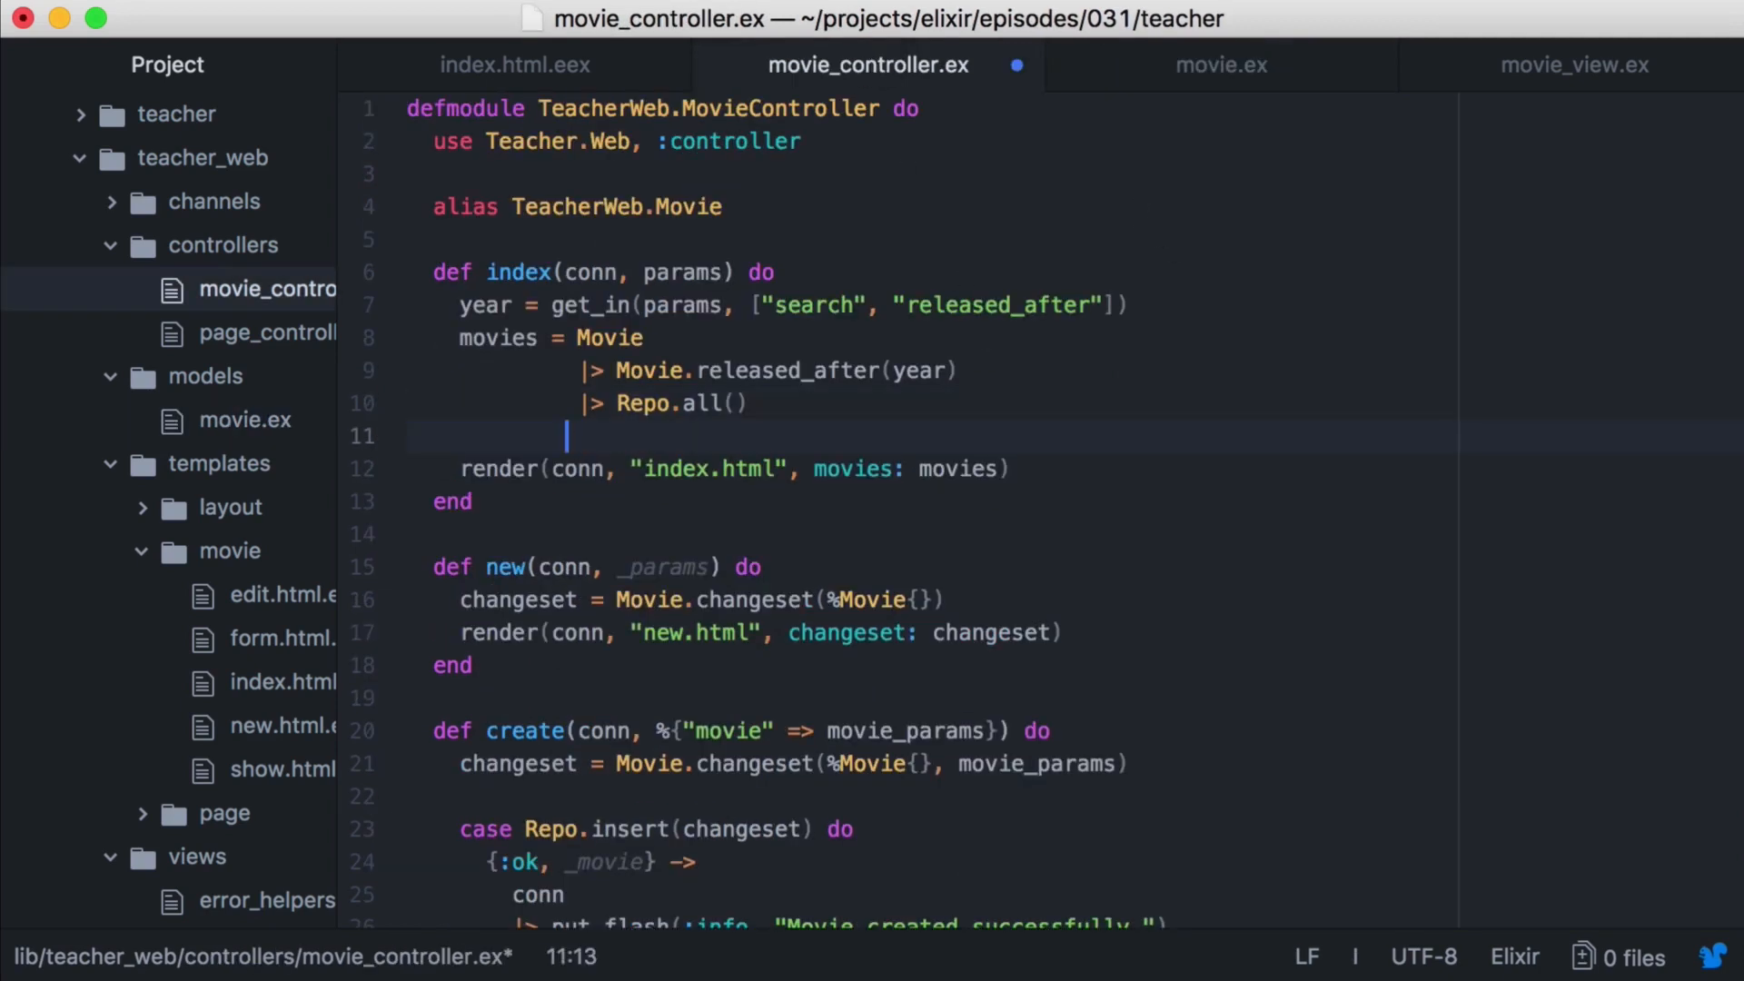
Add genres = Movie |> Movie.all_genres() |> Repo.all() and pass genres: genres to render.
type("genres = Movie")
type("|>")
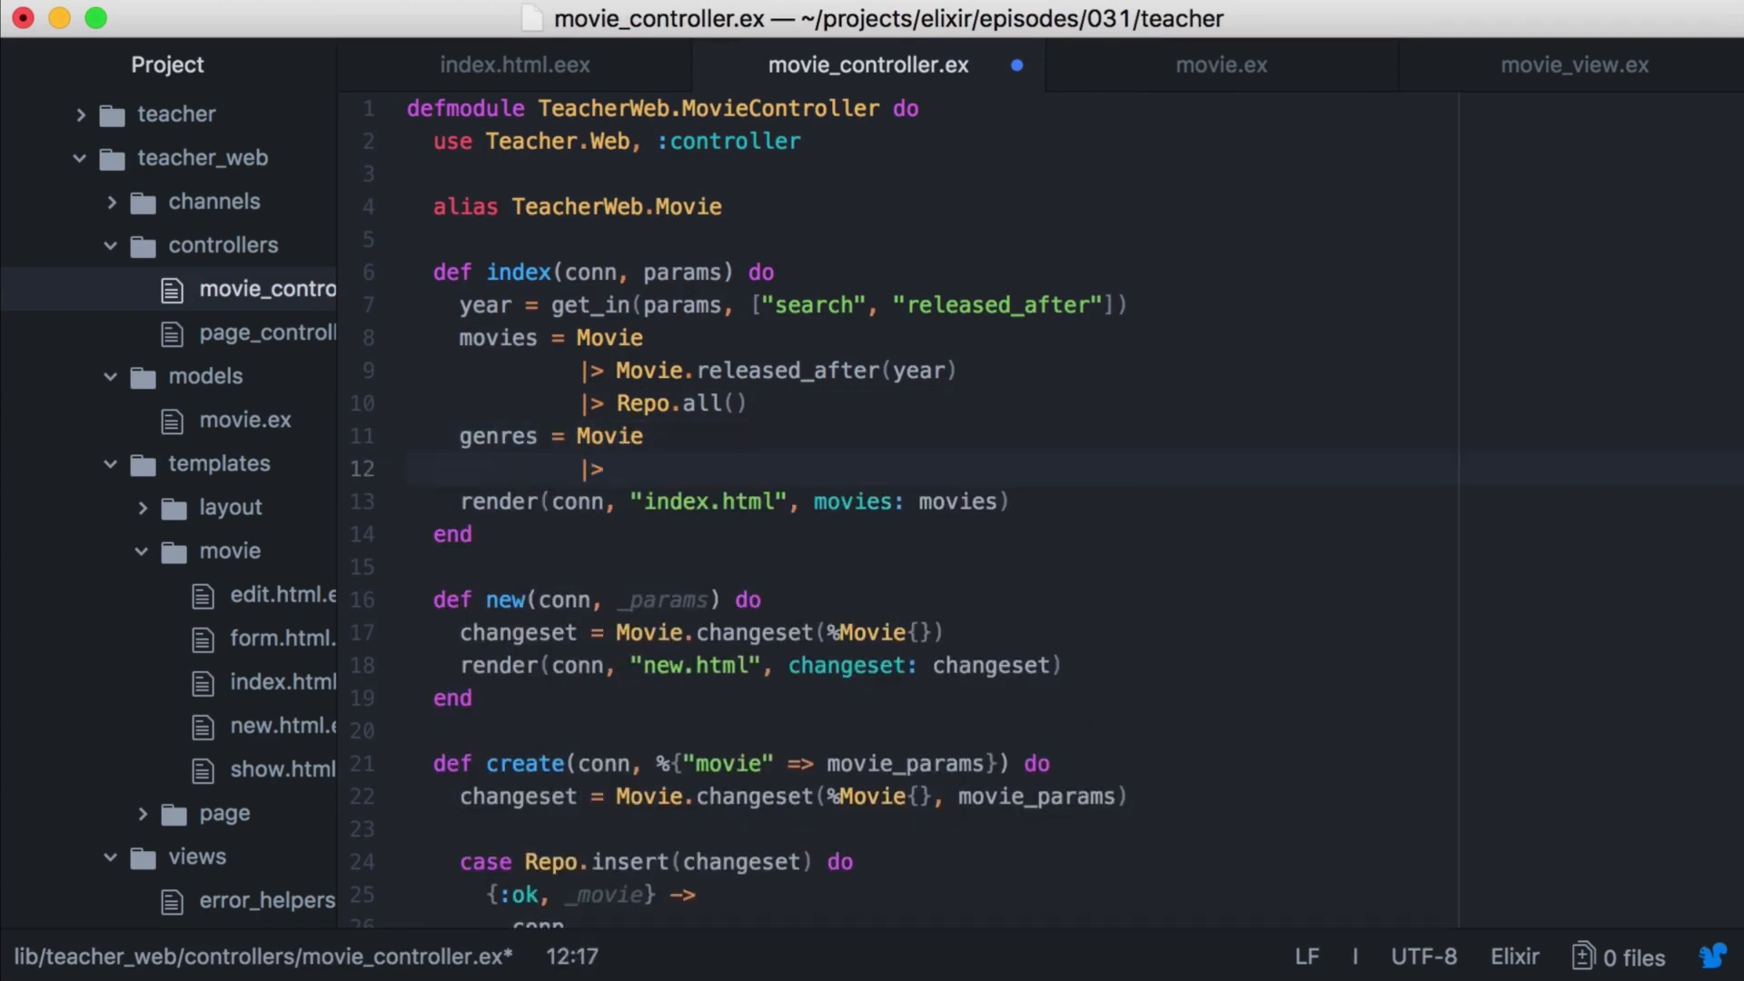
type("Movie.all_genres()")
type("|> Repo.")
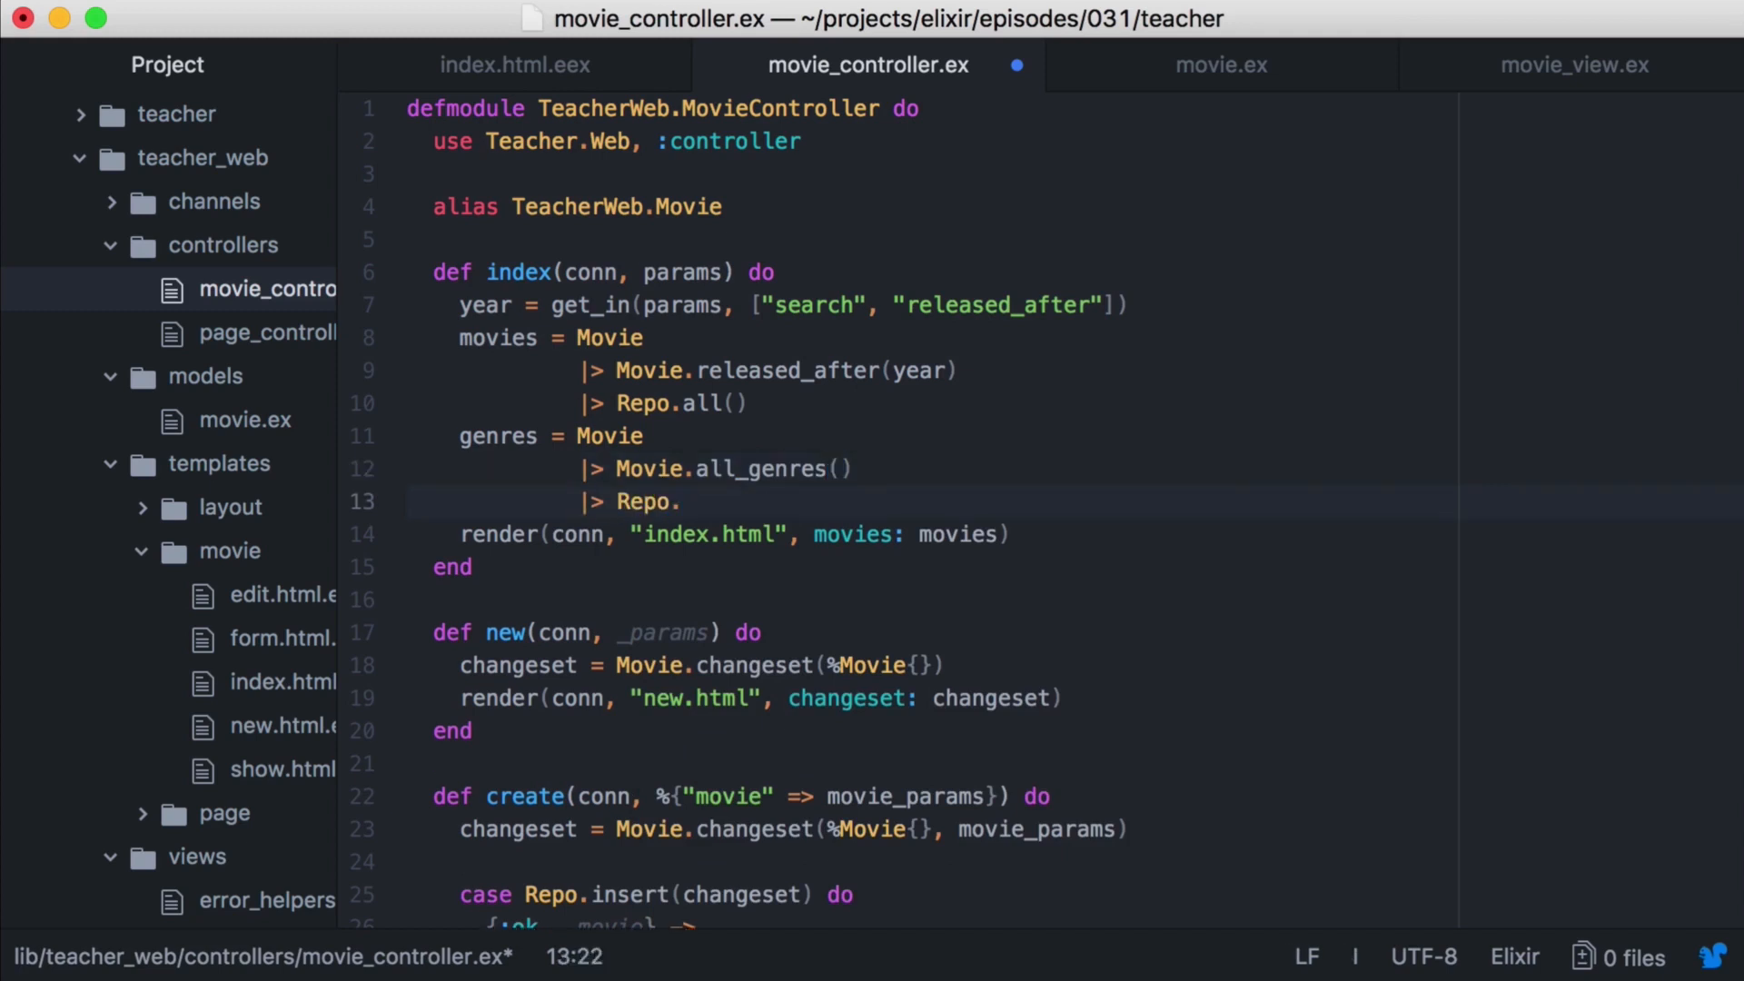
type("all()")
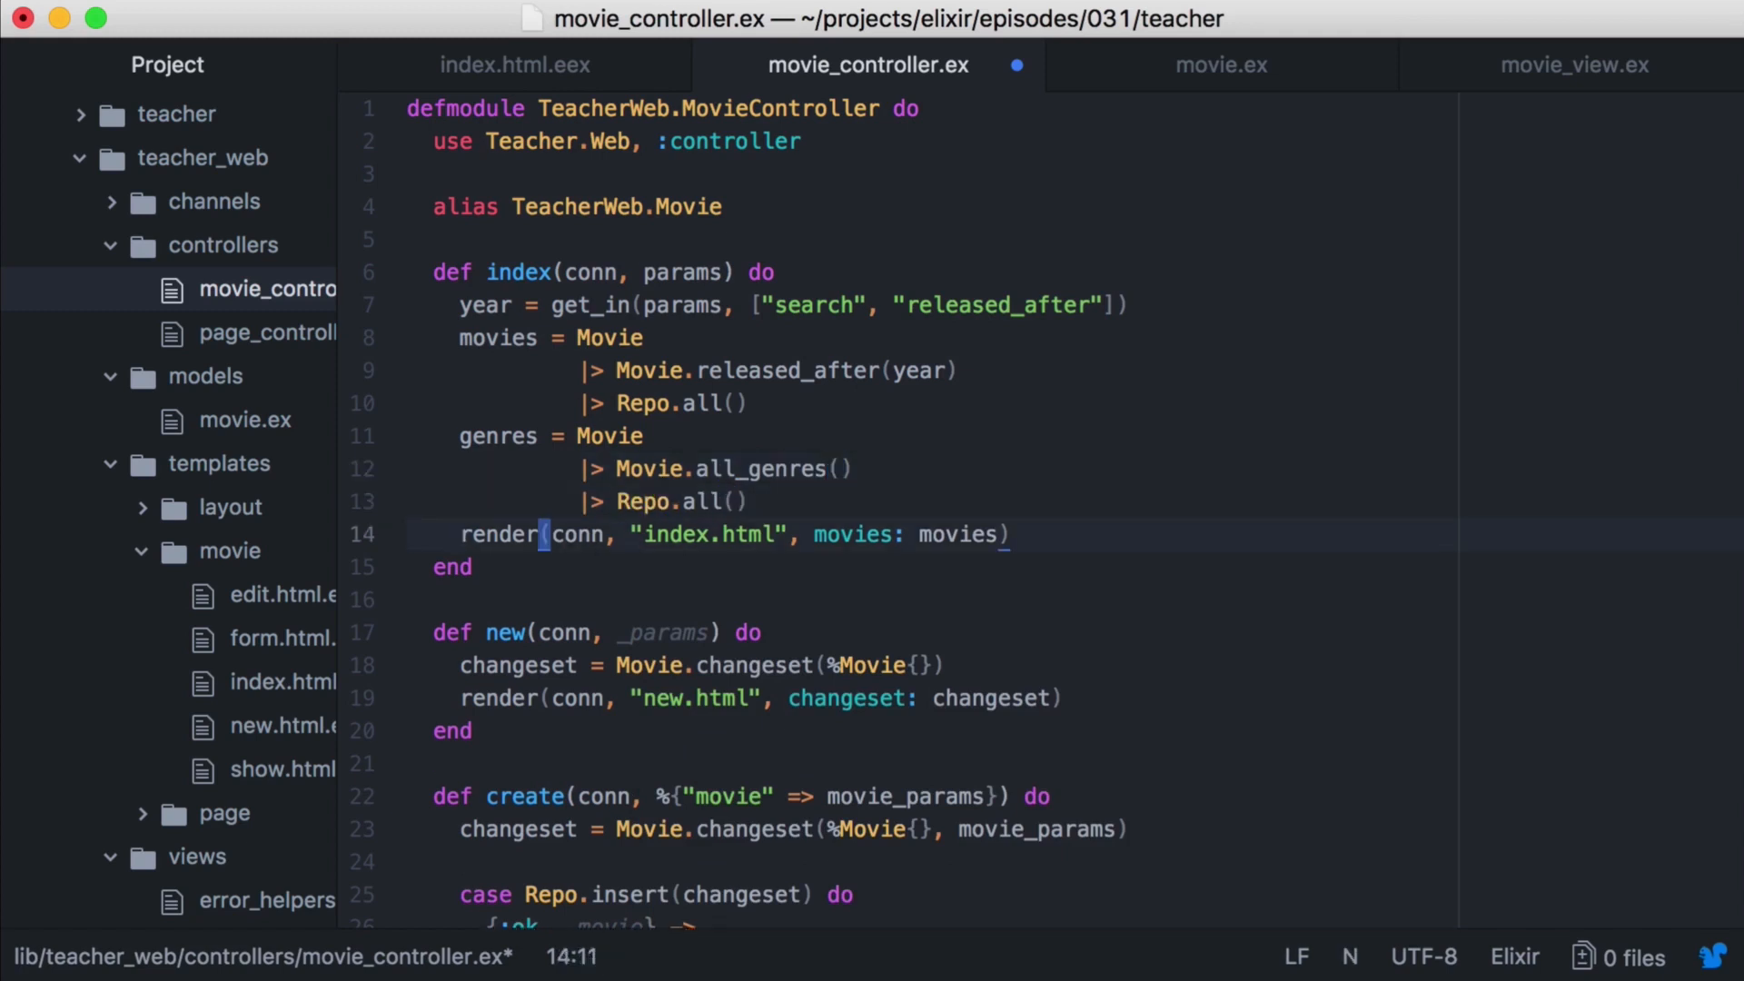
type(", genres: genres")
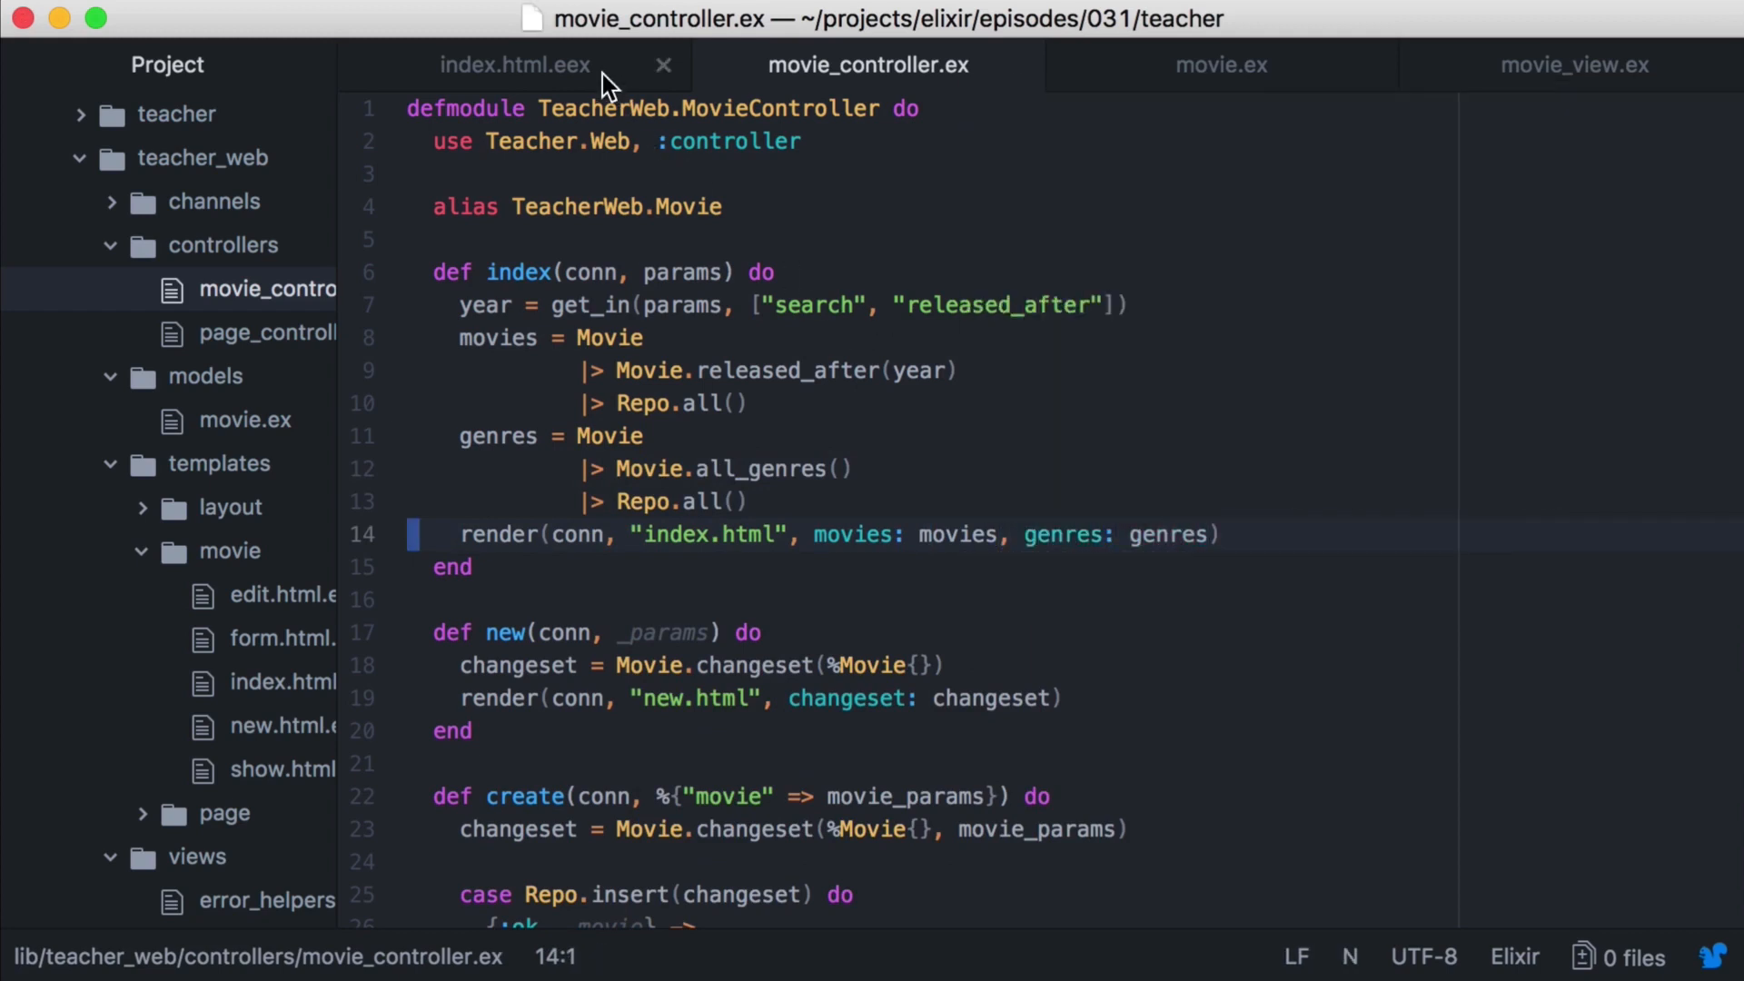
left_click(513, 64)
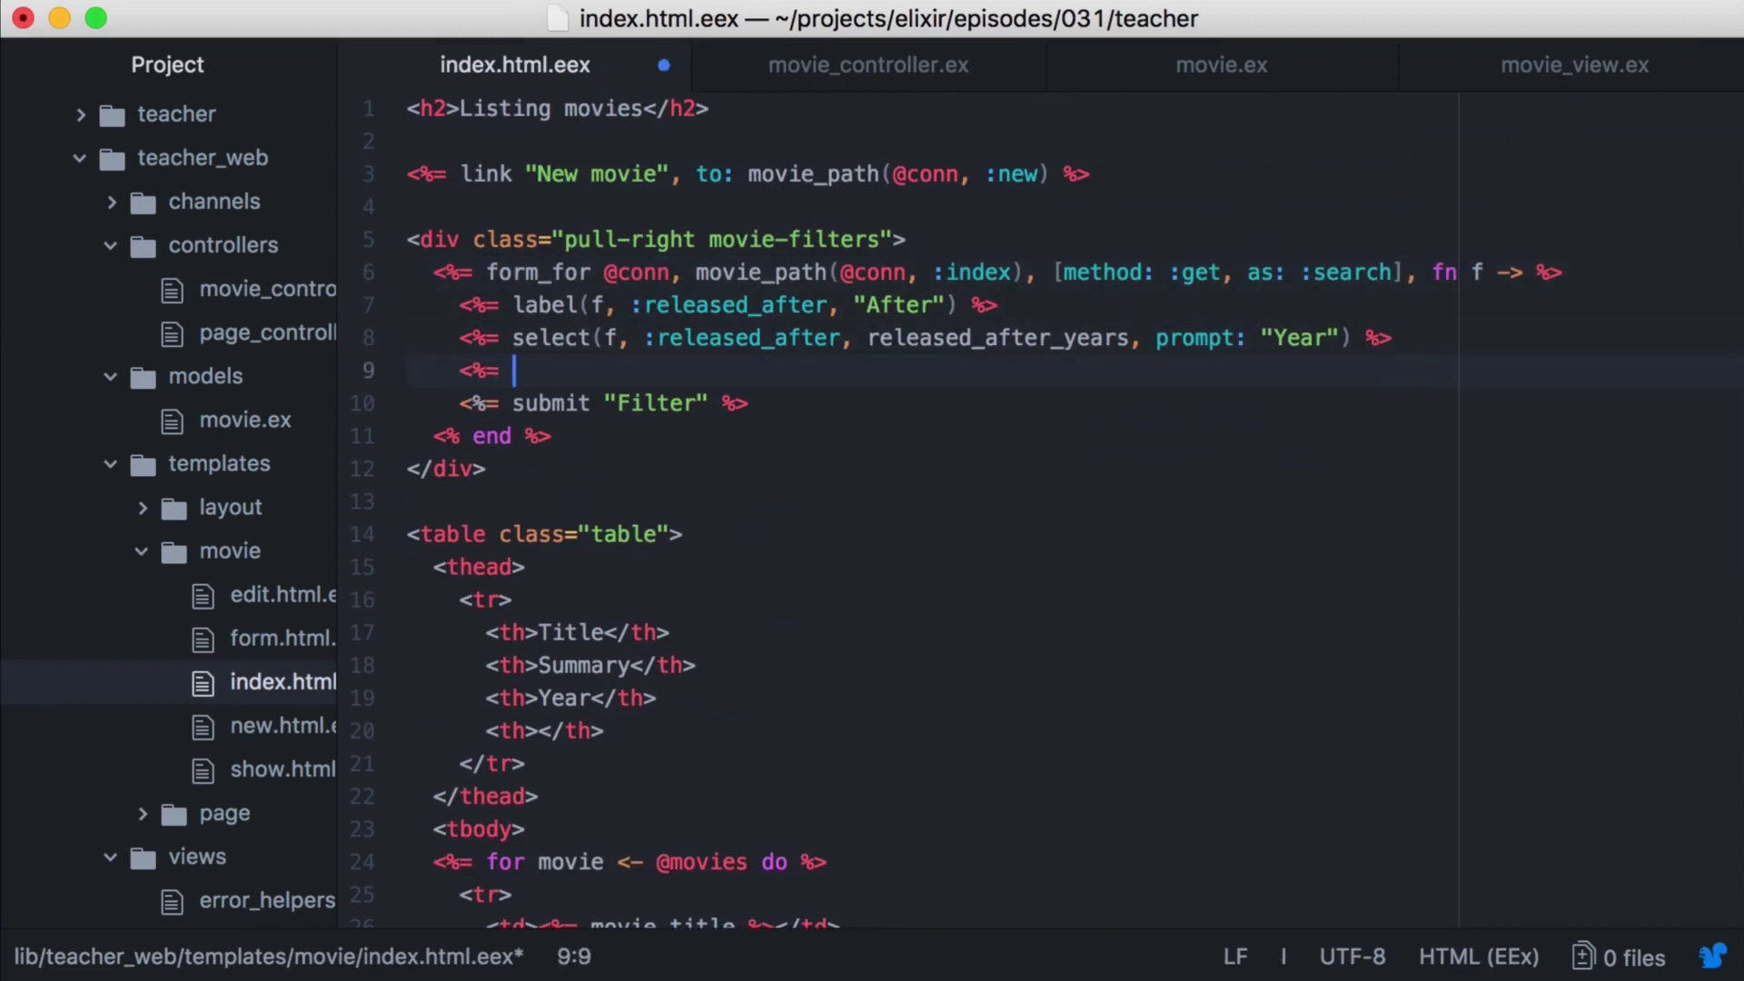
type("label(f, :genre")
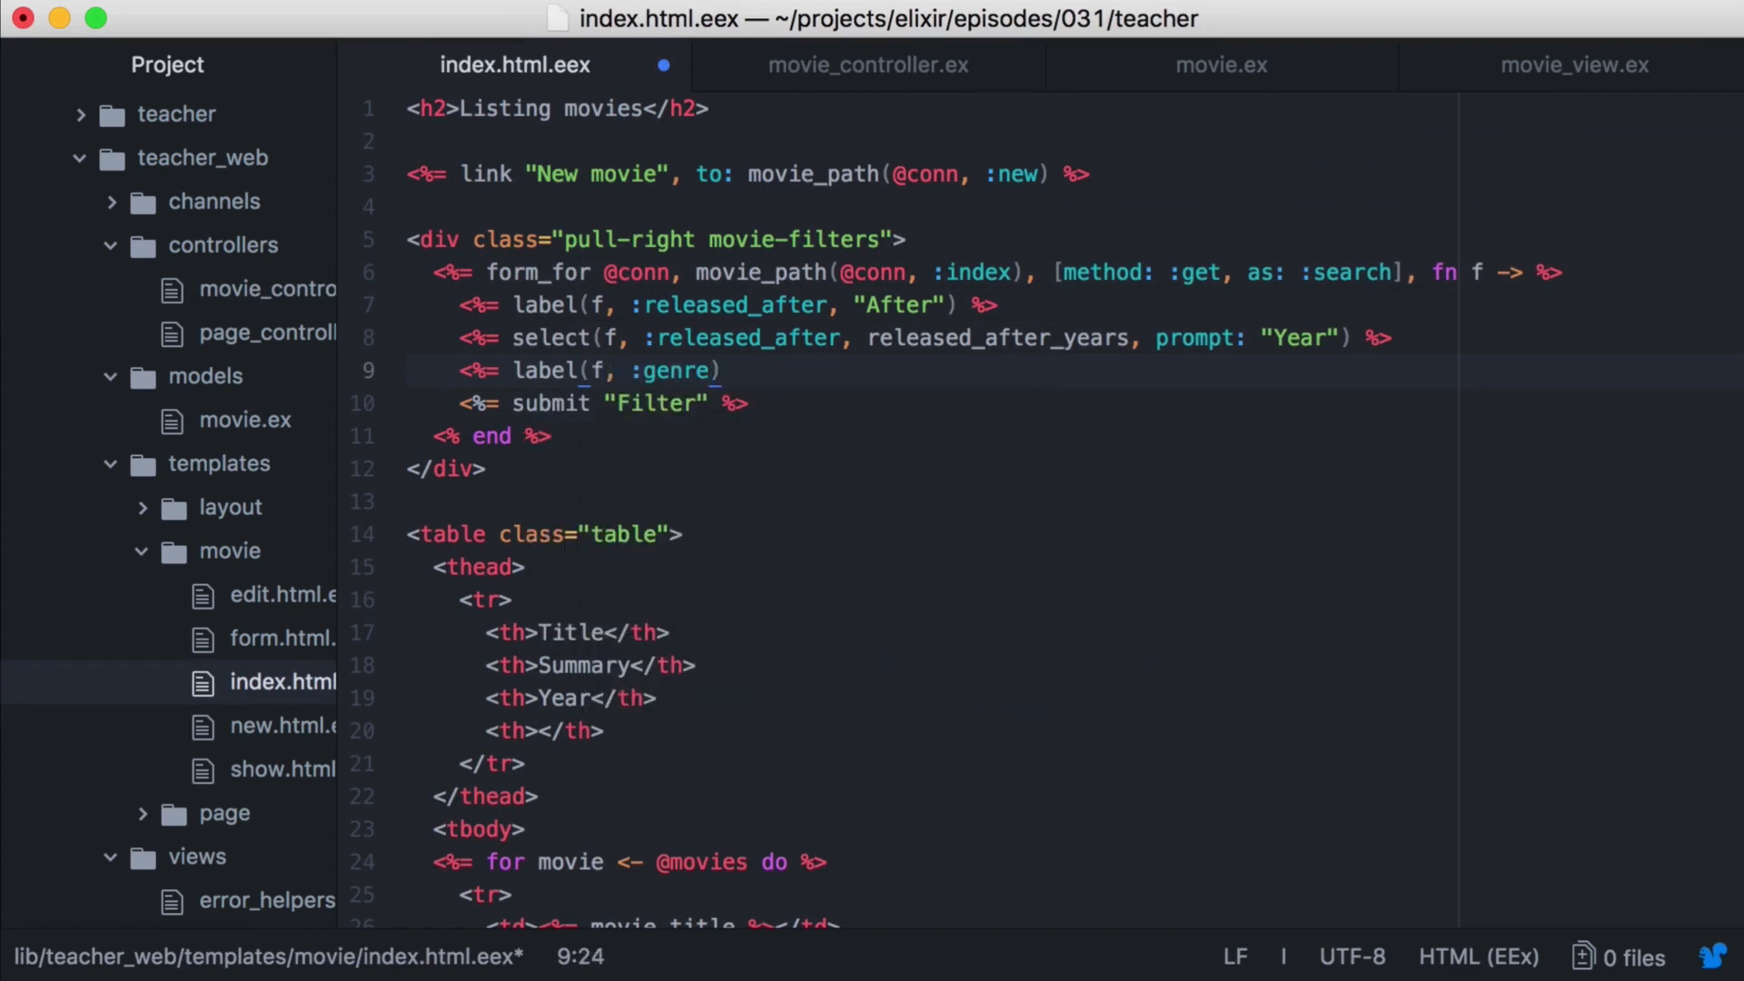
type(", \"Genre\")")
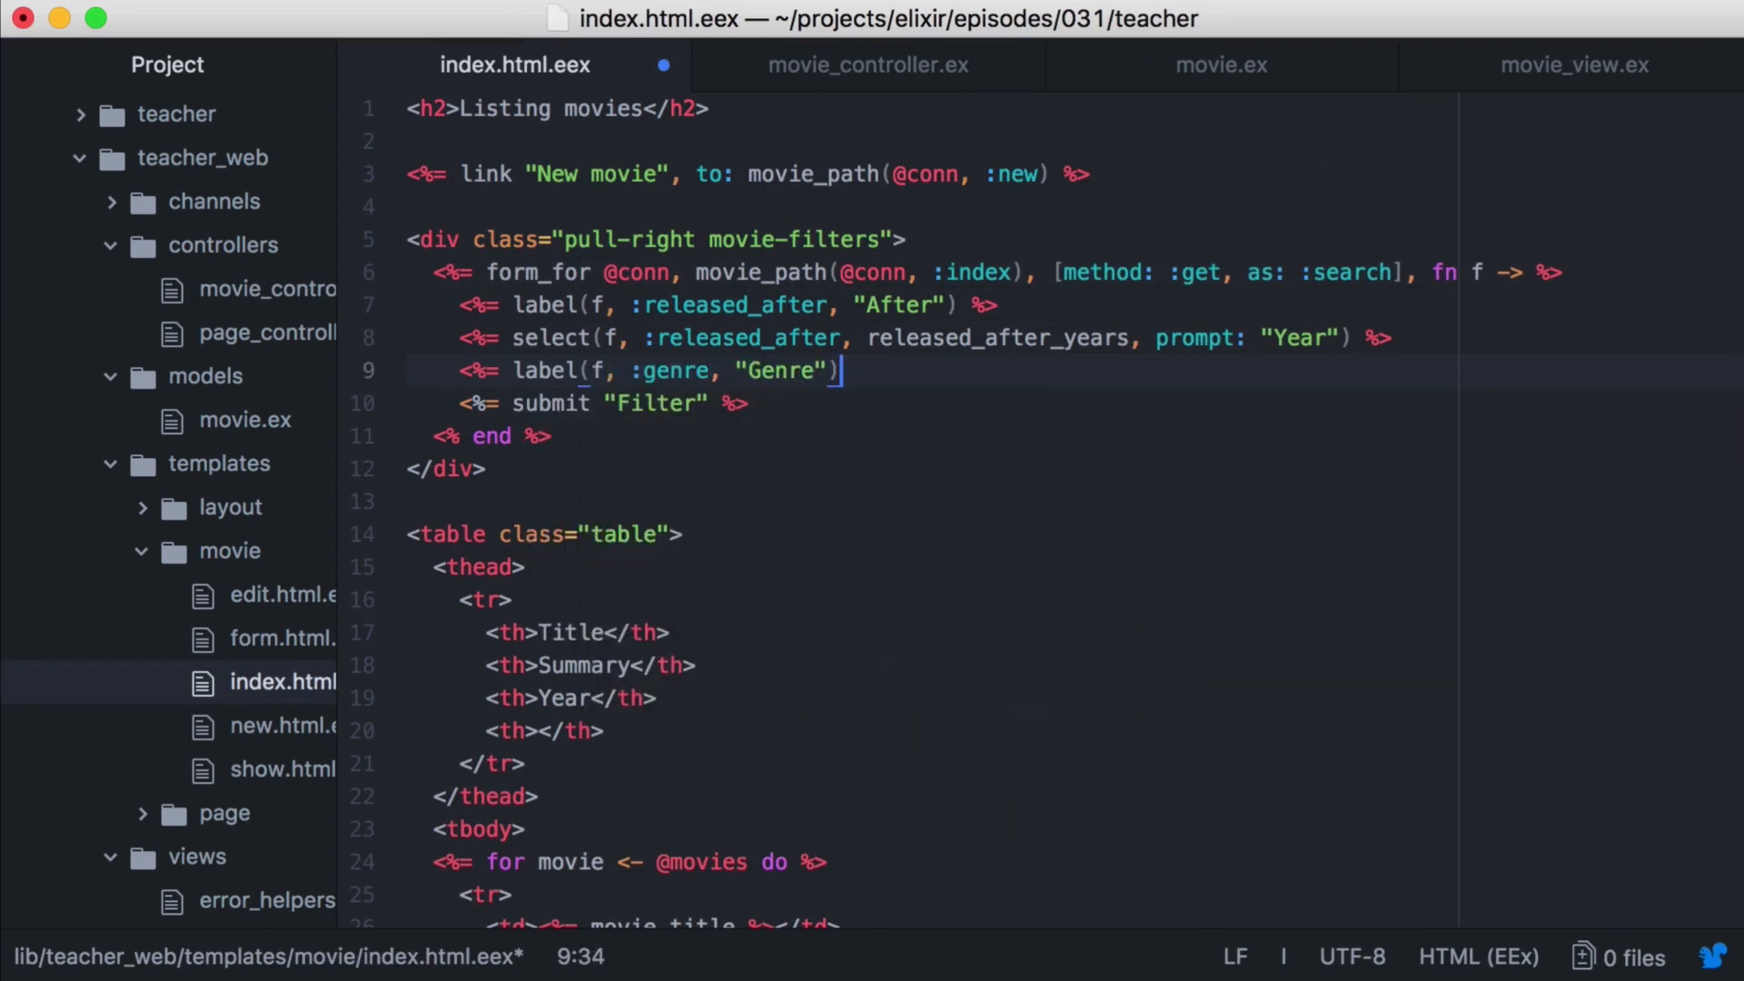
key("enter")
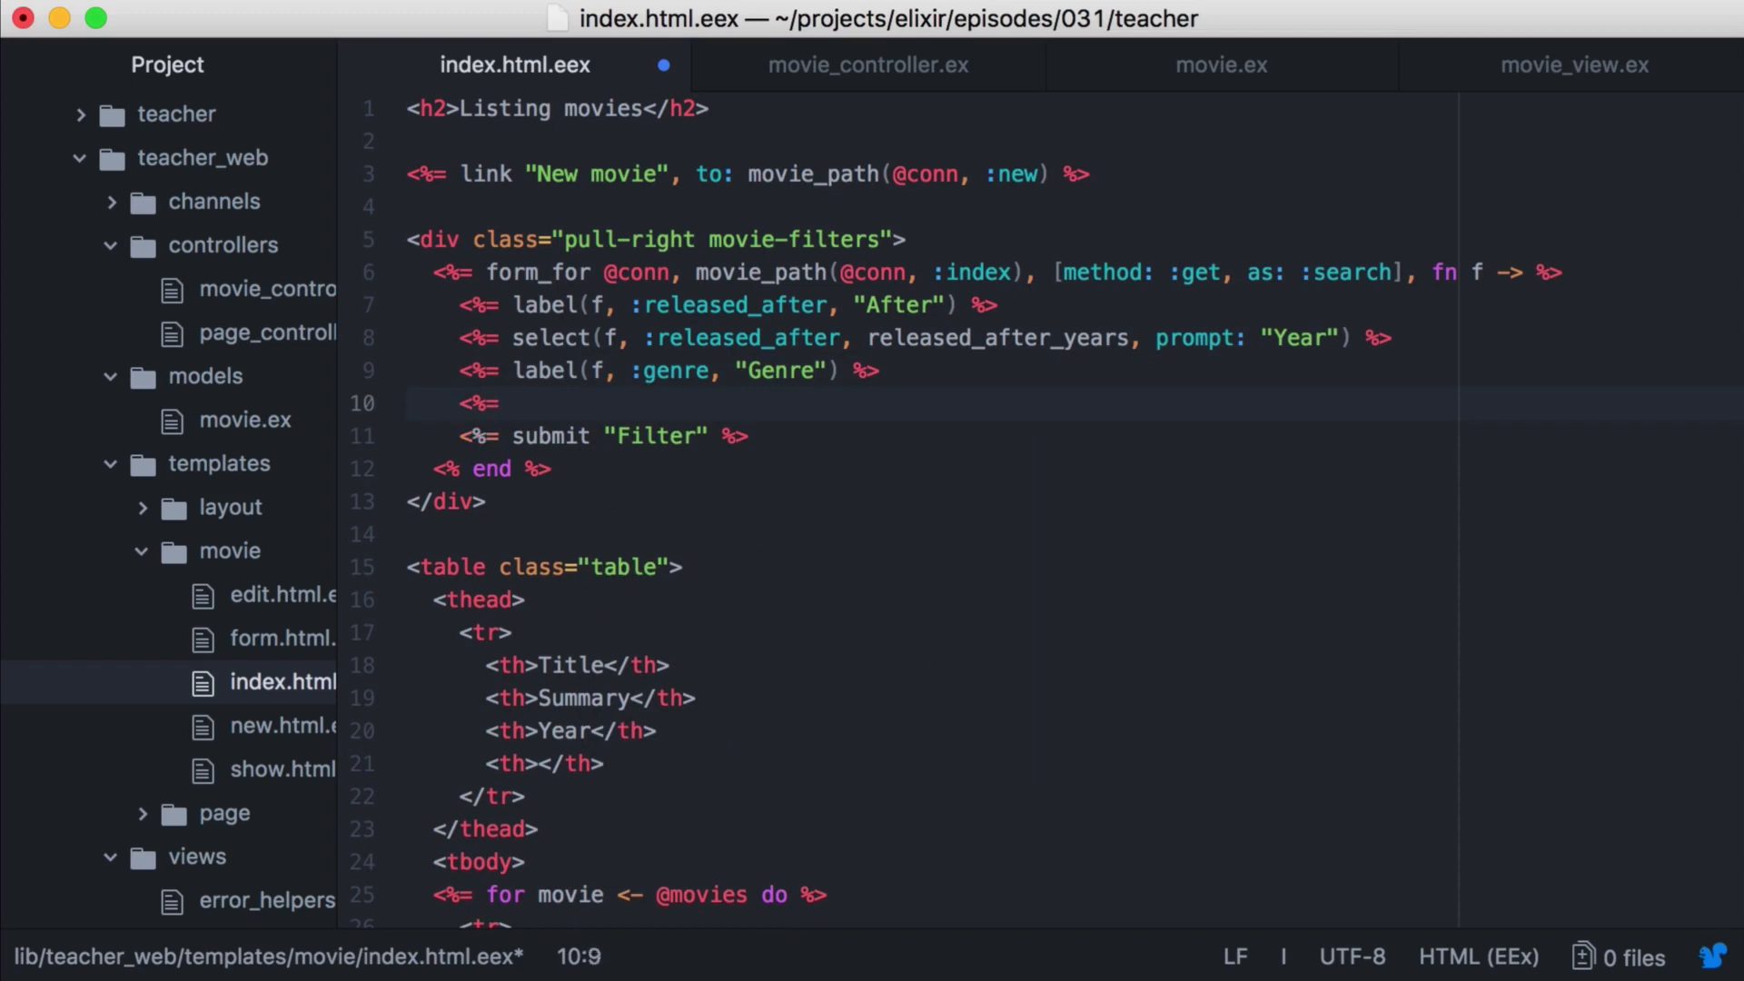
type("select(f, )")
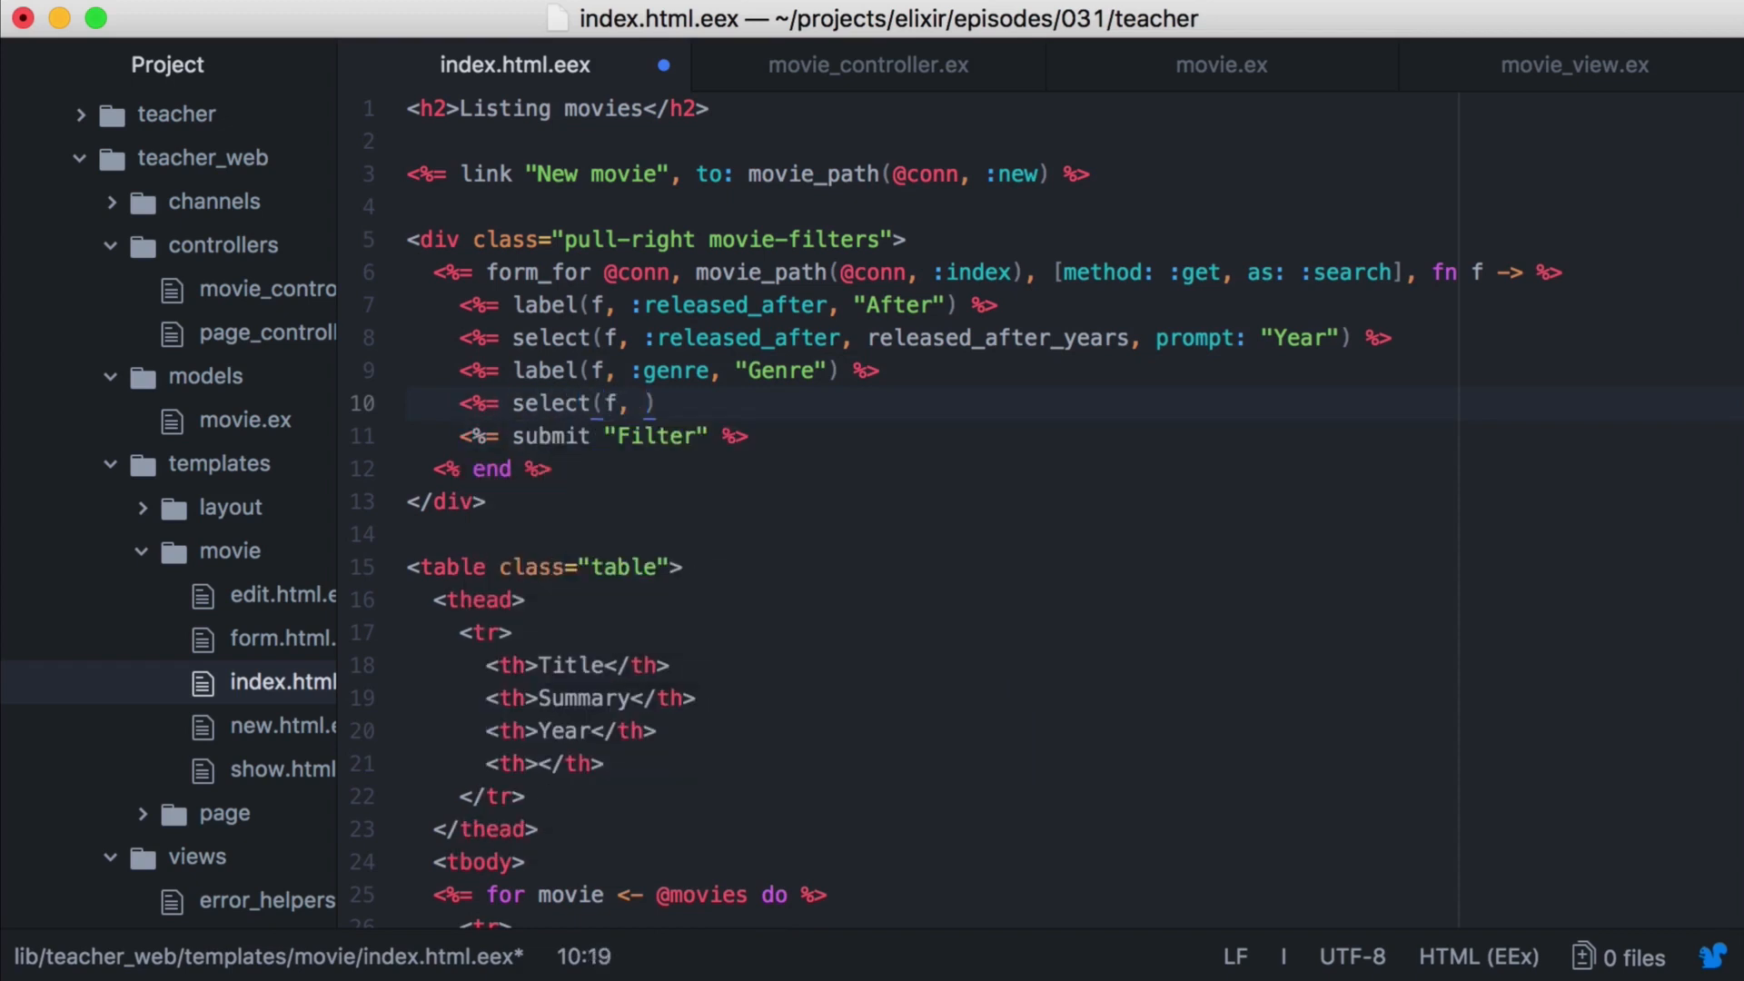
type(":genre, @")
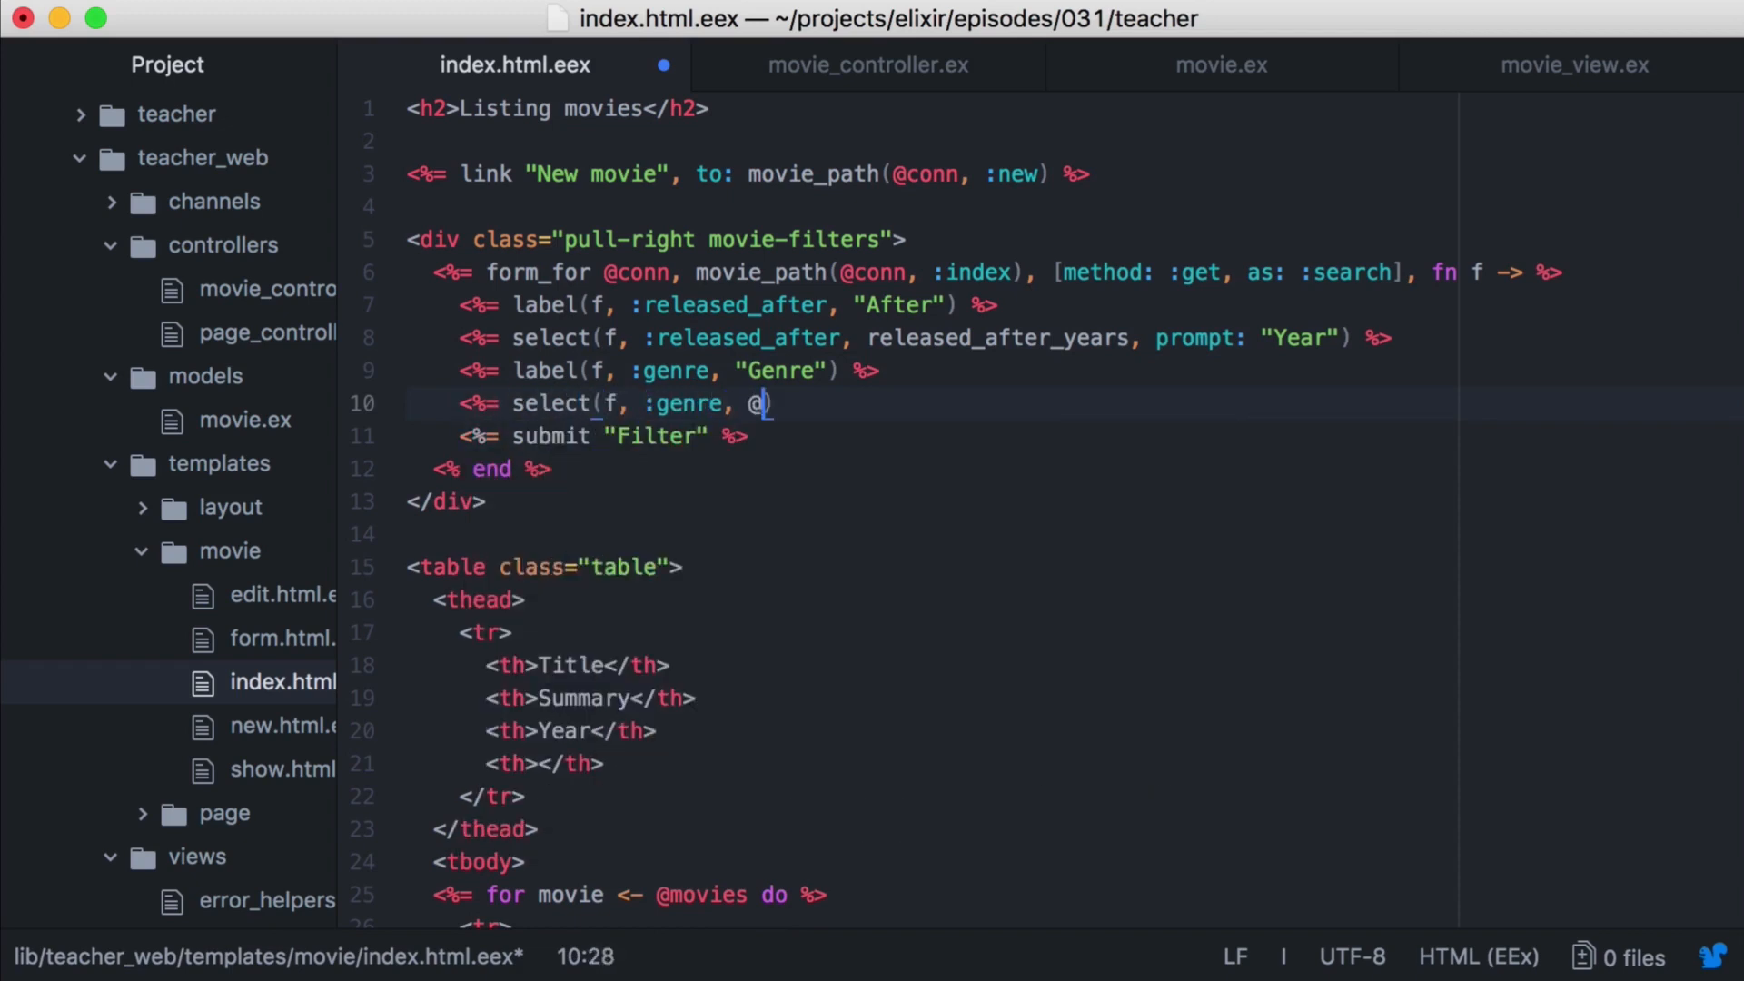
type("genres, prompt: \"Choose genre")
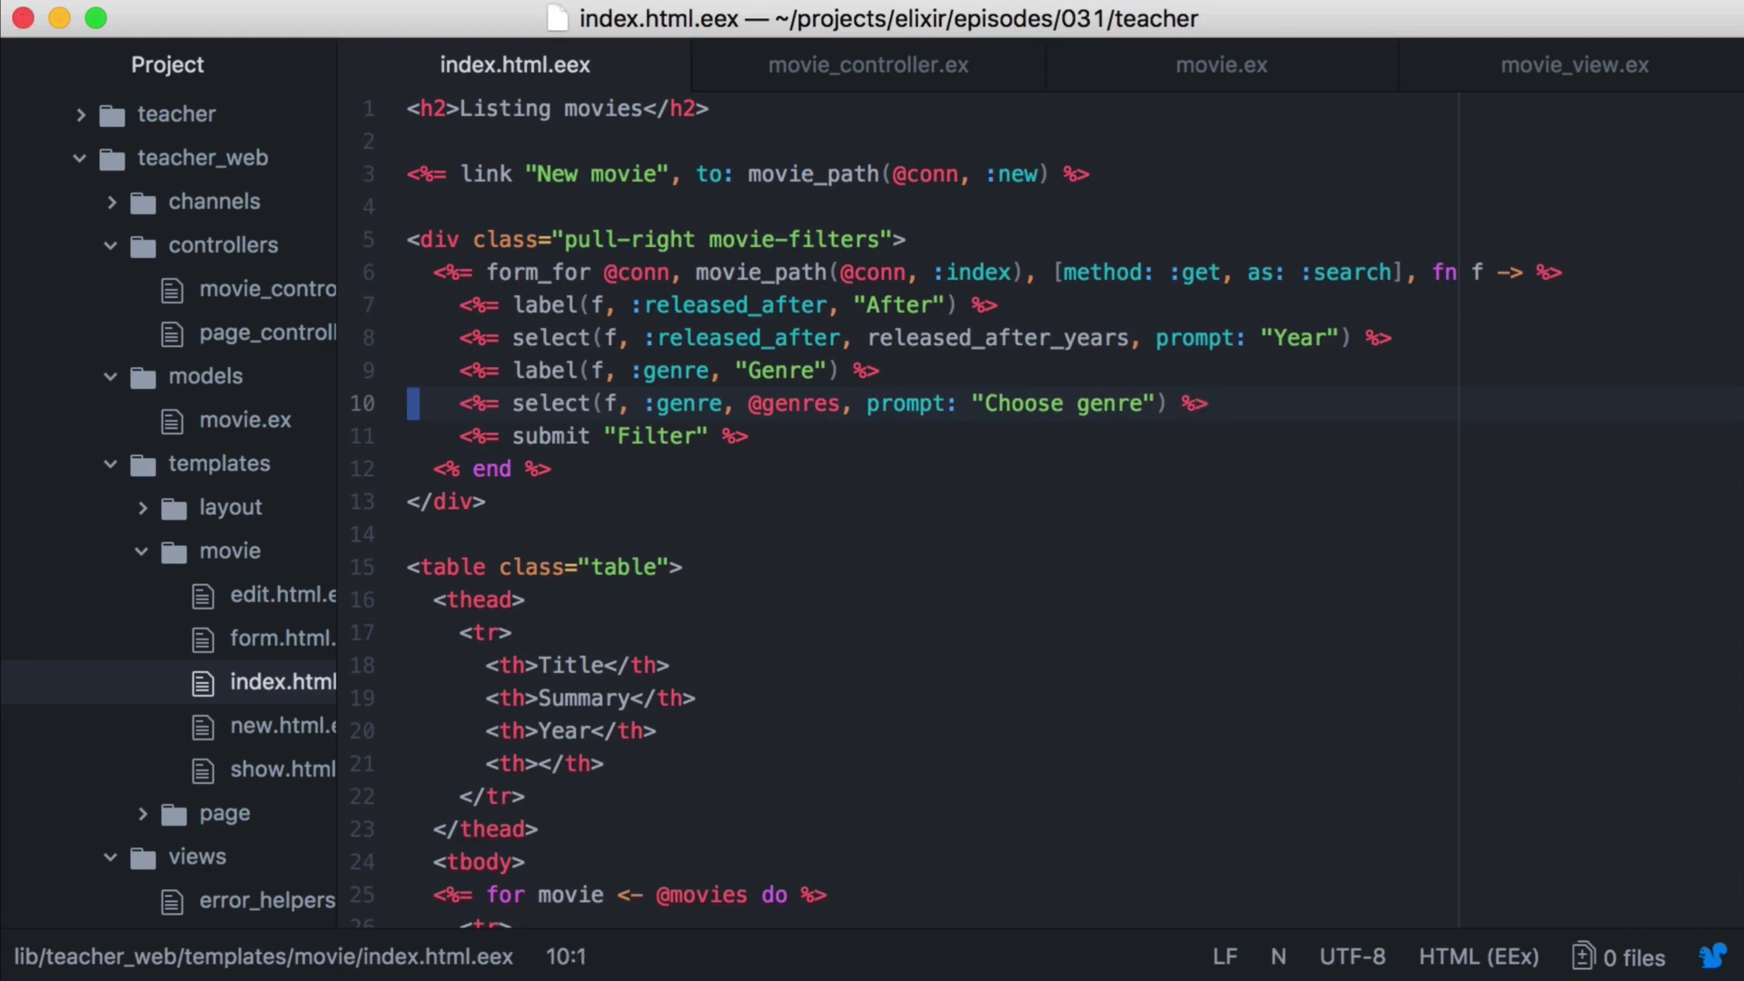
left_click(868, 65)
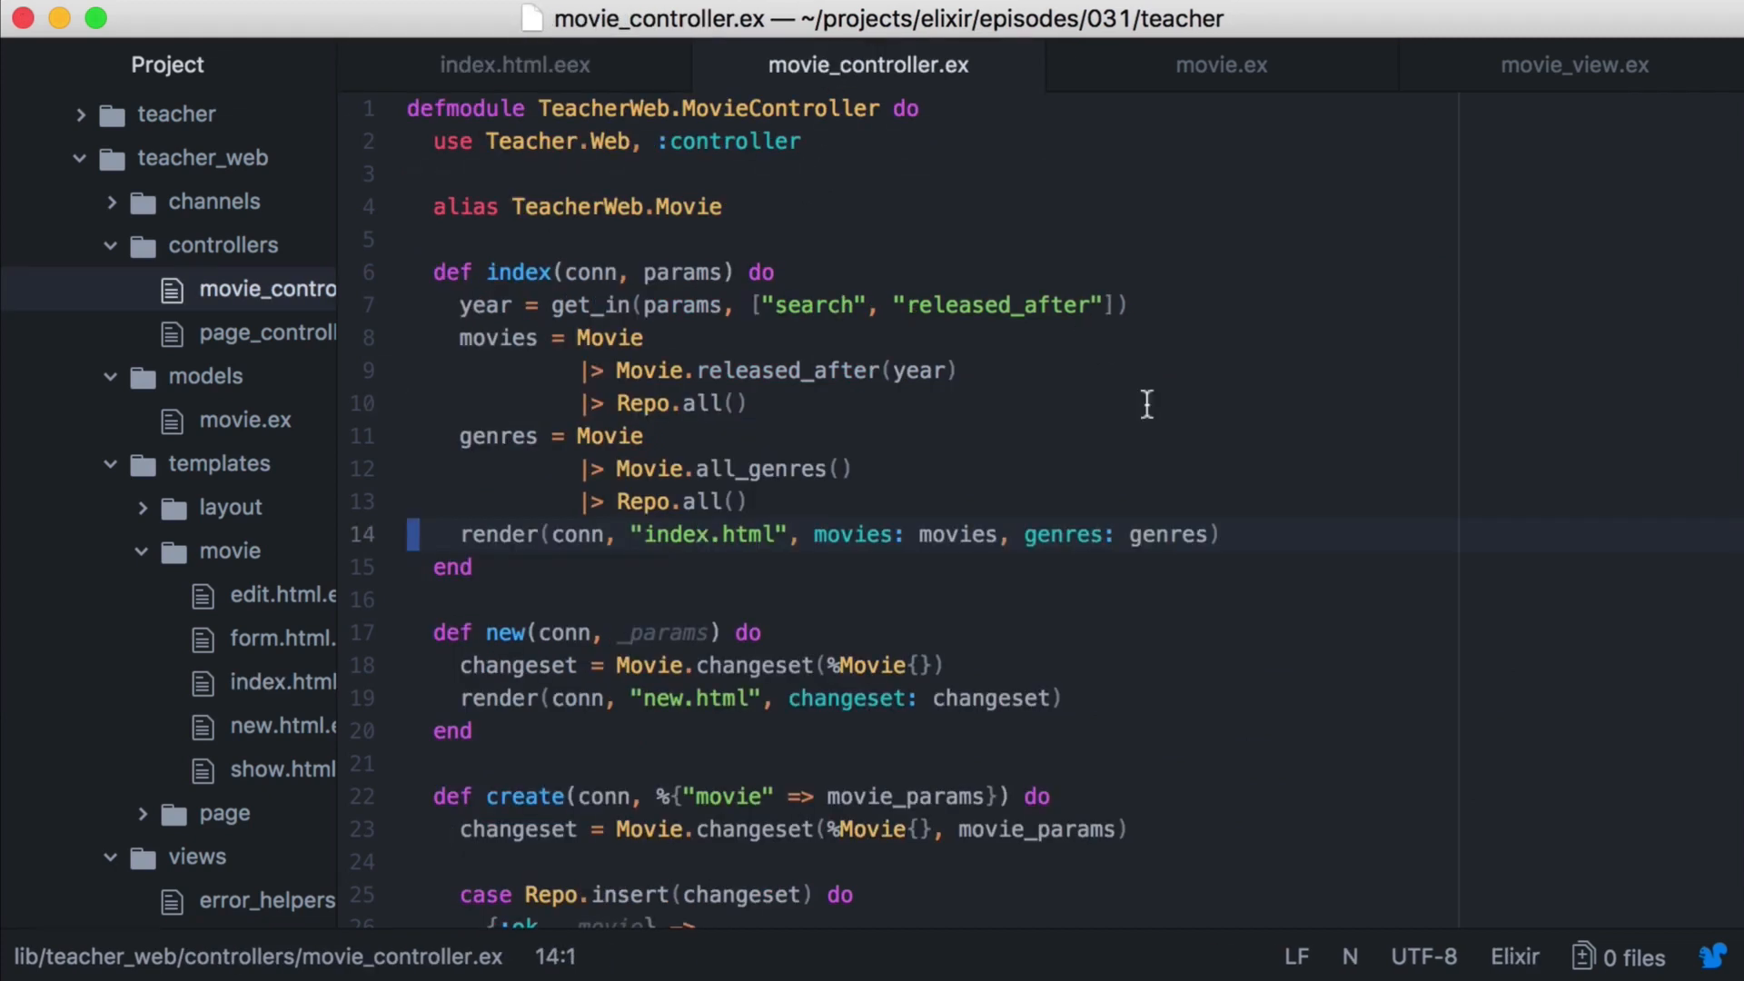
Read genre from the search params and write by_genre(query, genre) matching movie.genre == ^genre.
type("genre = get_in(params, [\"search\", \"genre")
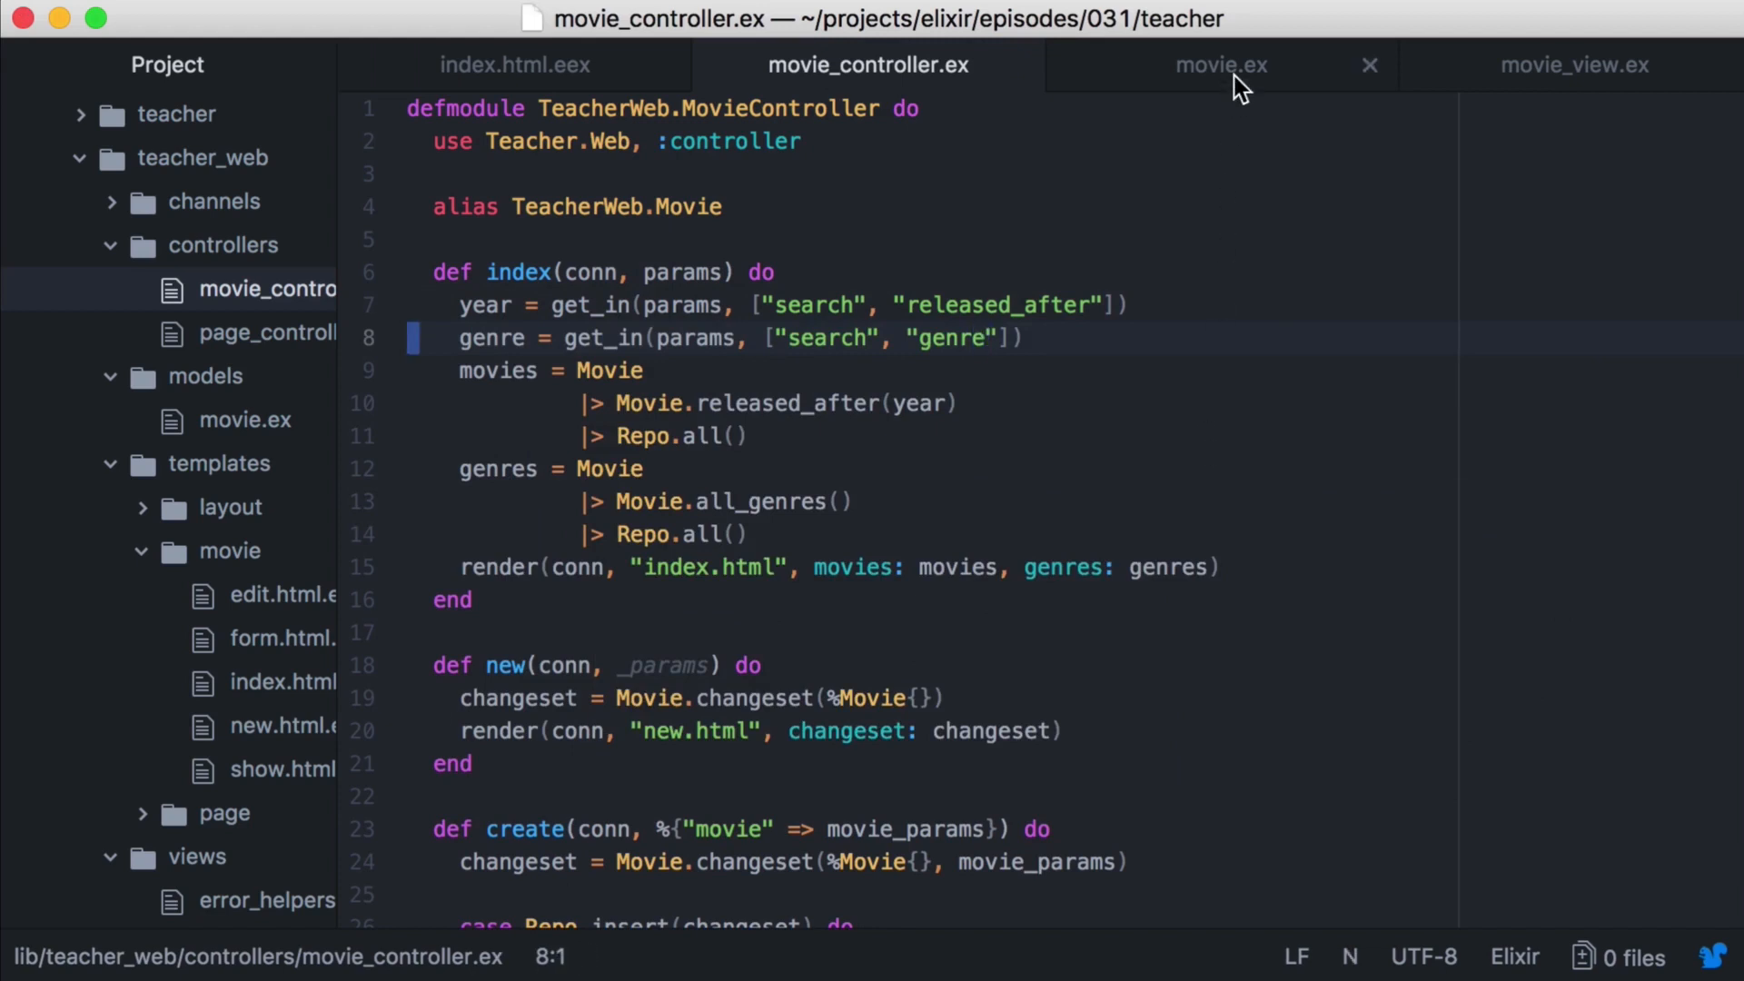
left_click(1220, 64)
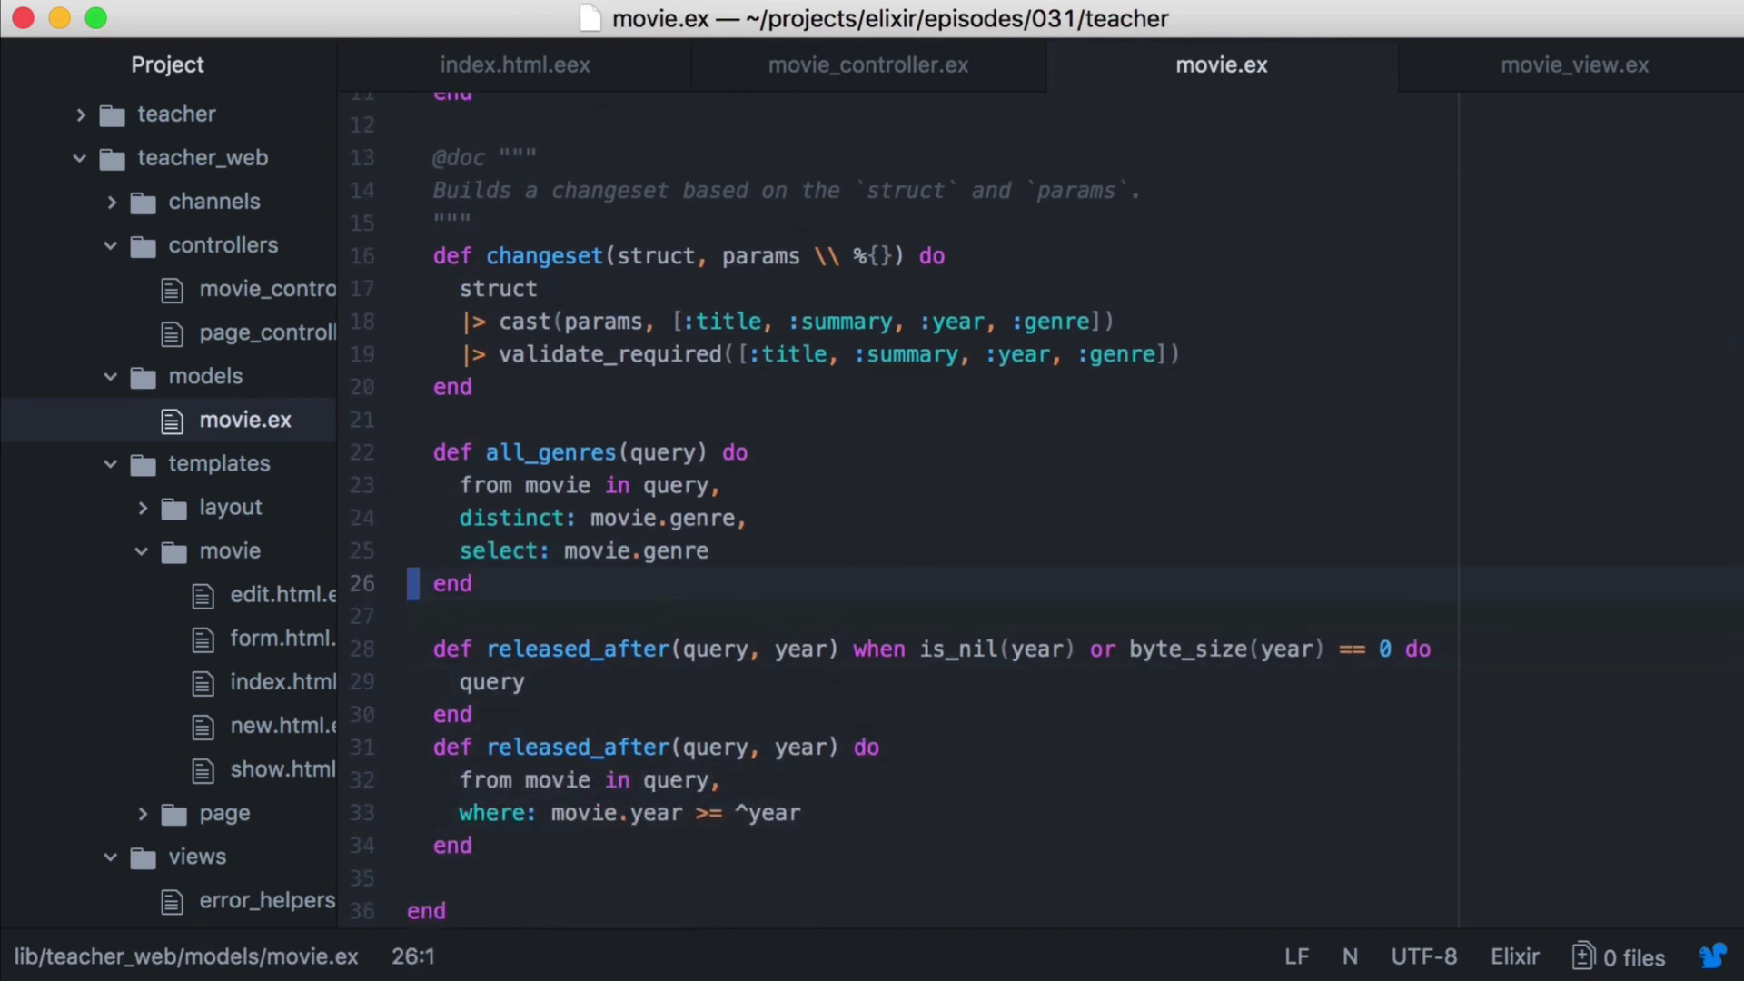
type("def by_genre(")
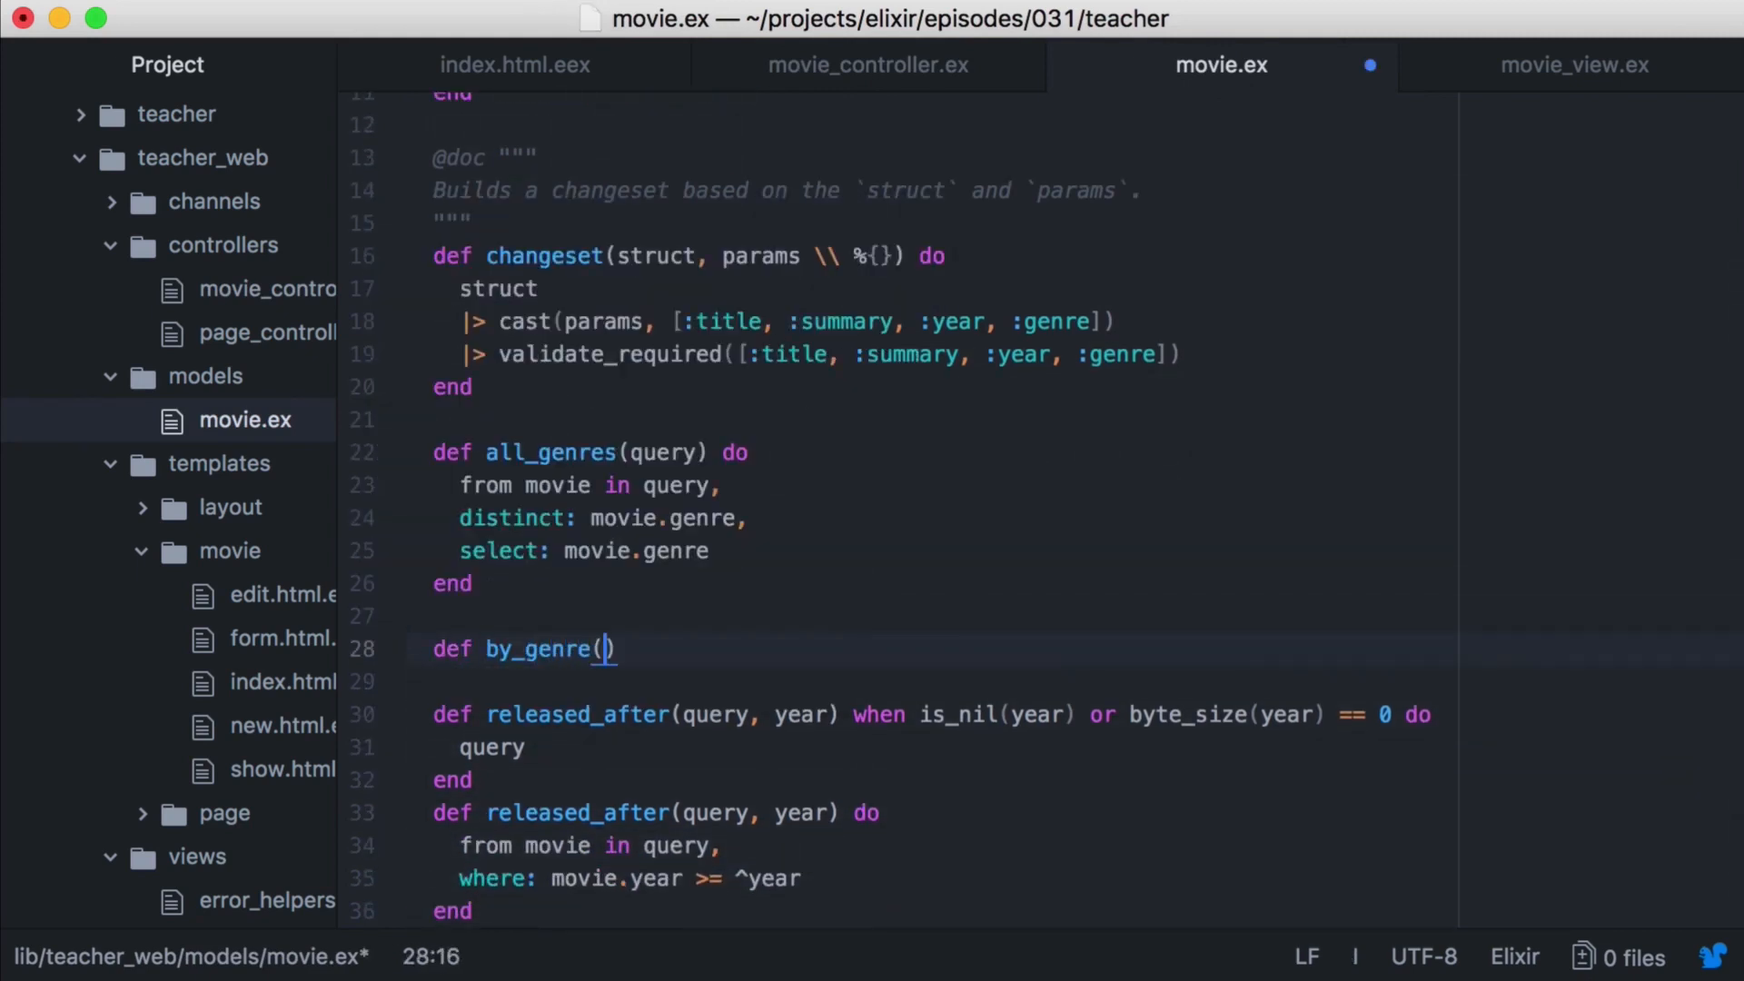
type("query, genre")
type("where")
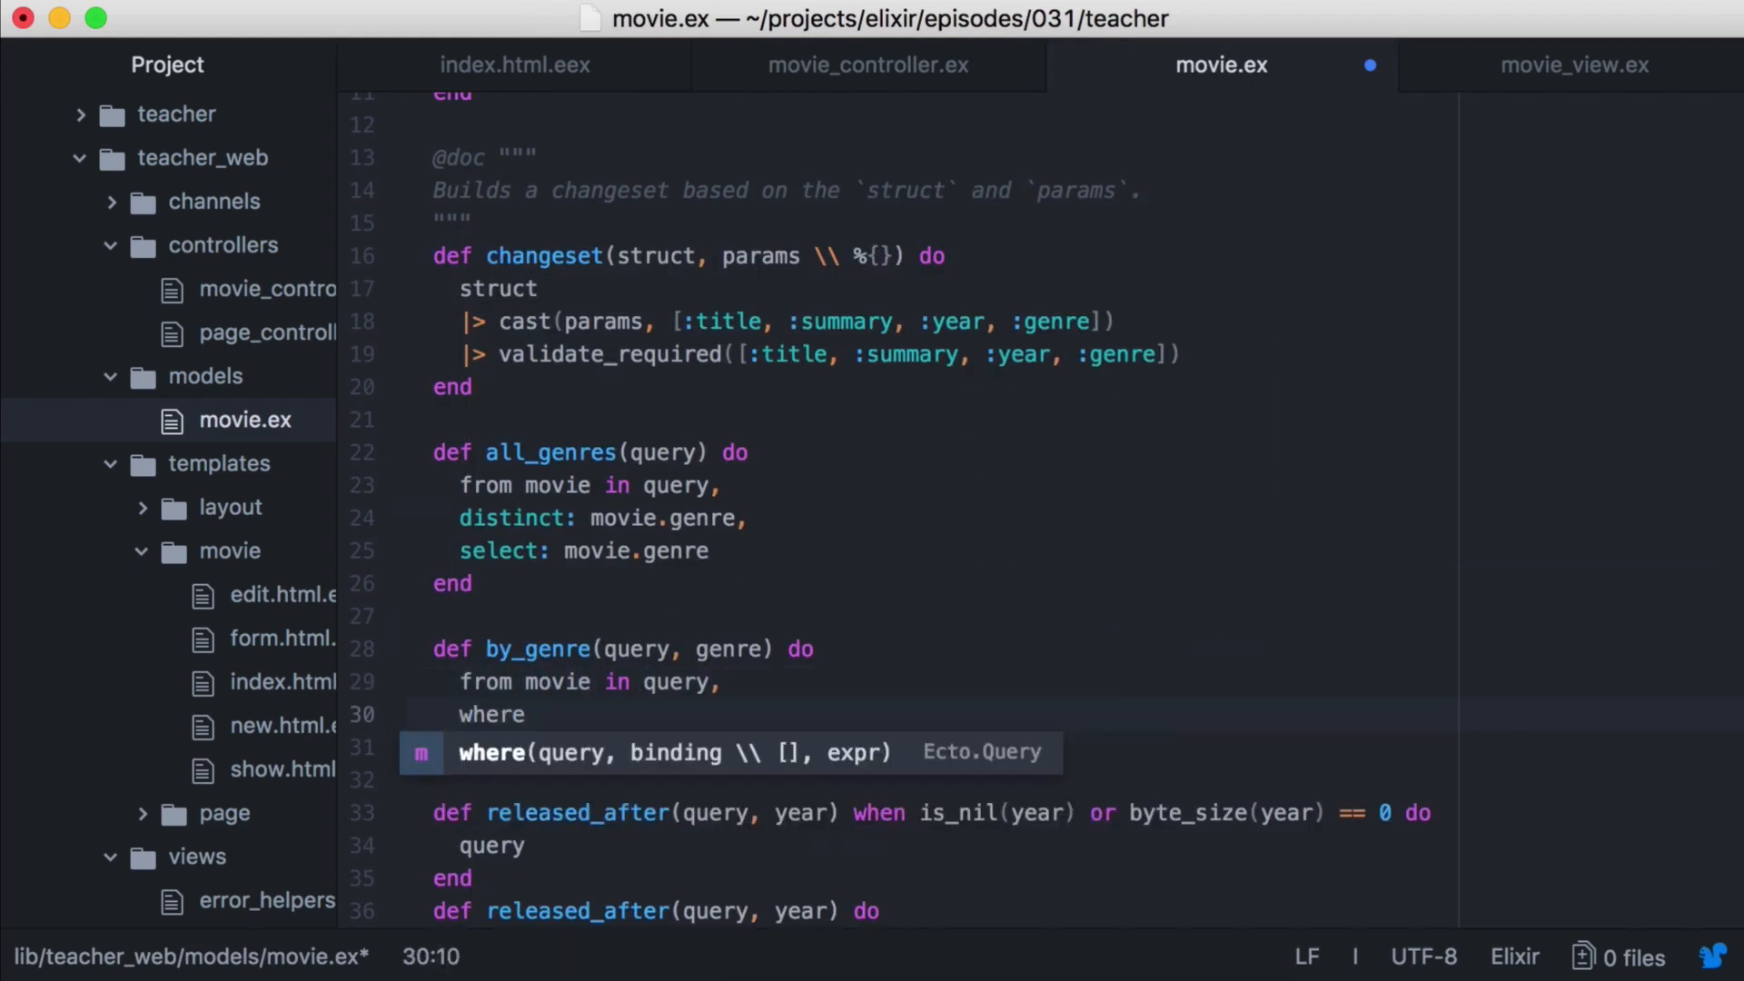
type(": movie.genre ==")
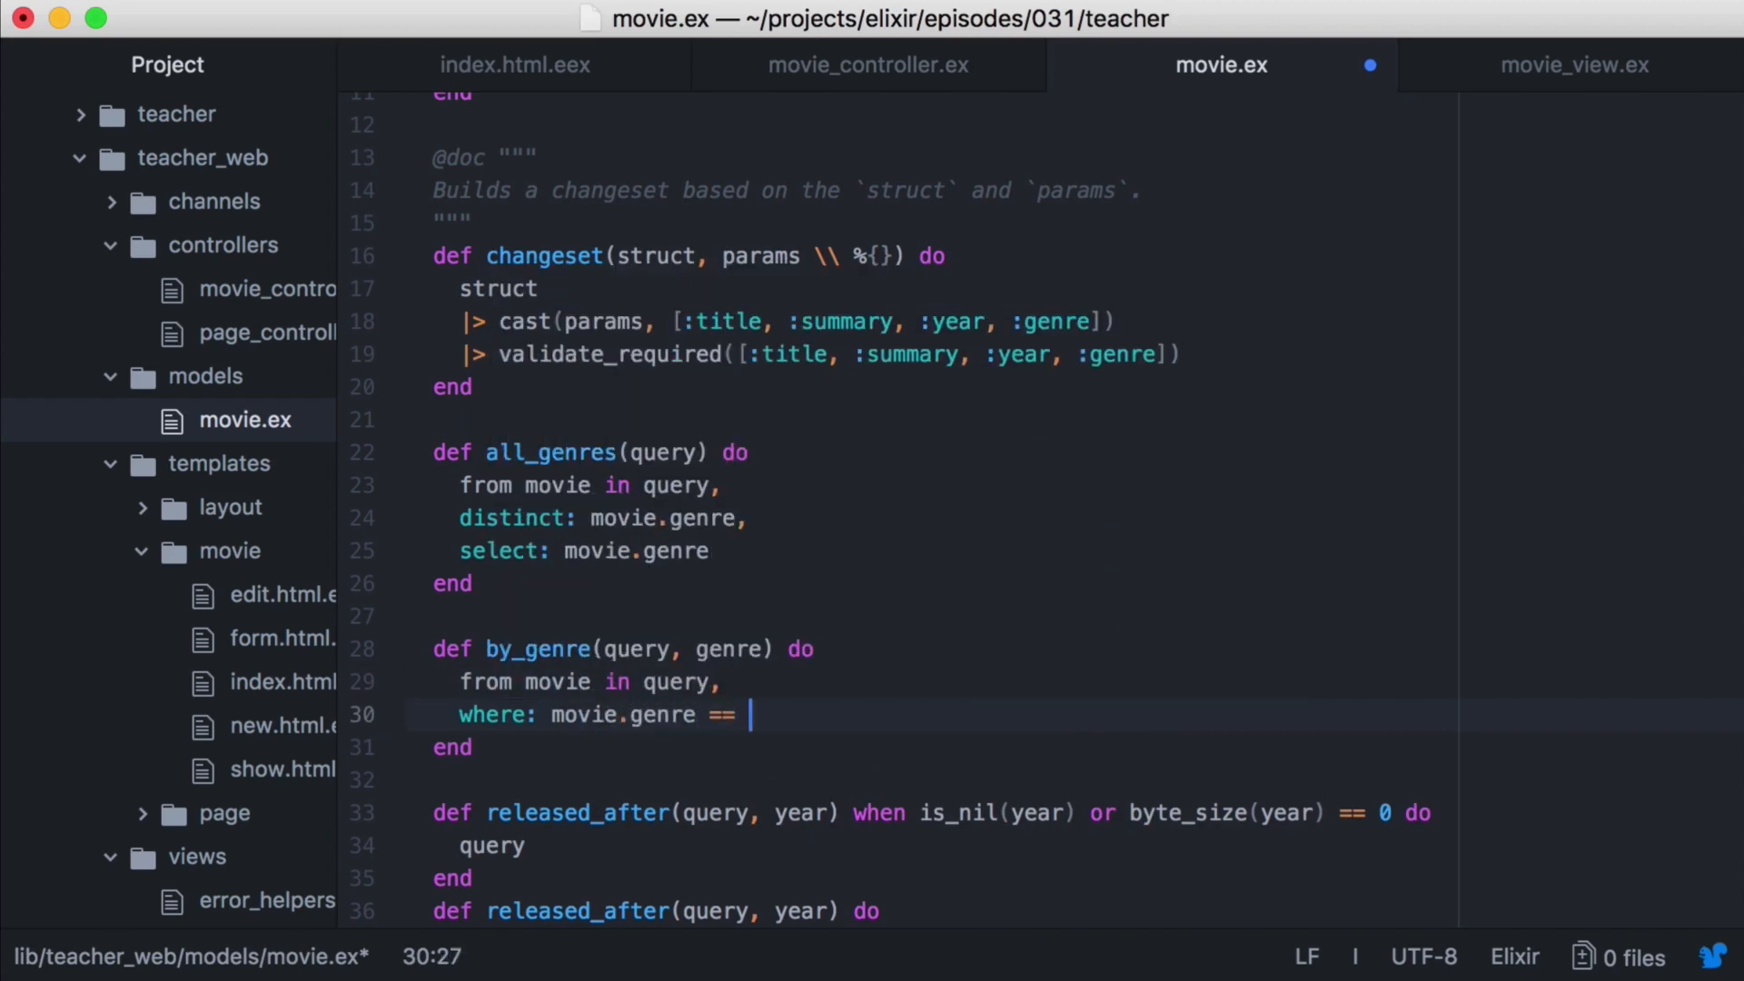
type("^genre")
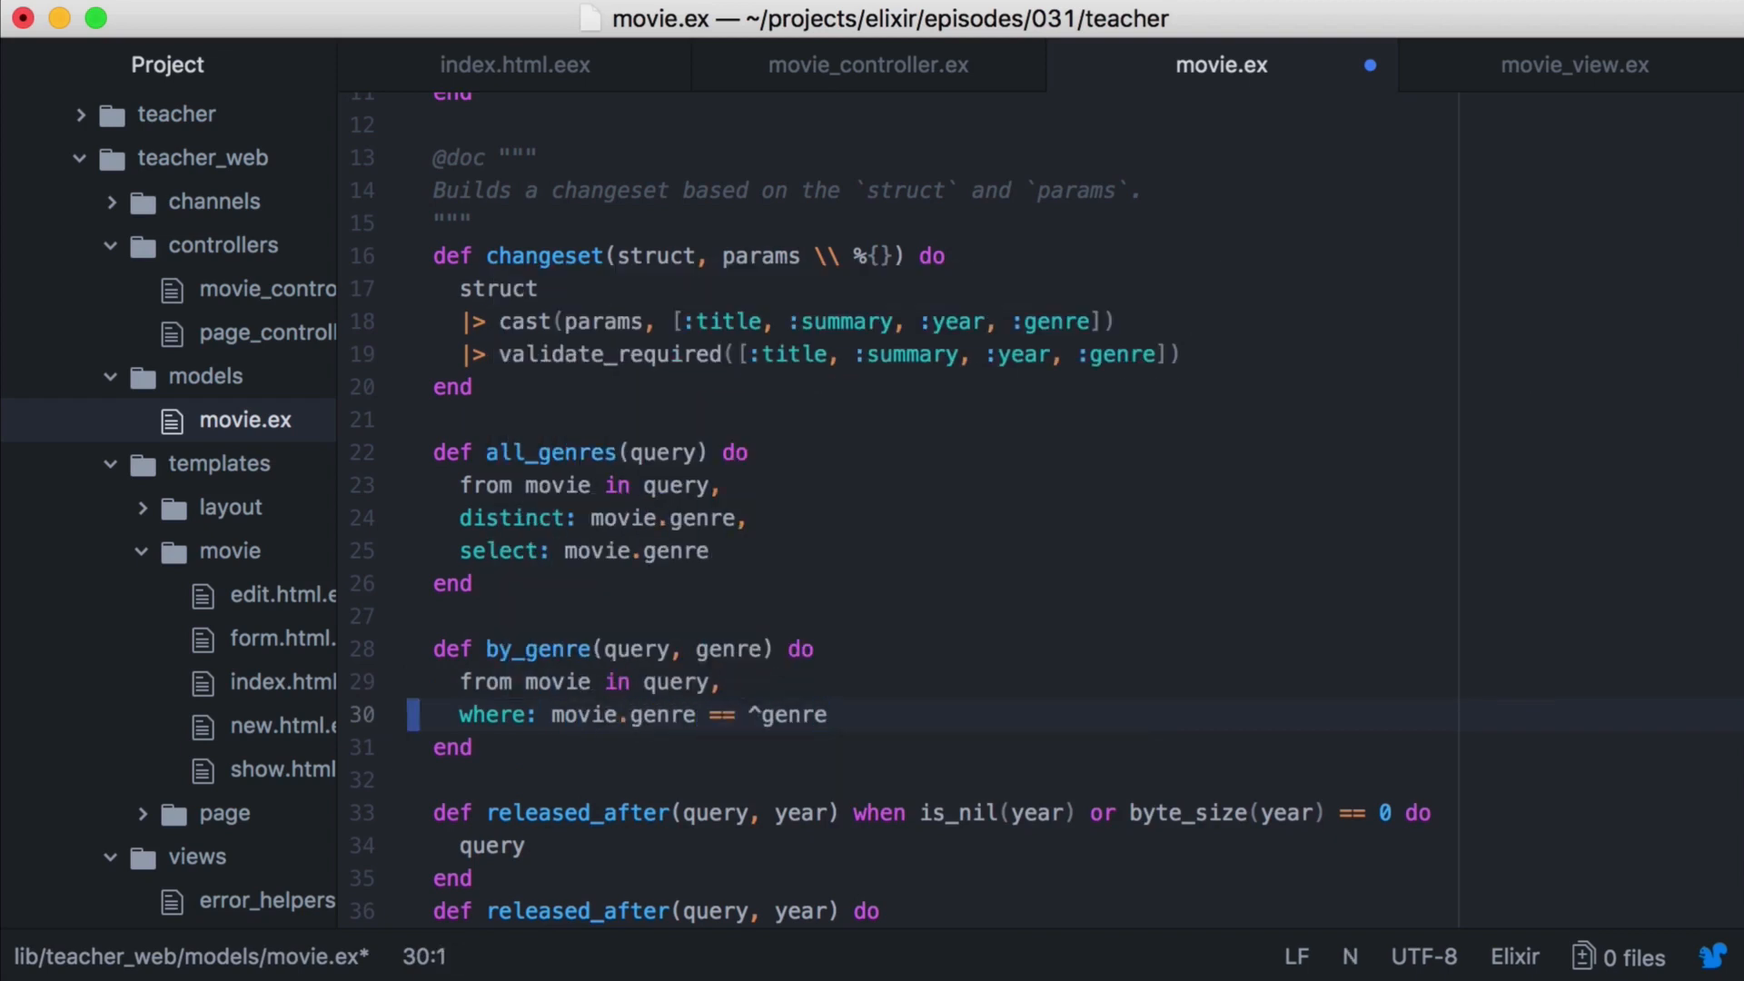
Add a by_genre clause returning query when genre is nil or empty.
type("def by_gen")
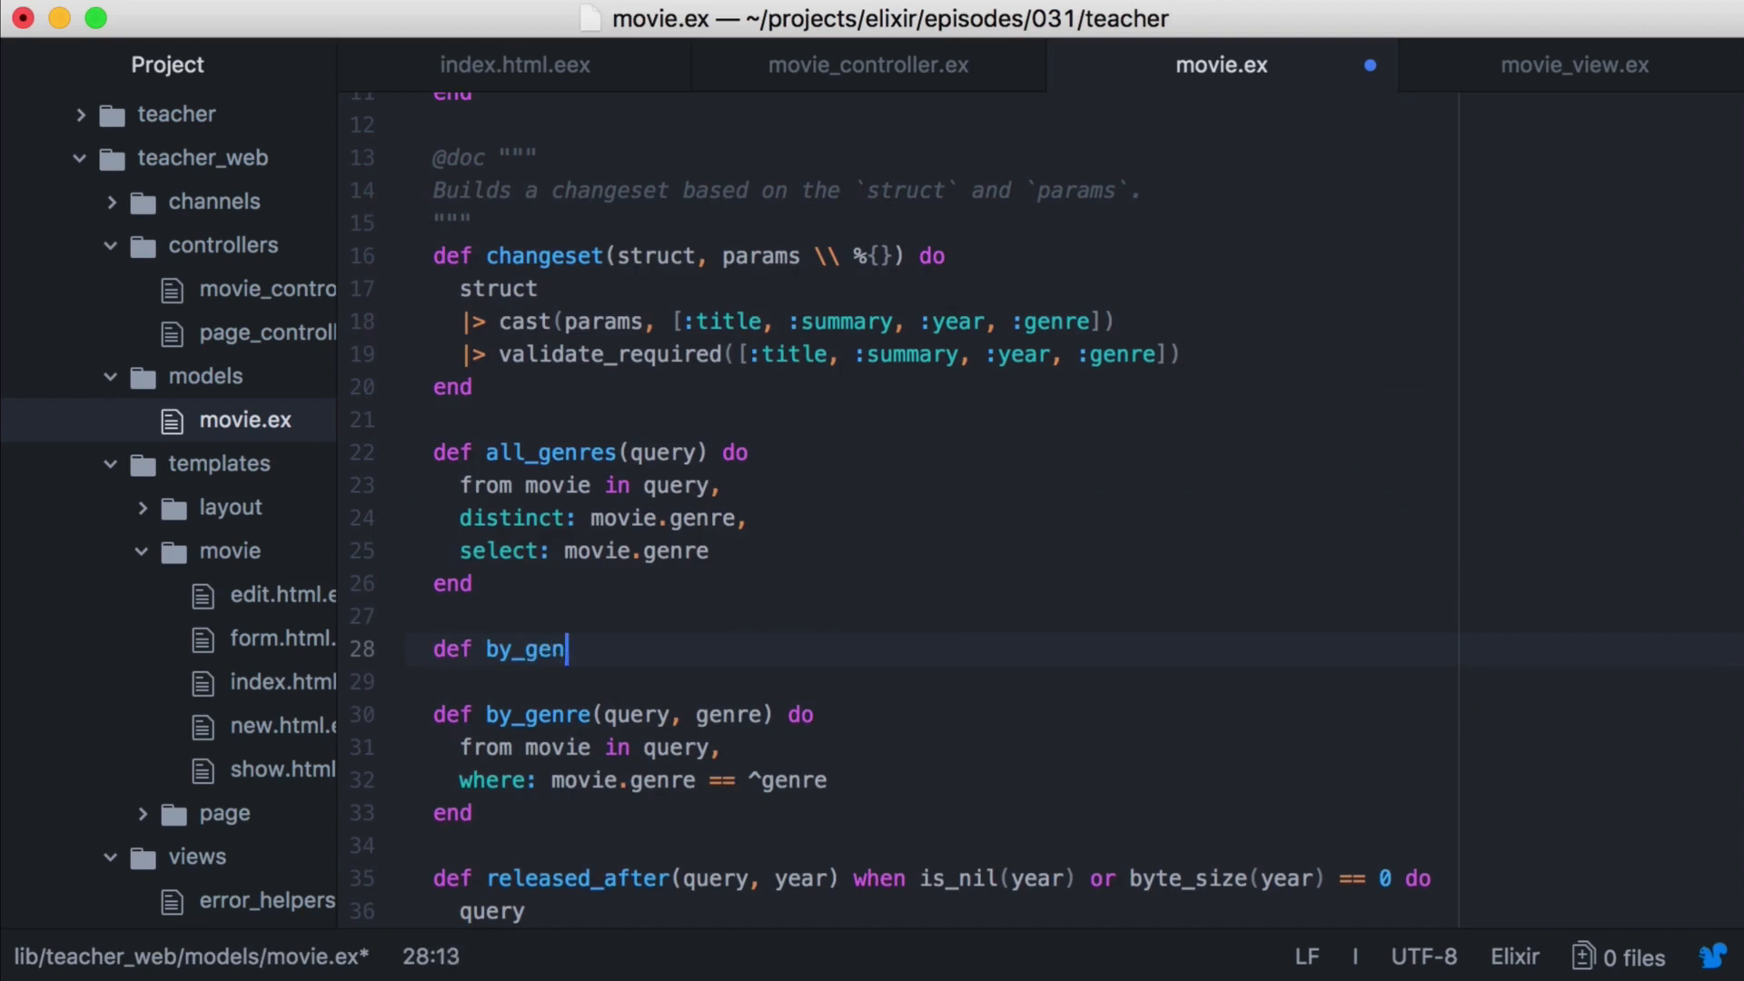
type("re(query, genre)")
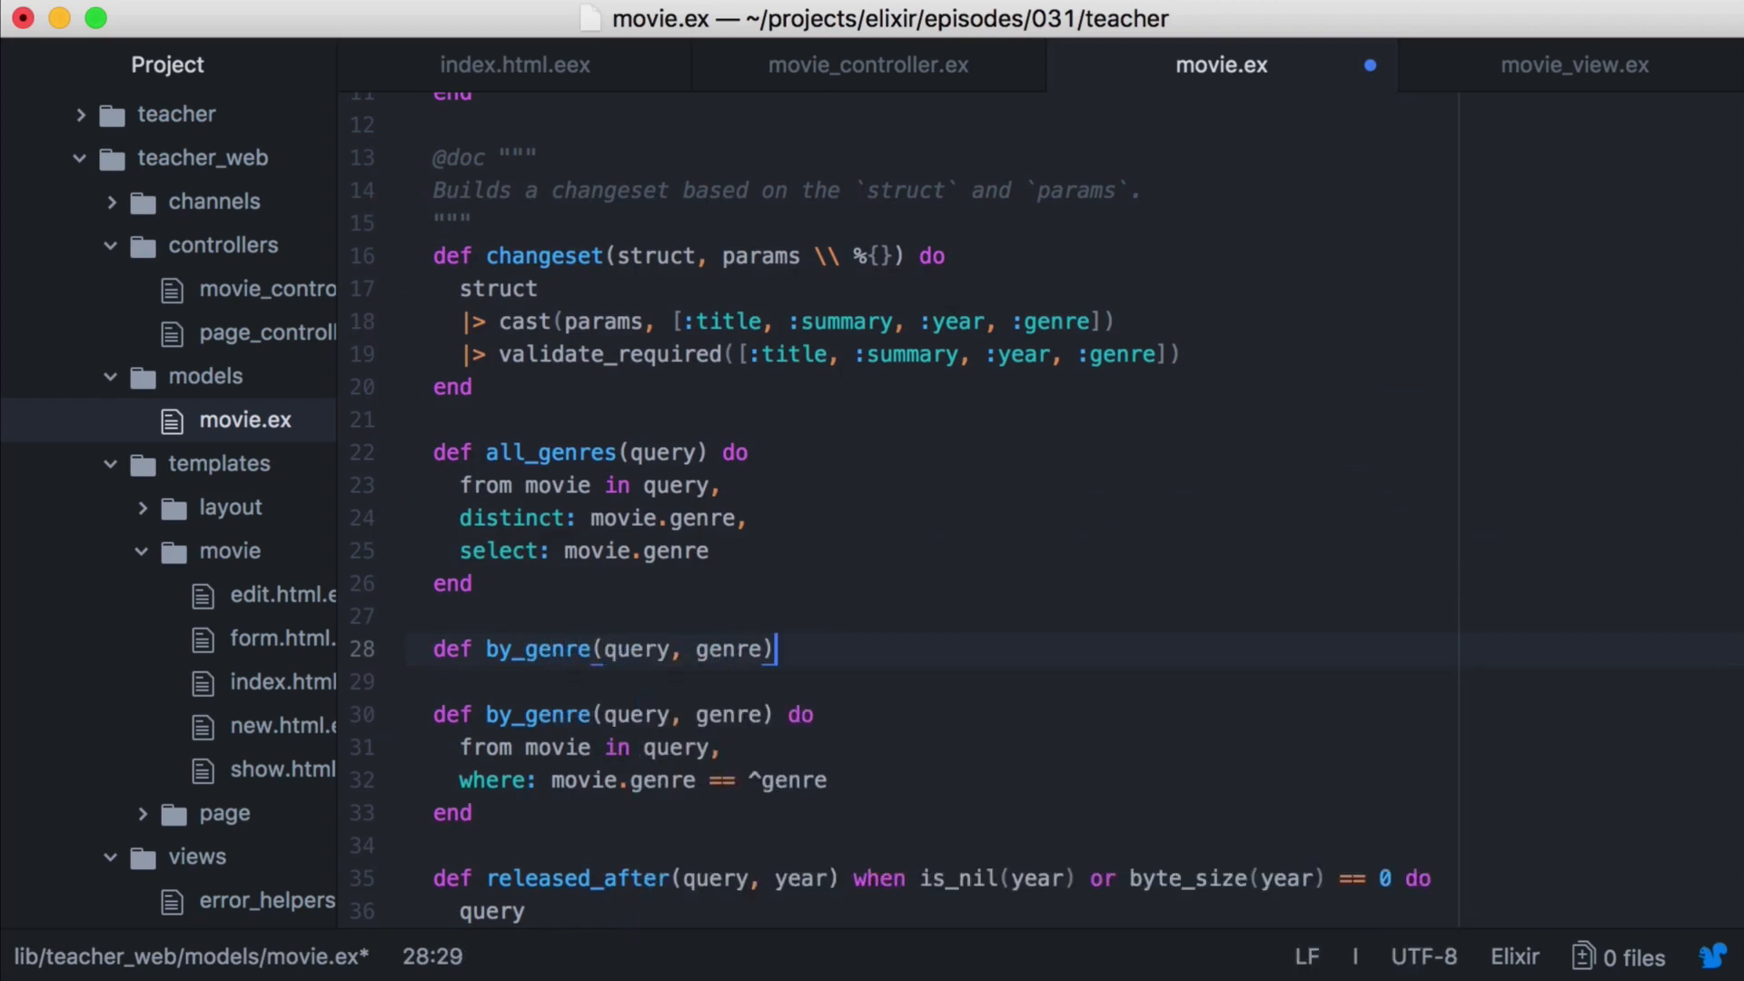
type("when is_nil(genre)")
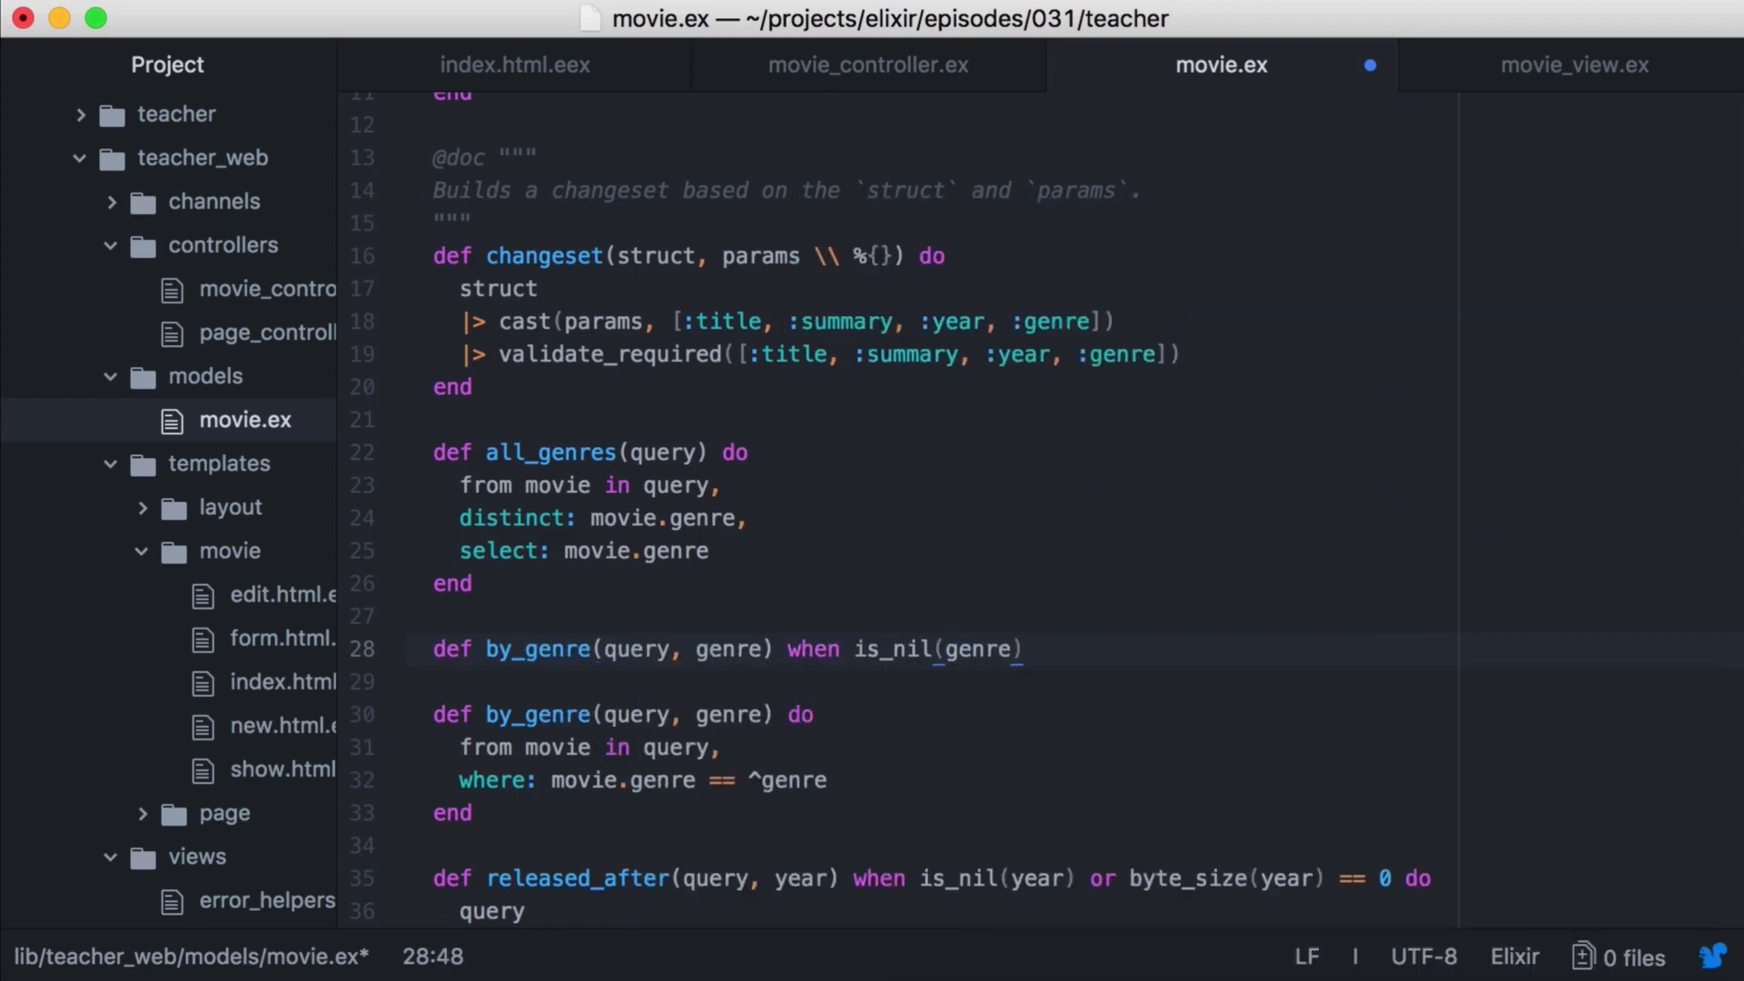
type("or byte_size(genre) == 0 do")
left_click(933, 682)
type("query")
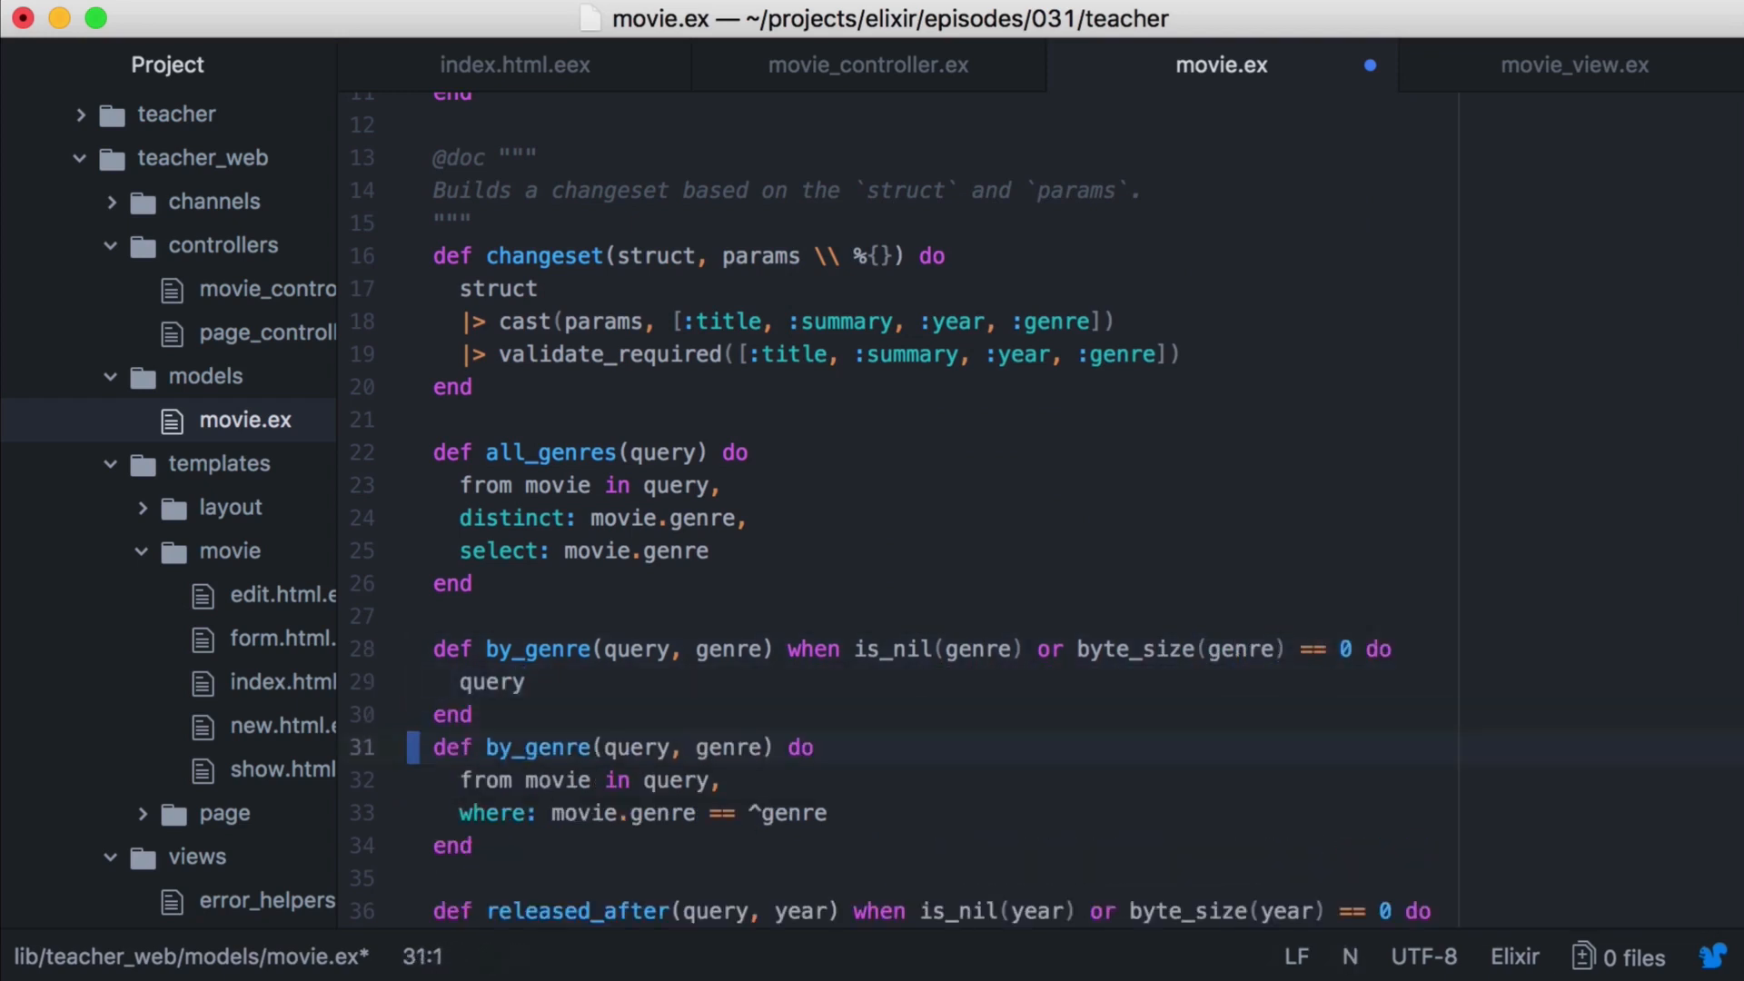
left_click(869, 64)
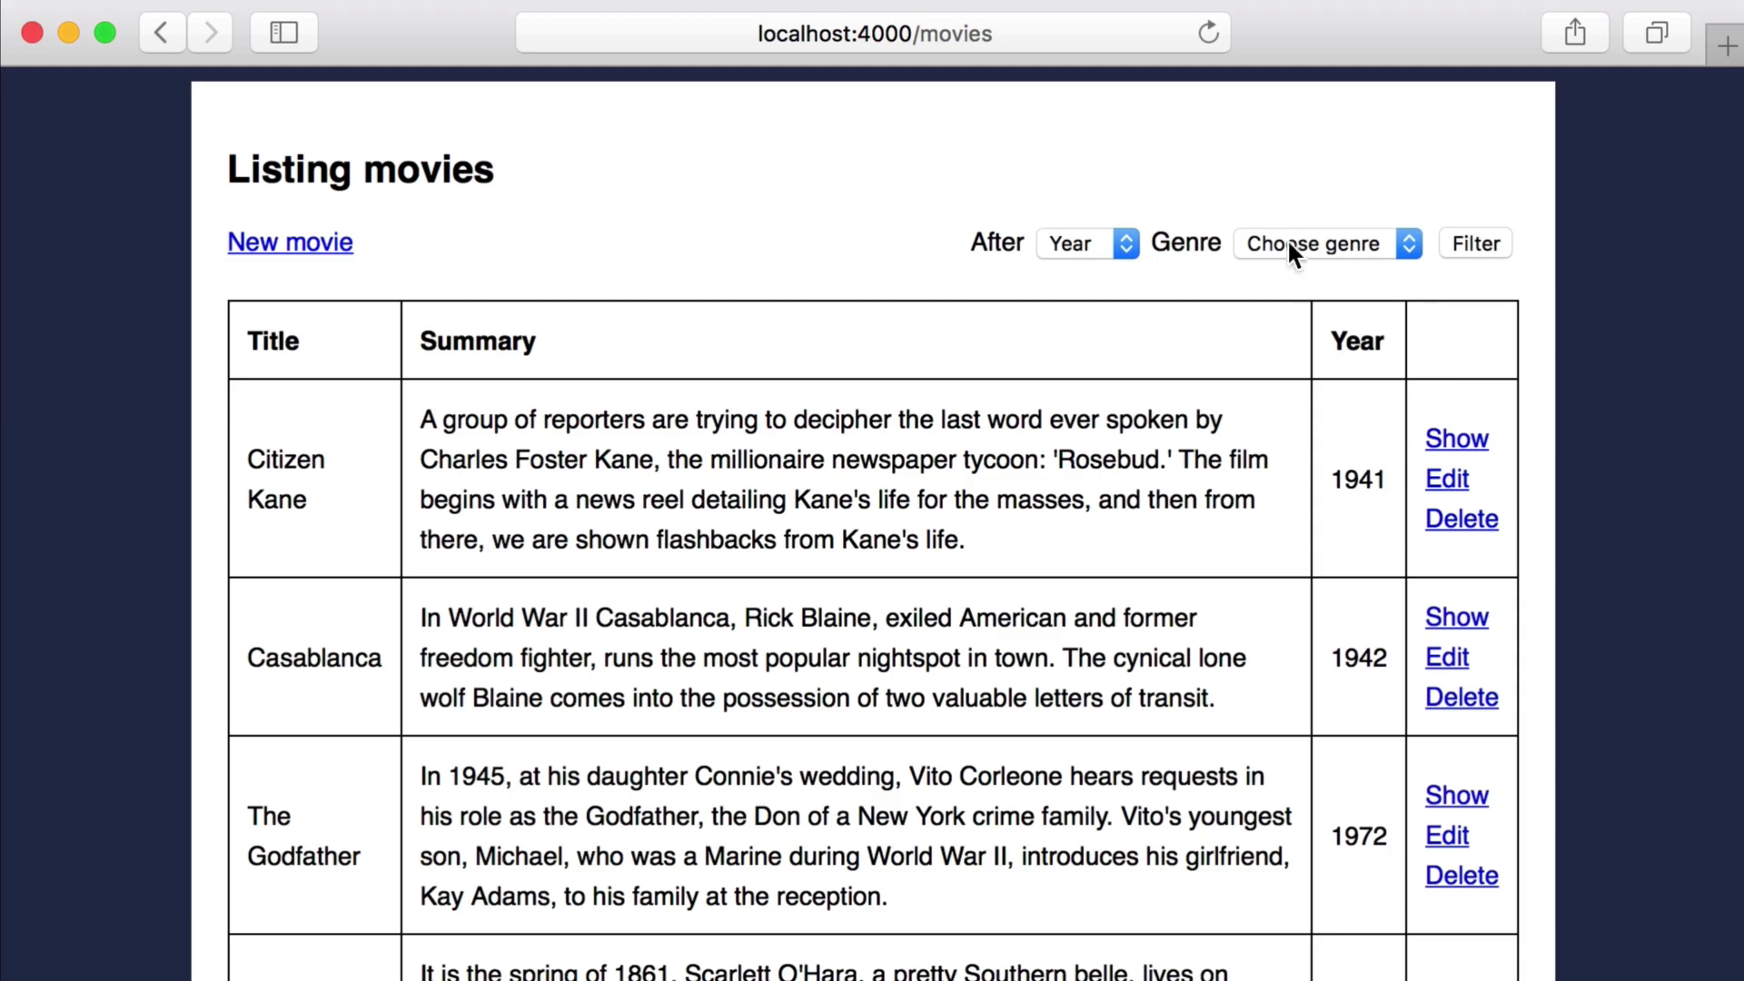
Filter the movie list by After 1940 and genre drama.
left_click(1326, 243)
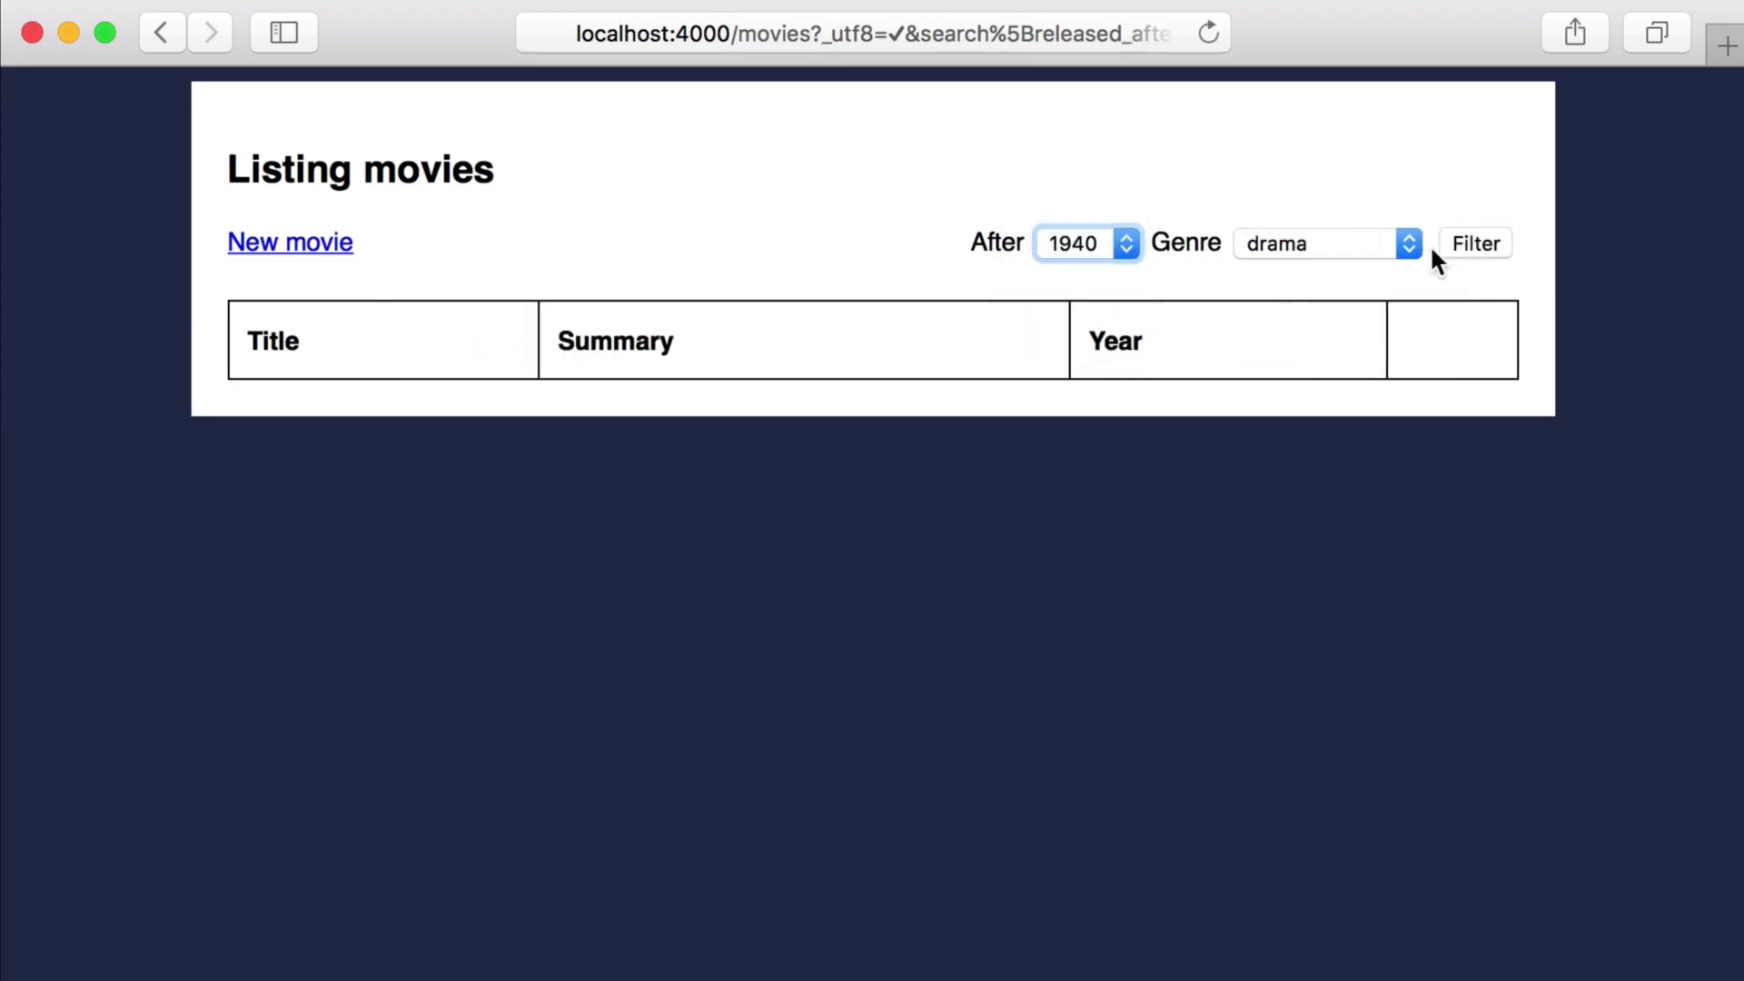
left_click(1474, 242)
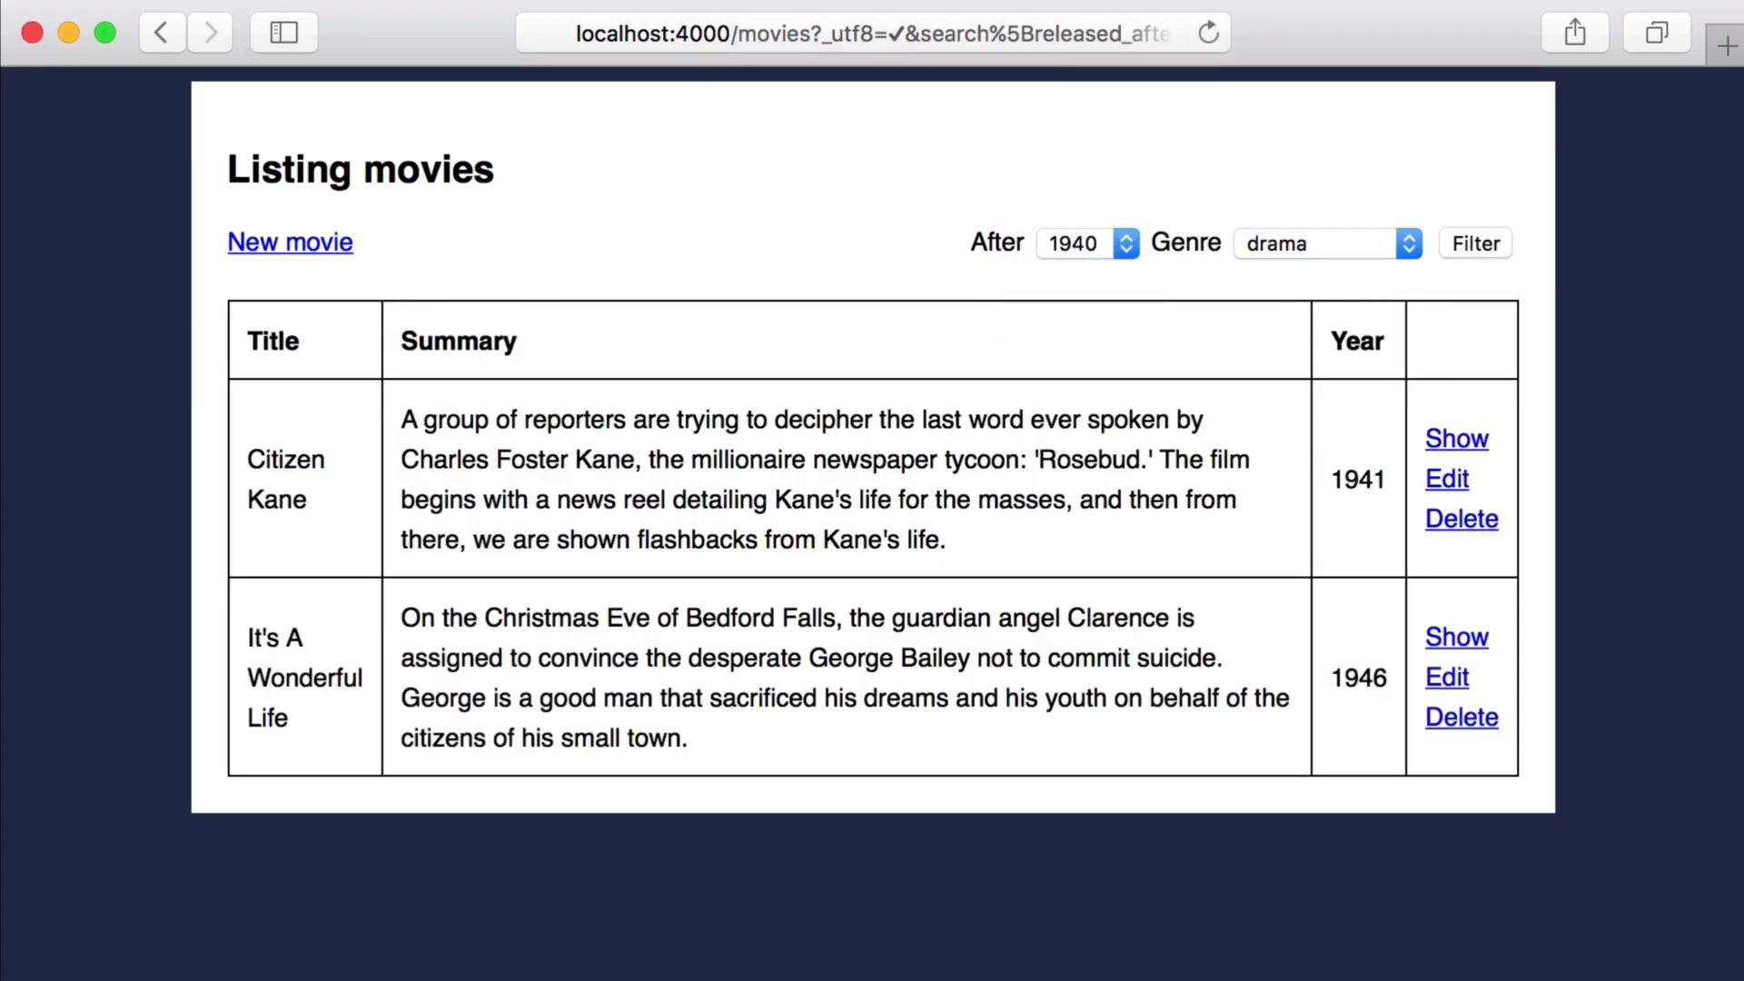